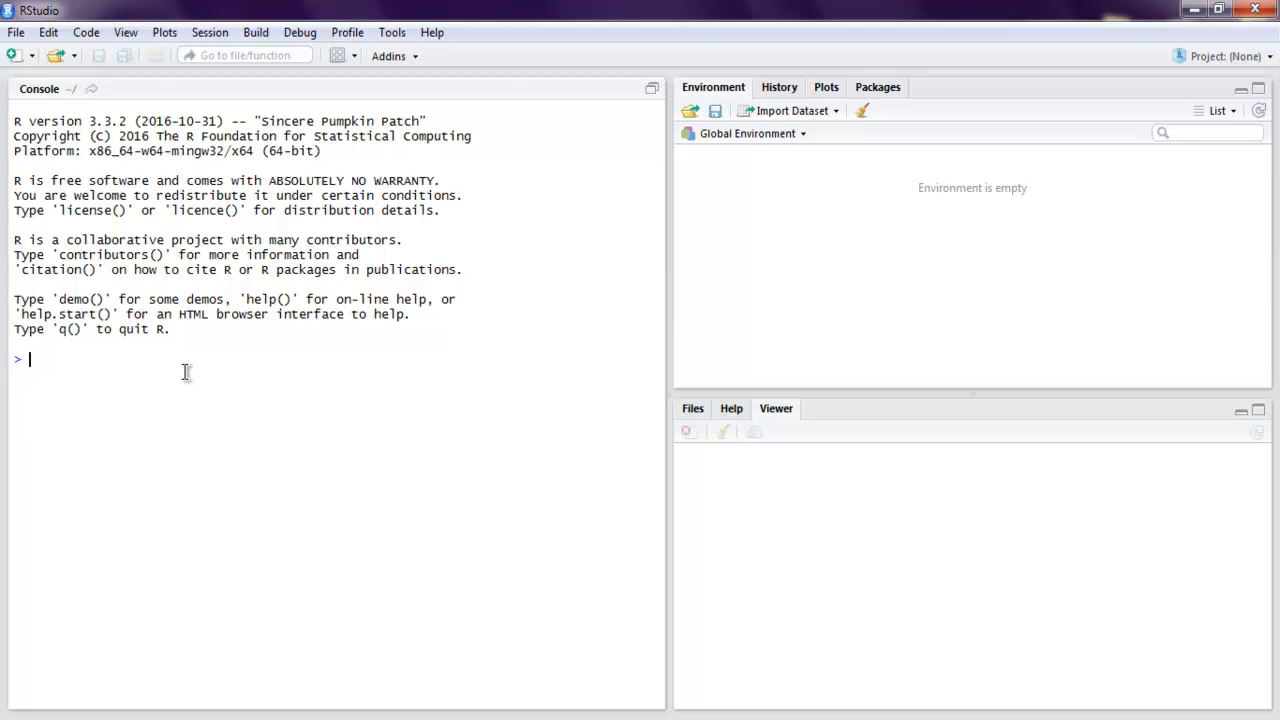
mouse_move(122, 284)
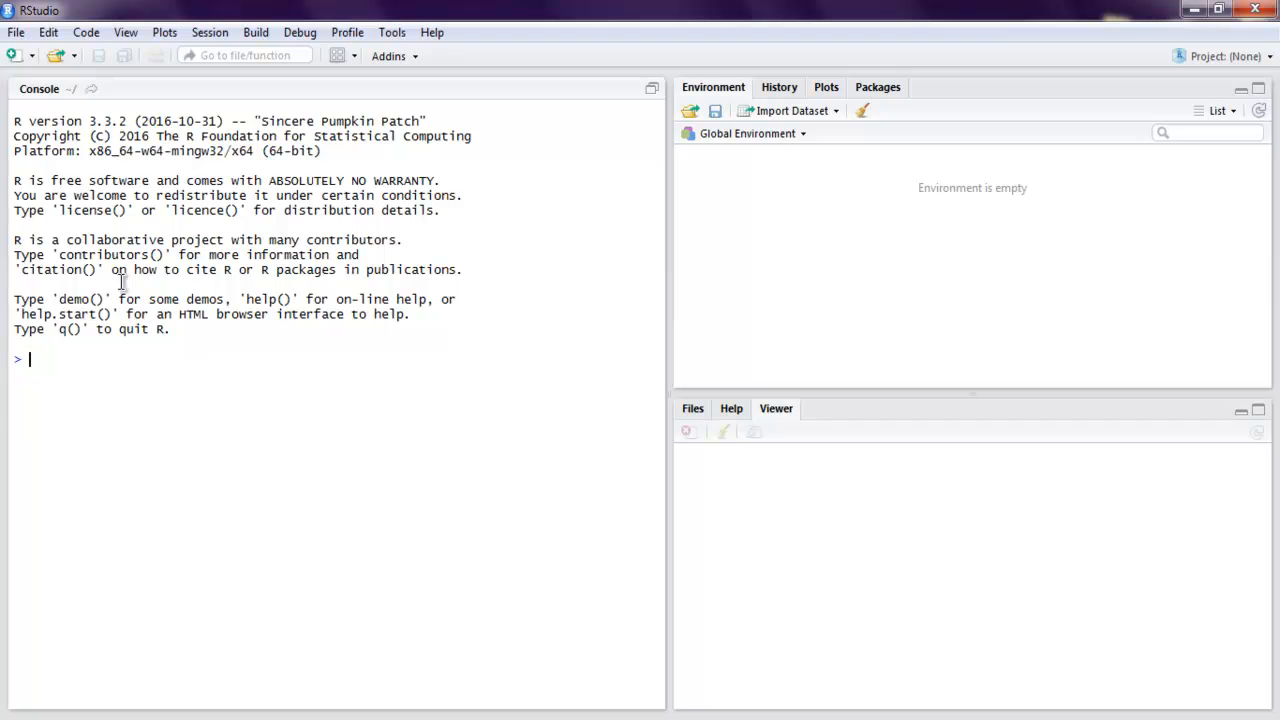
mouse_move(30, 80)
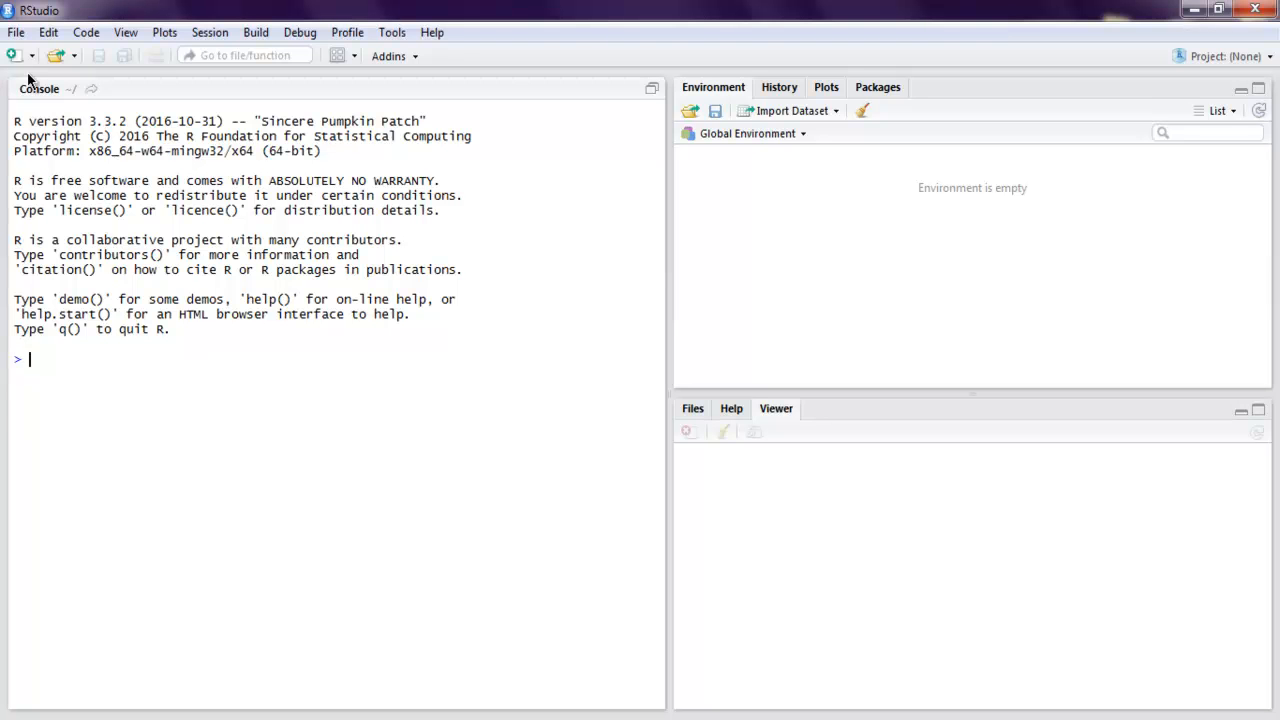
Start a new R script with setwd("D:/") as its first line.
click(12, 56)
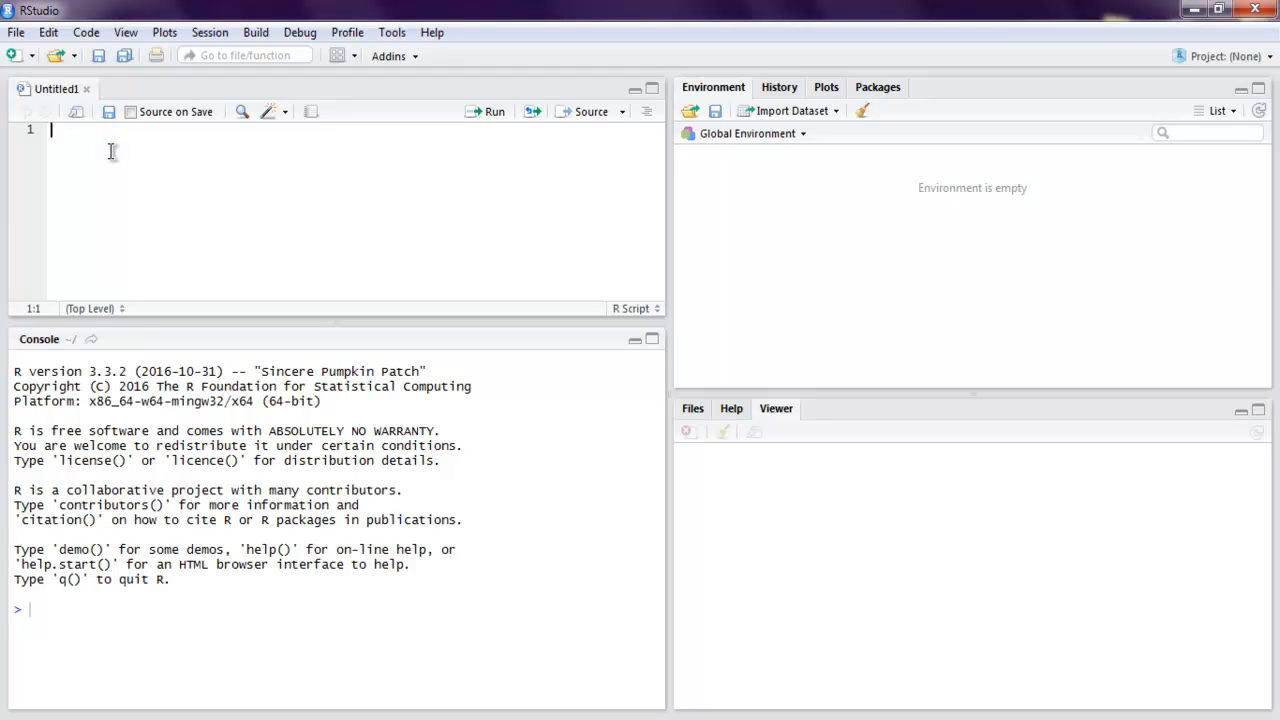
text(setwd(")
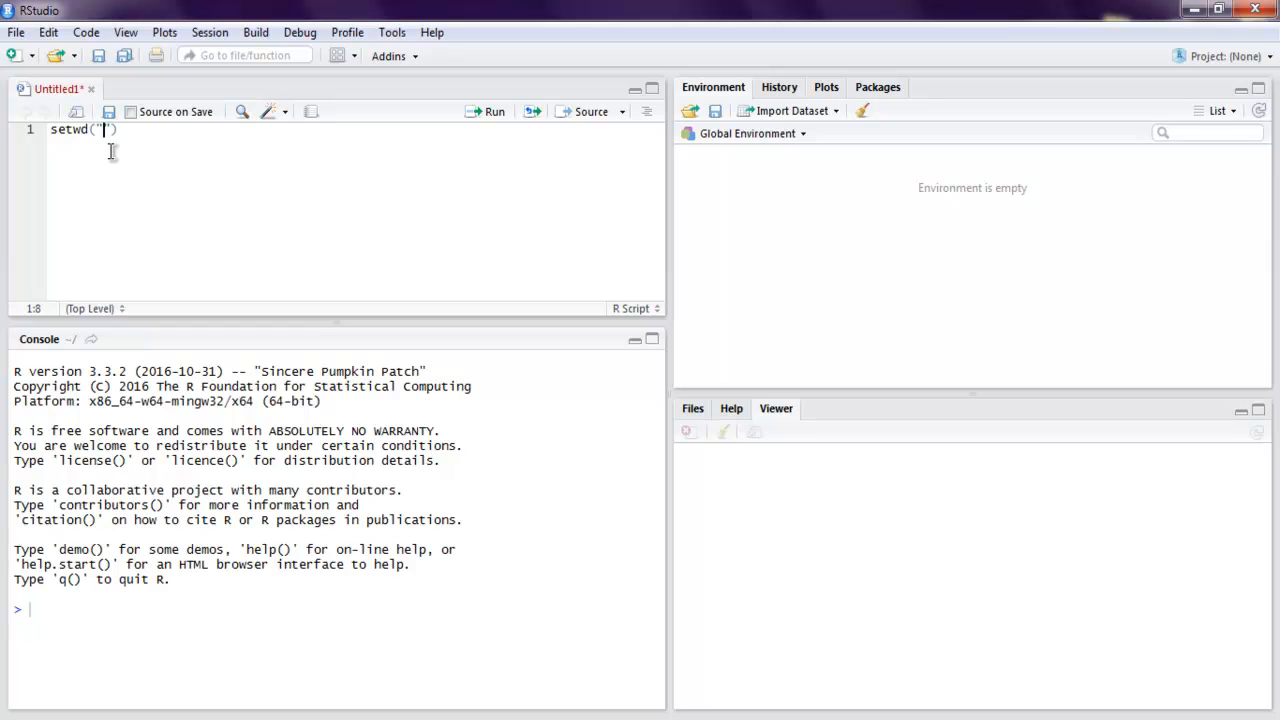
text(D:/)
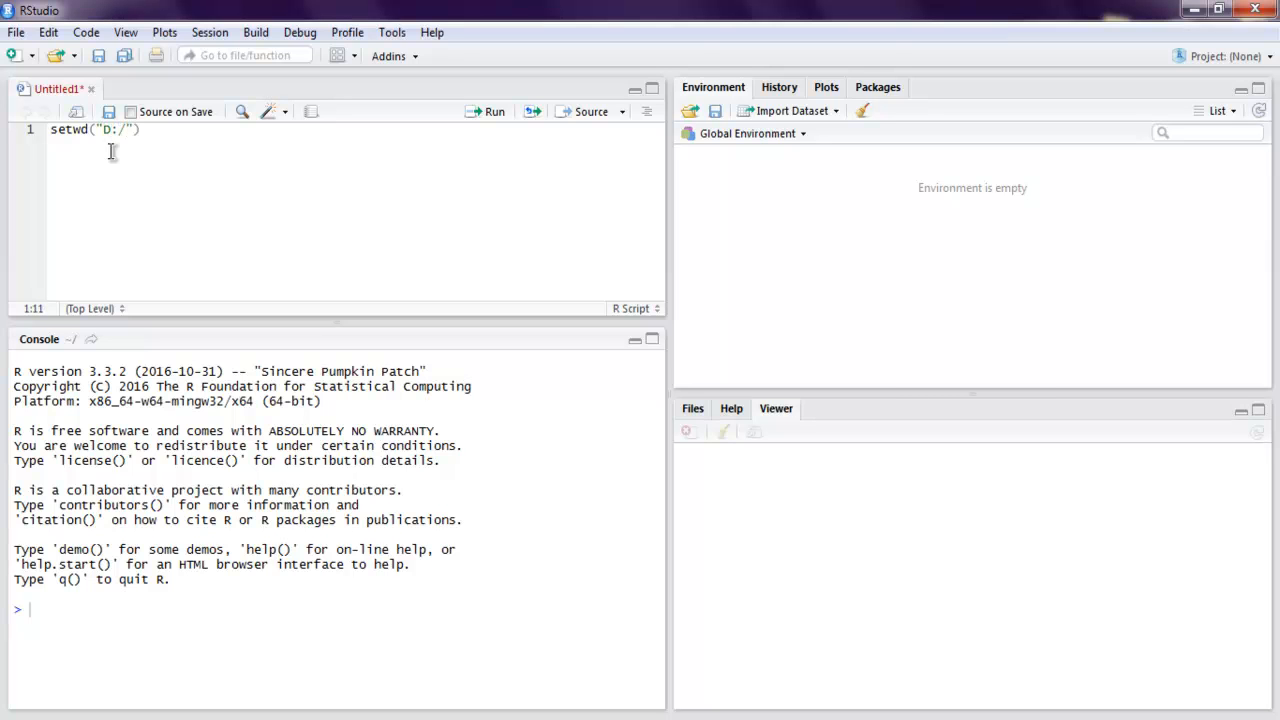
key(Return)
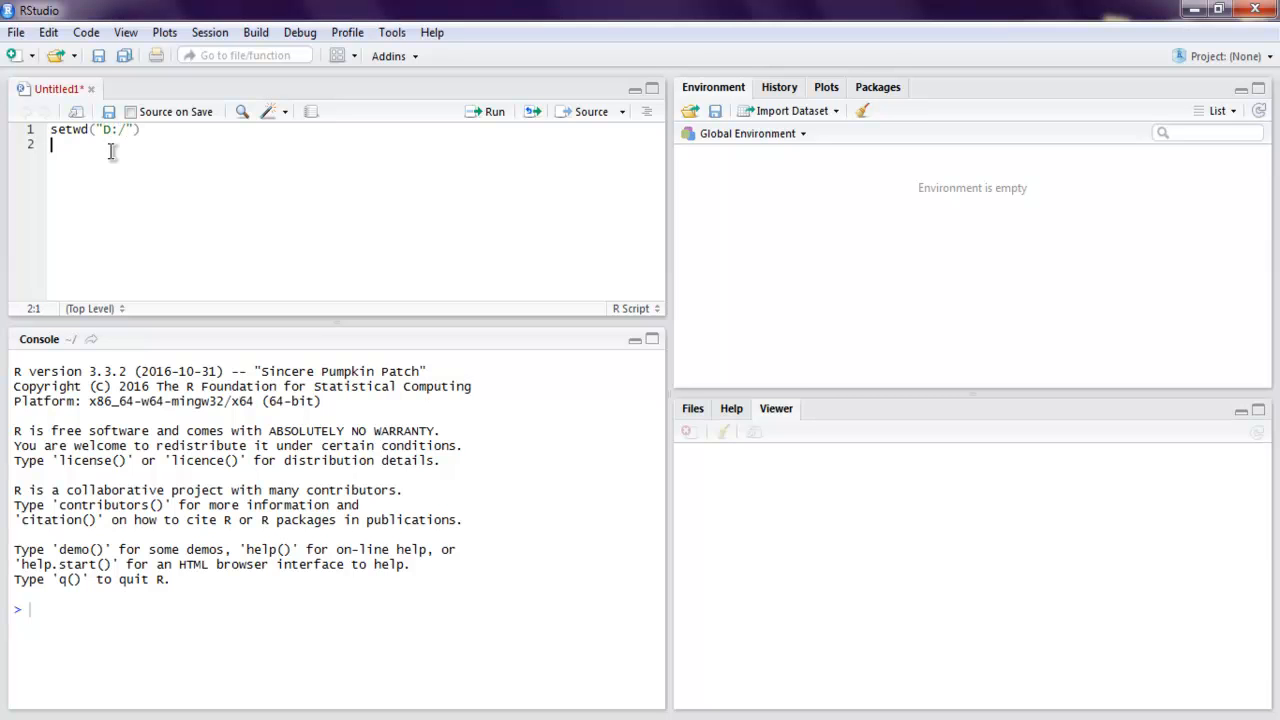
Add the line x <- seq(0,1,by=0.02) to build x from 0 to 1 in 0.02 steps.
text(x <-)
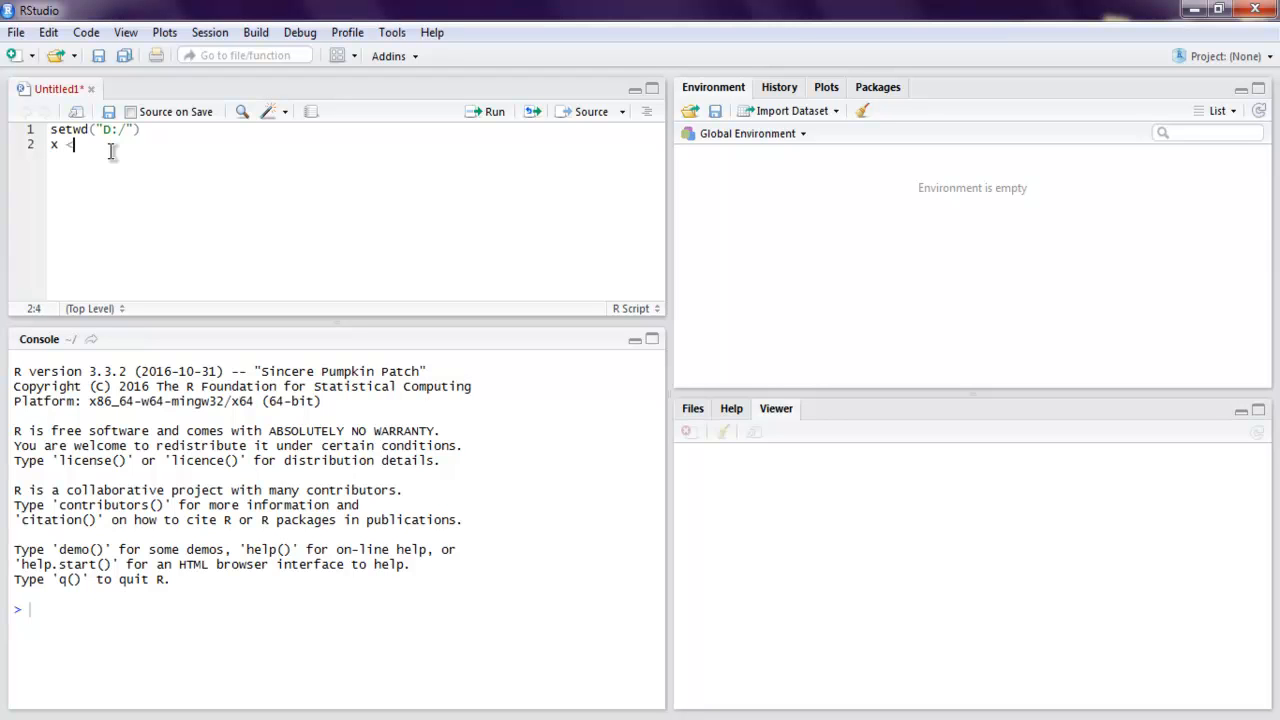
text(-)
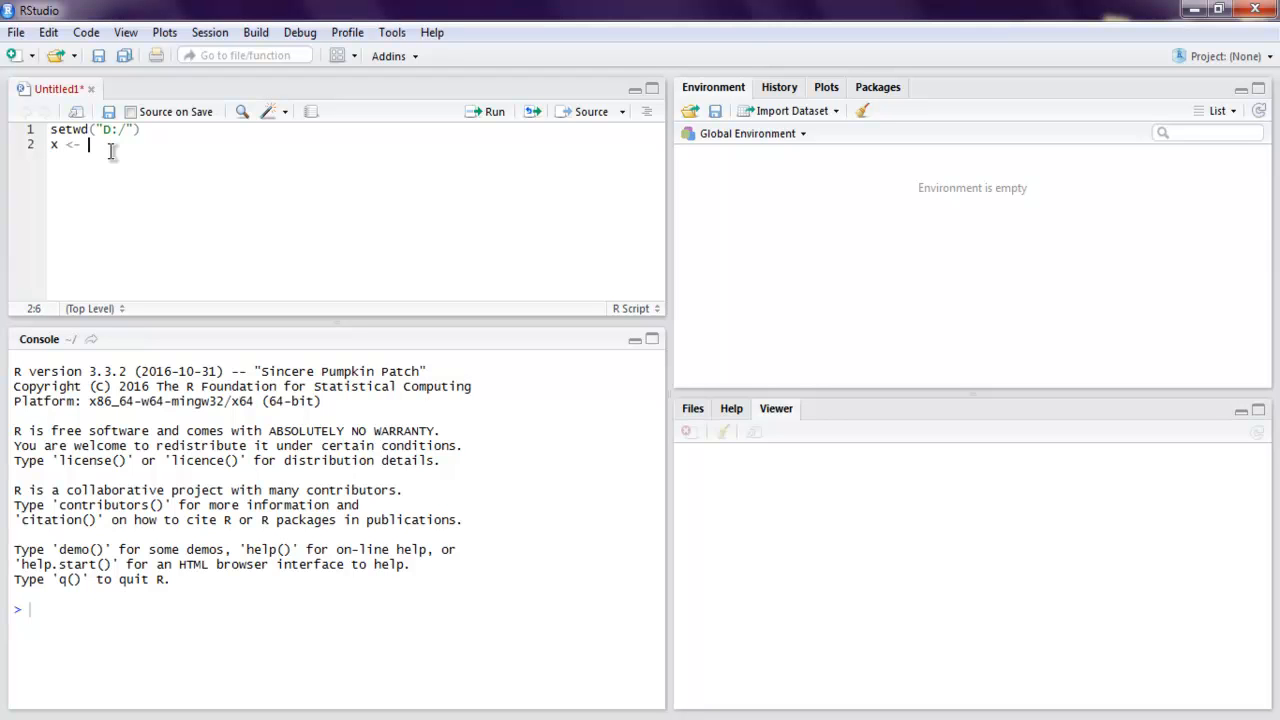
text(s)
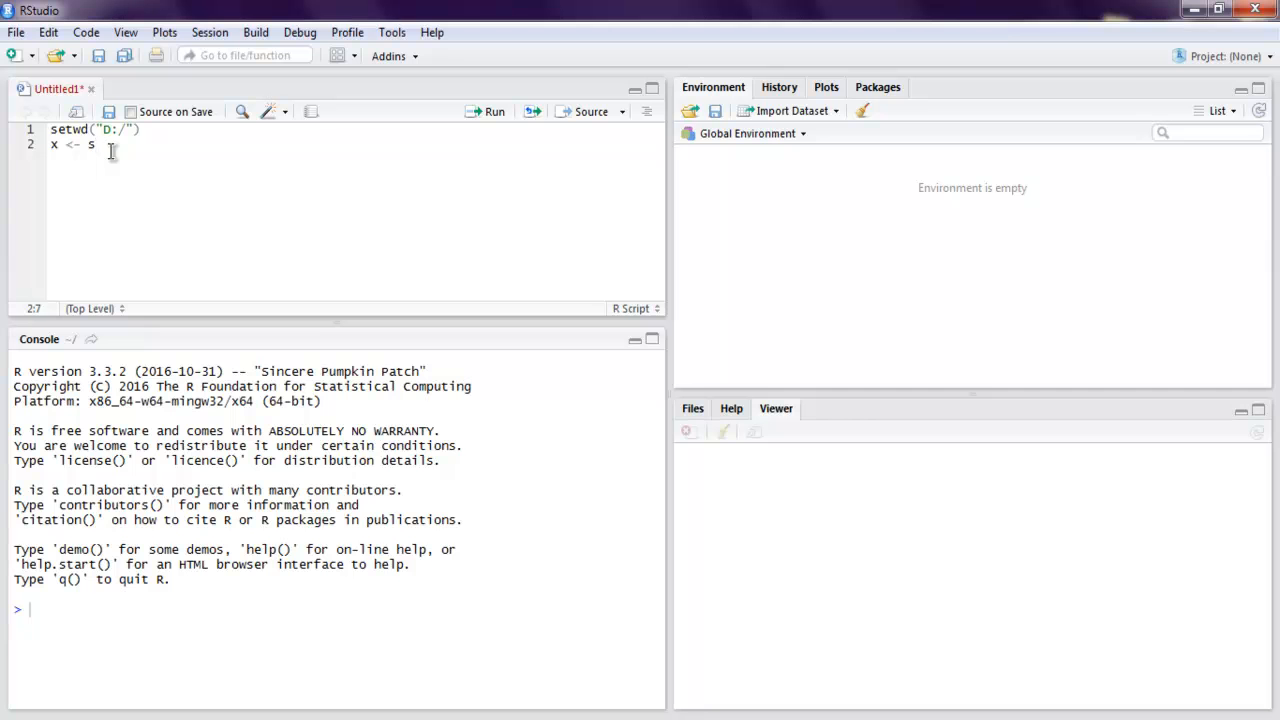
text(eq())
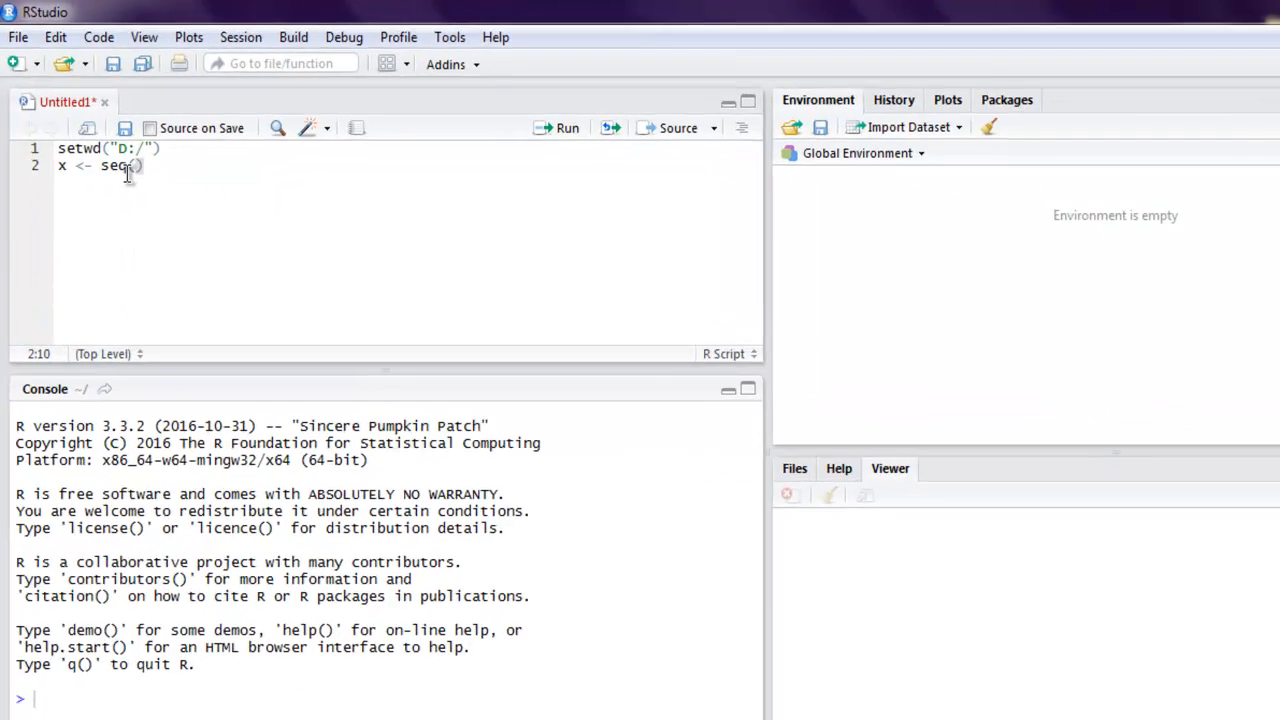
text(0)
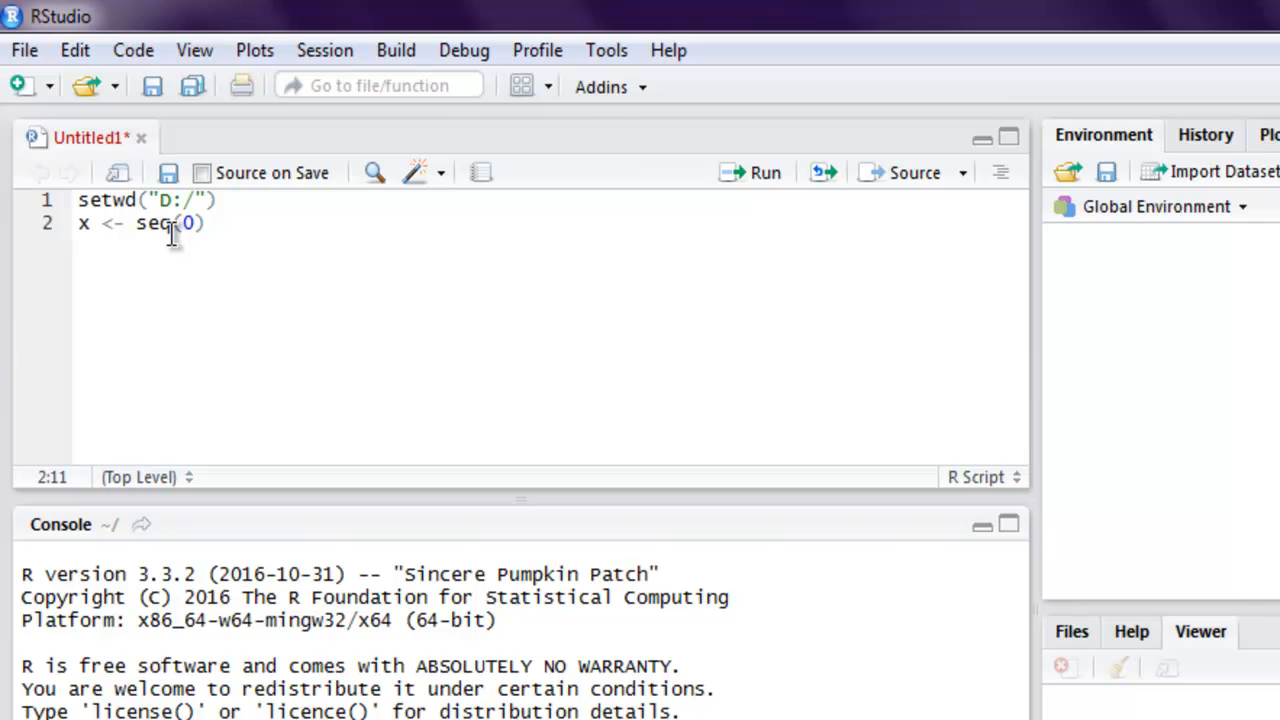
text(,1)
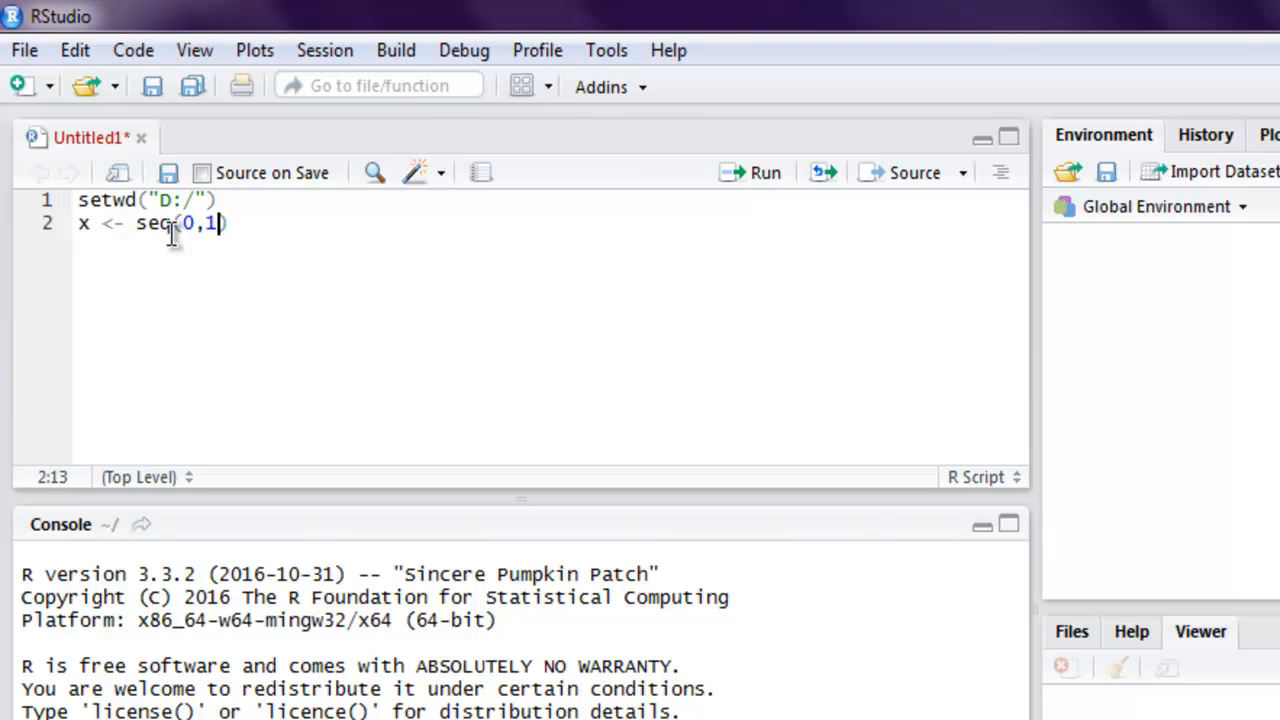
text(,)
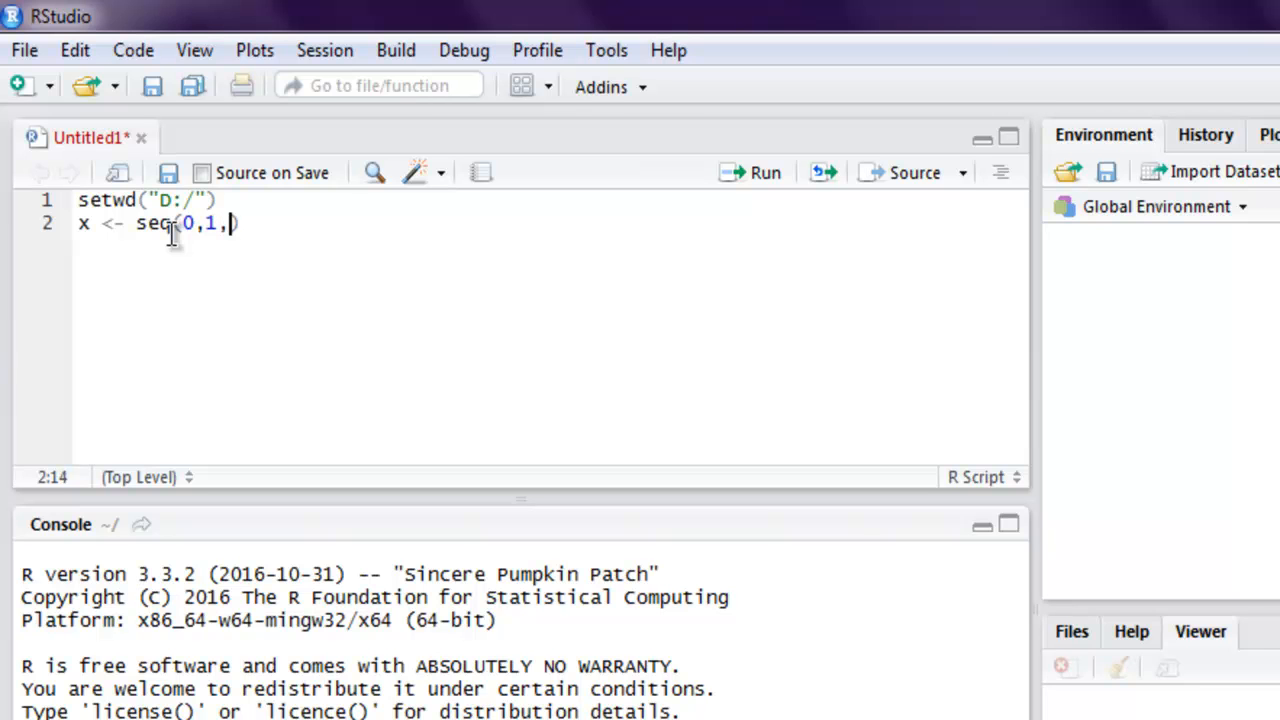
text(by)
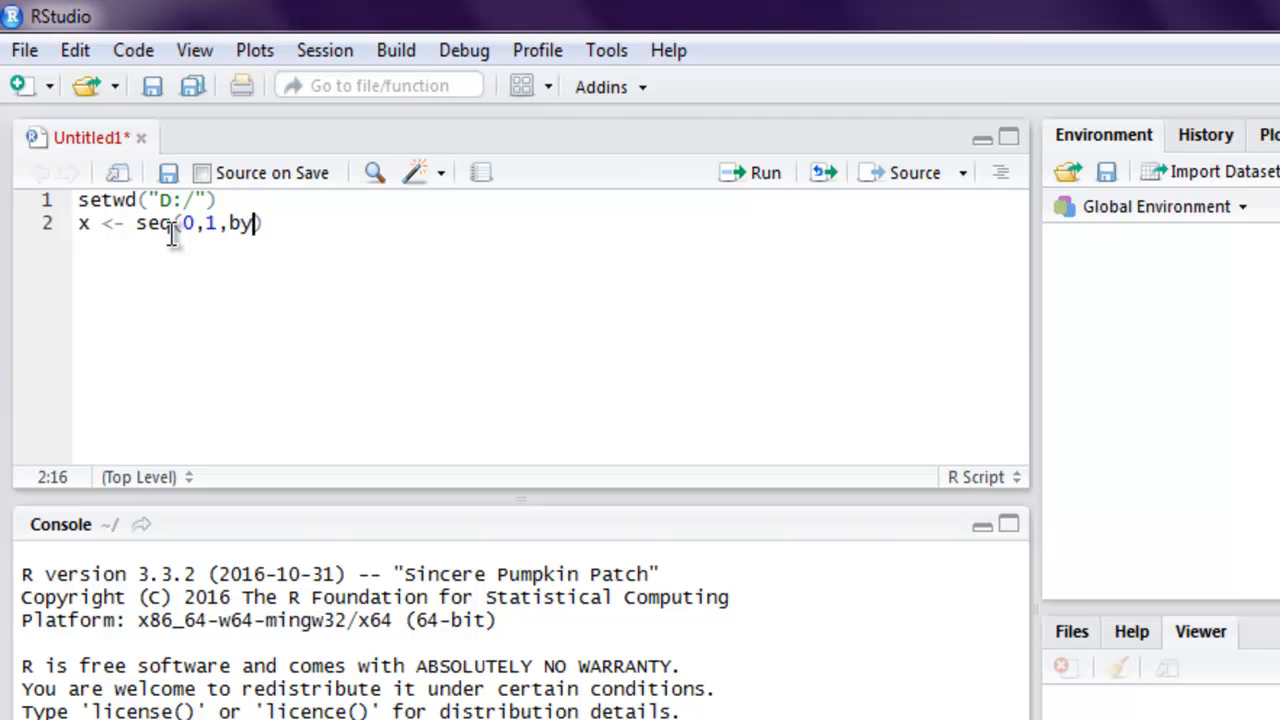
text(=0)
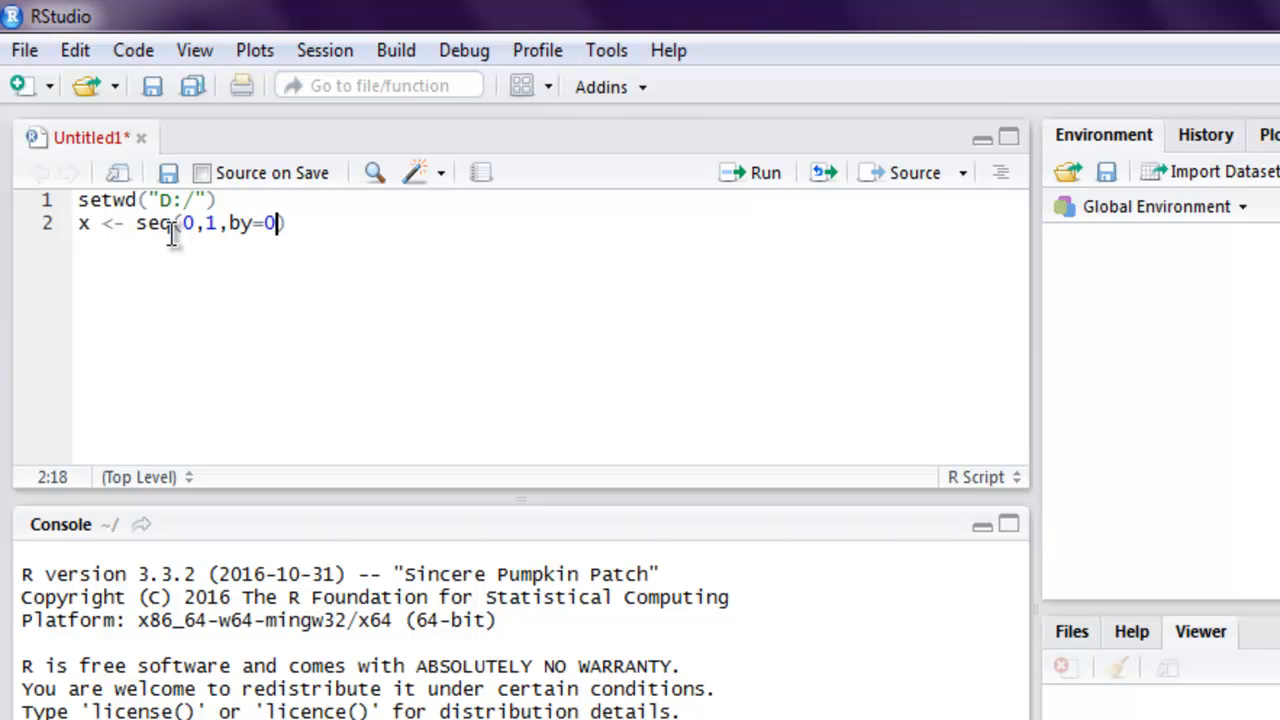
text(.02)
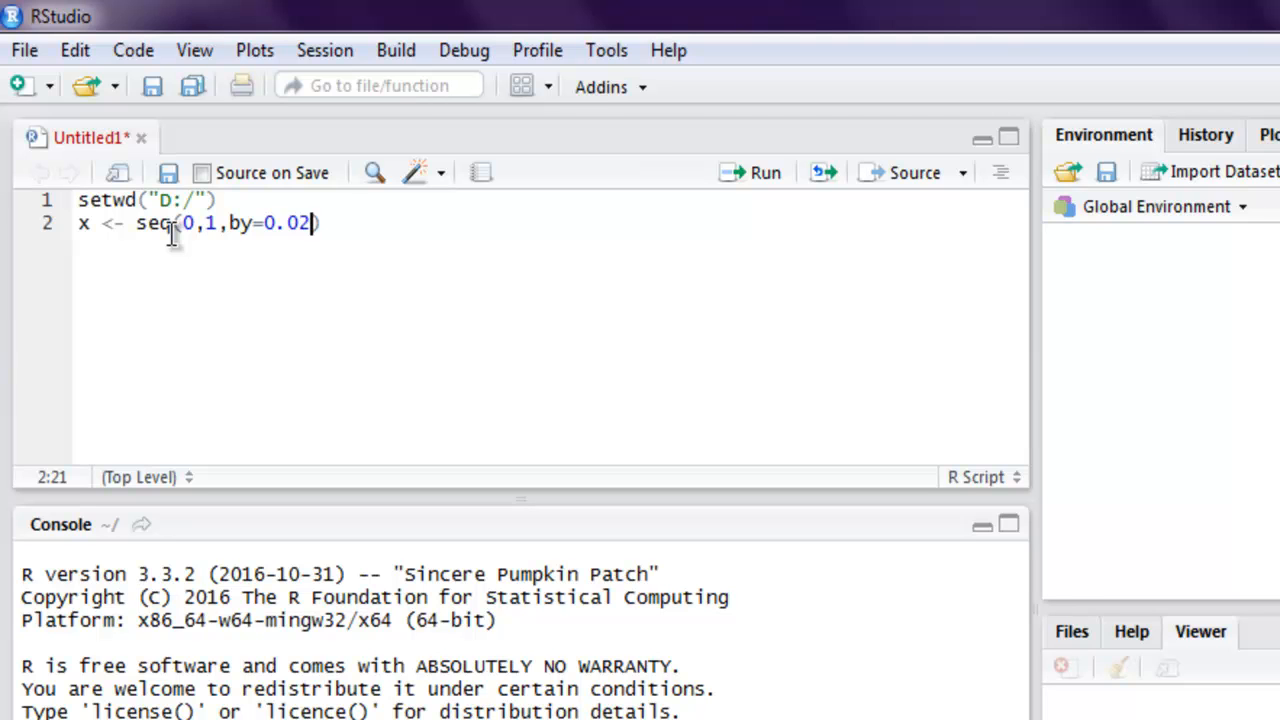
key(Return)
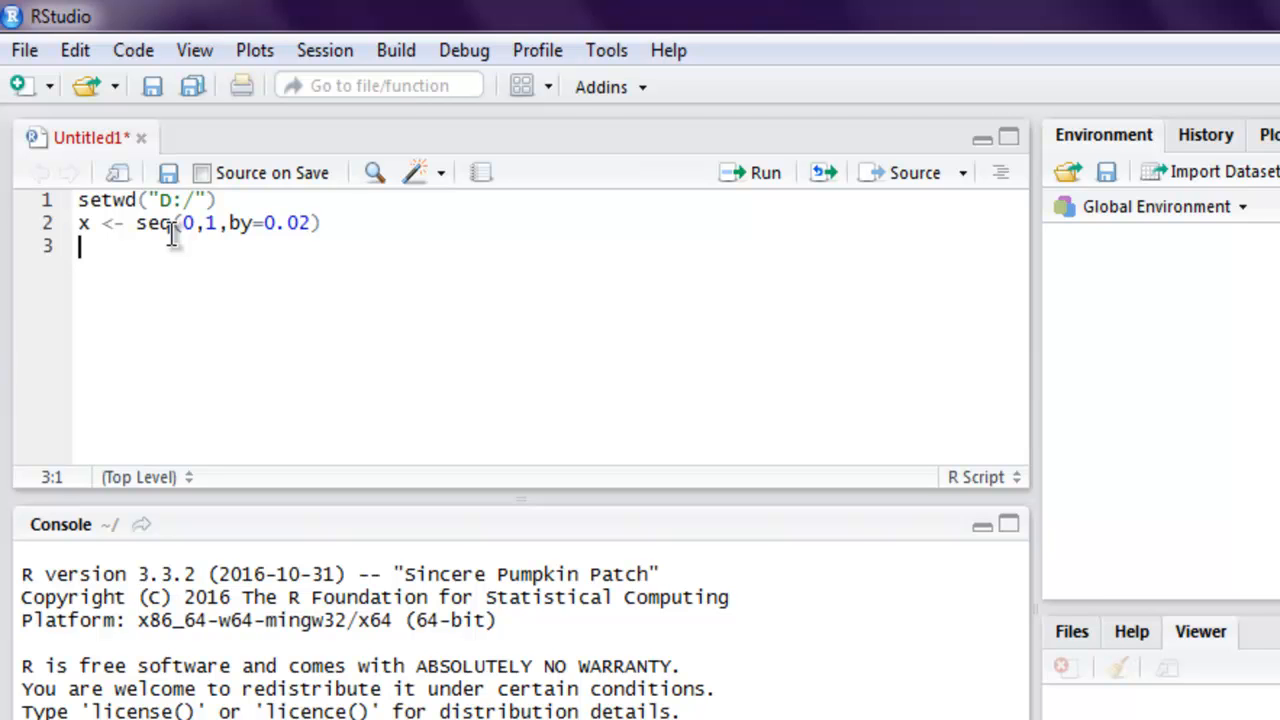
Write y <- qnorm(x,mean=2,sd=1) on line 3 of the script.
text(y)
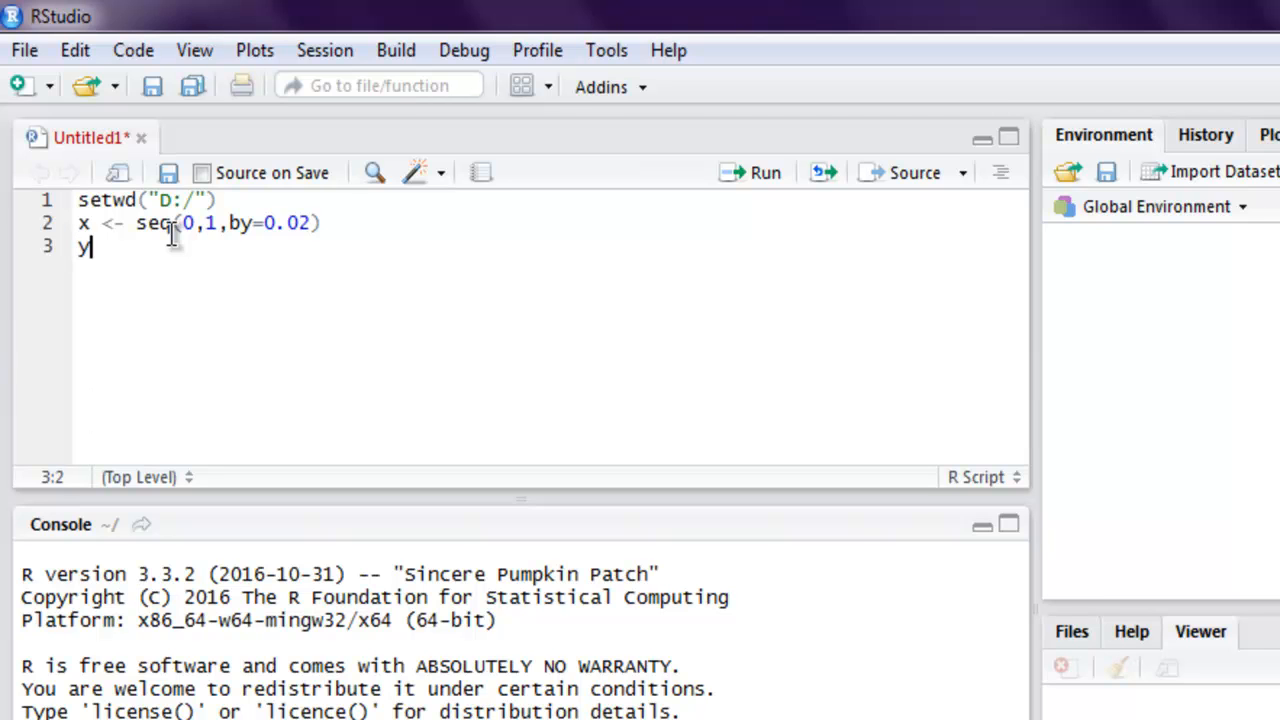
text(<-)
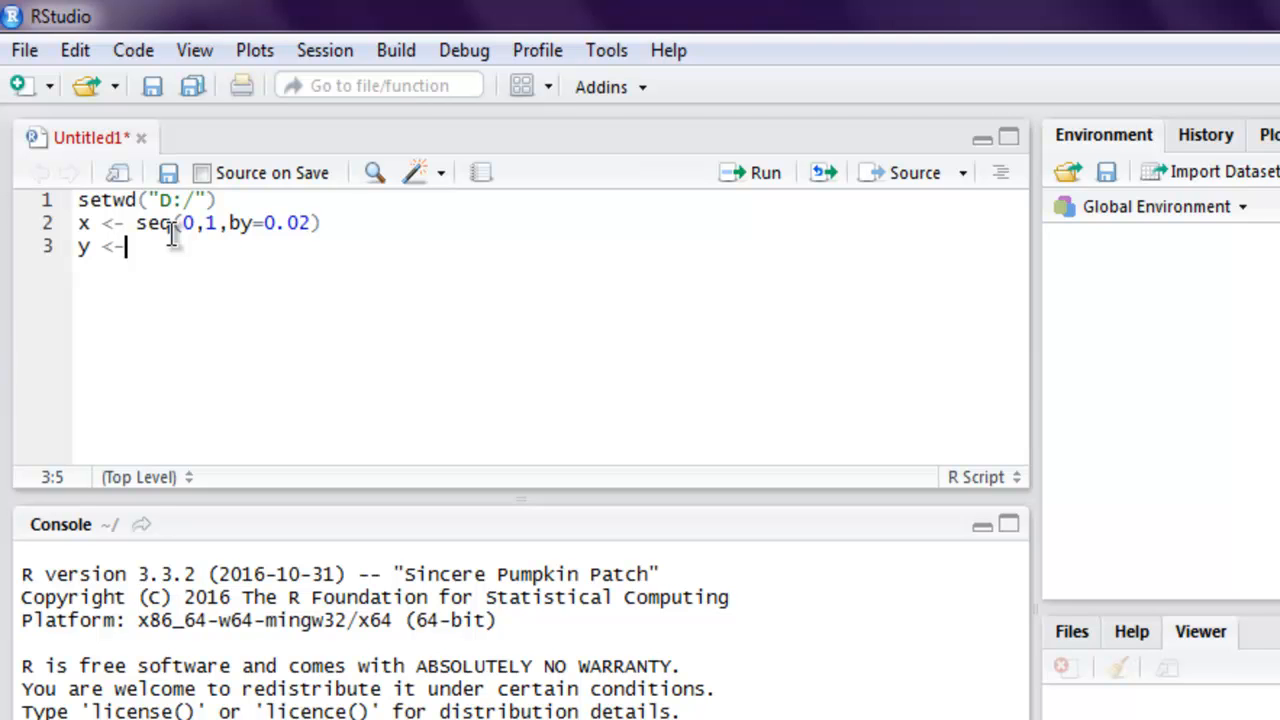
text(qn)
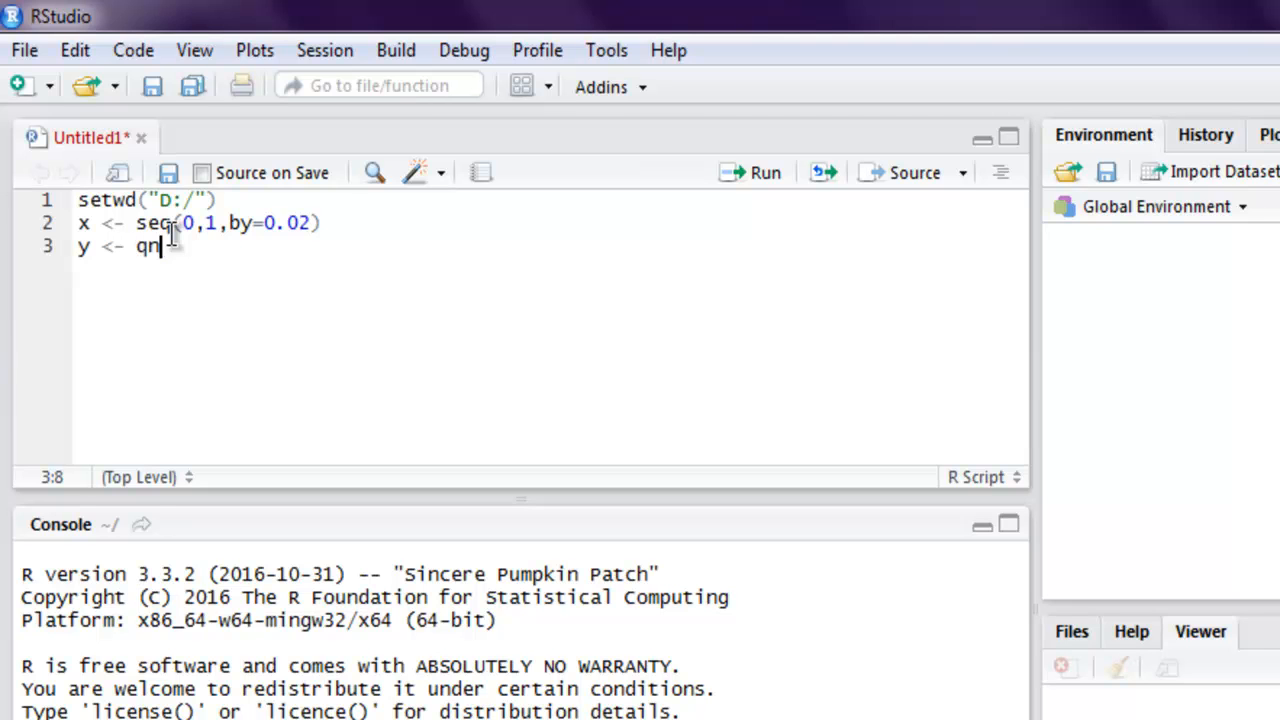
text(orm()
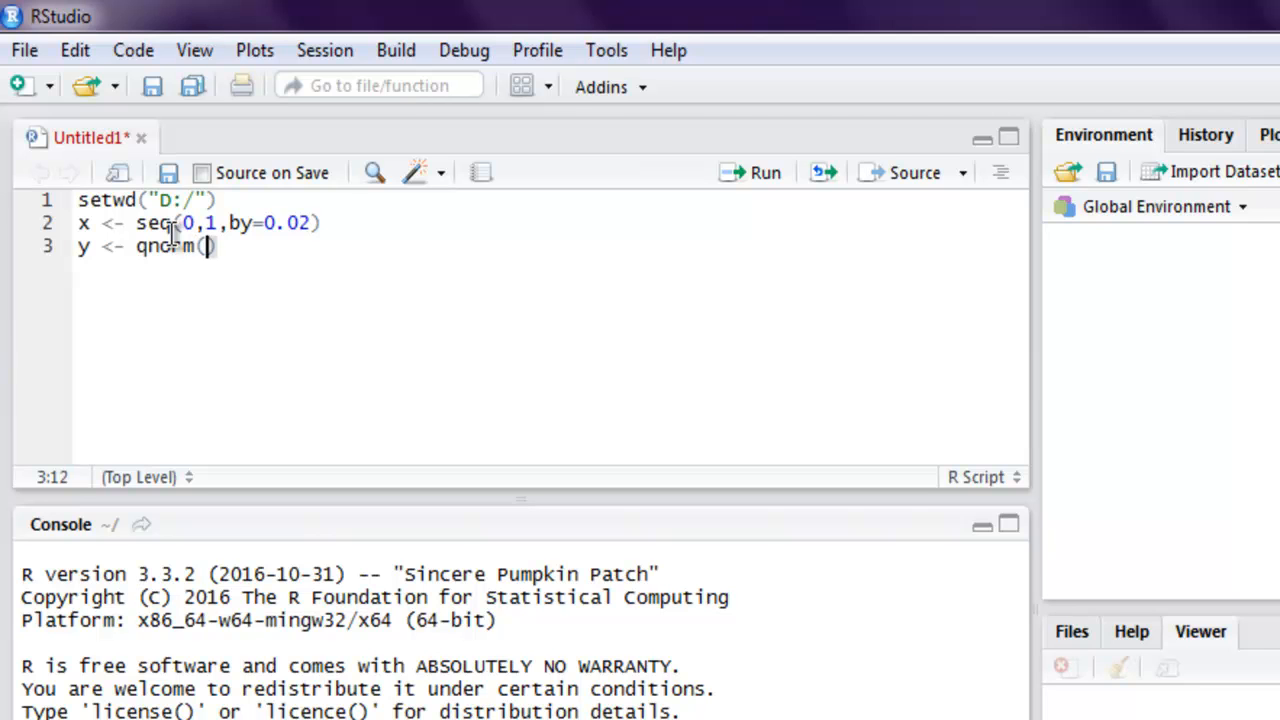
text(x,)
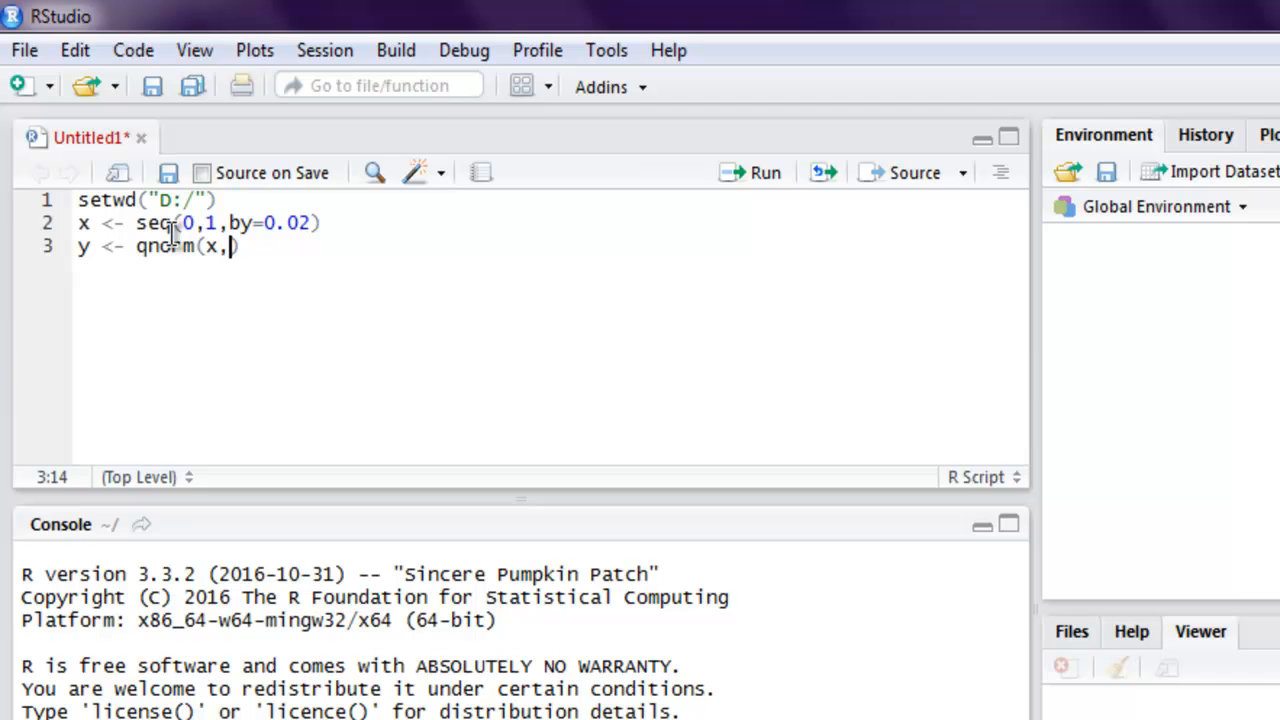
text(mean=)
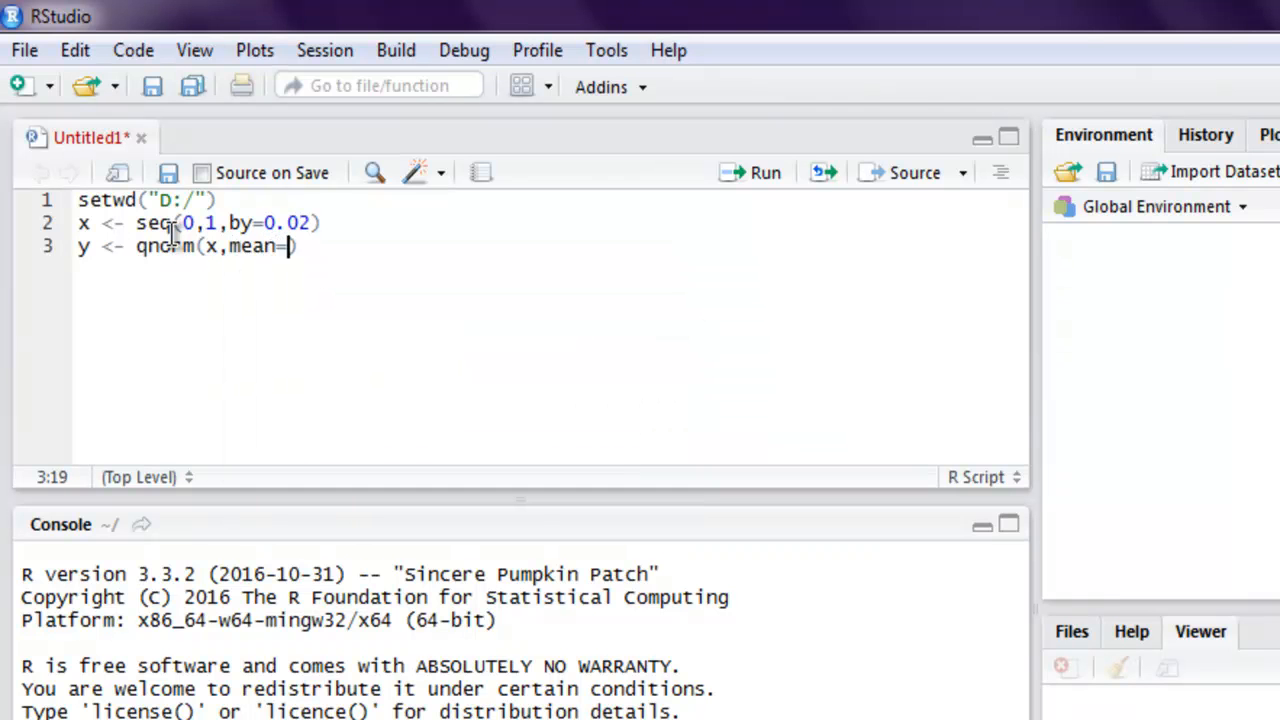
text(2,sd))
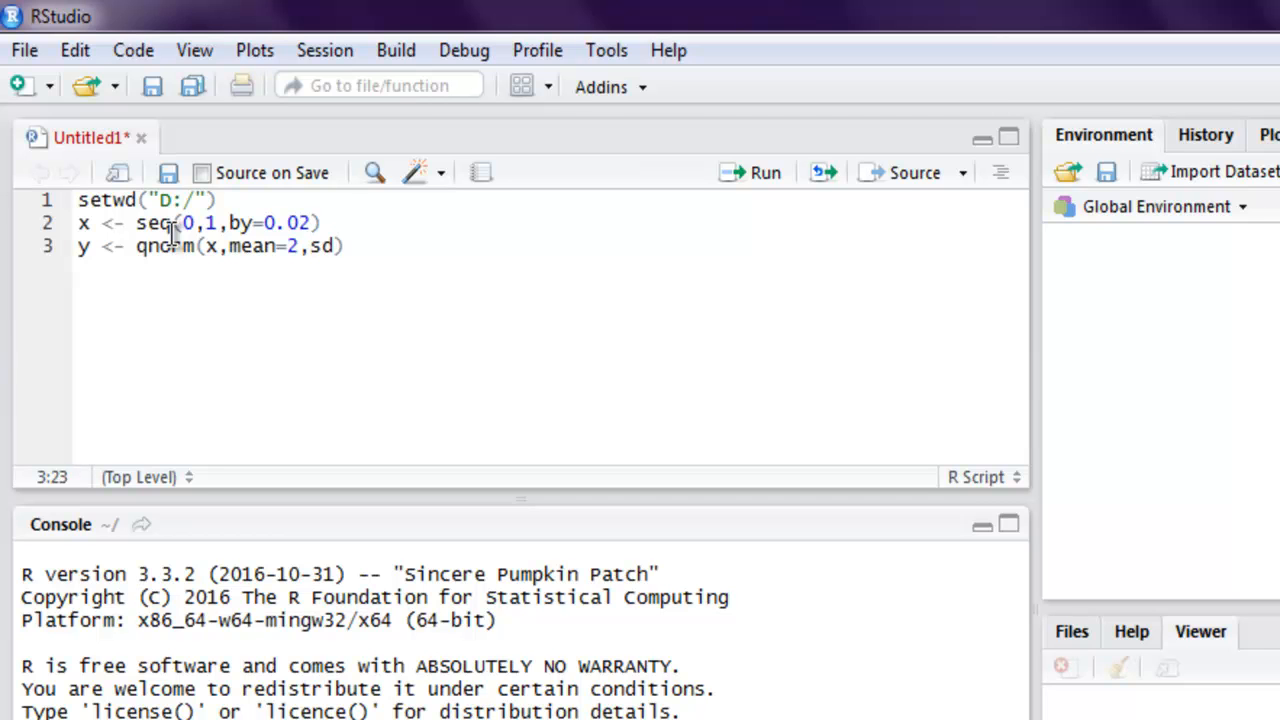
text(=1)
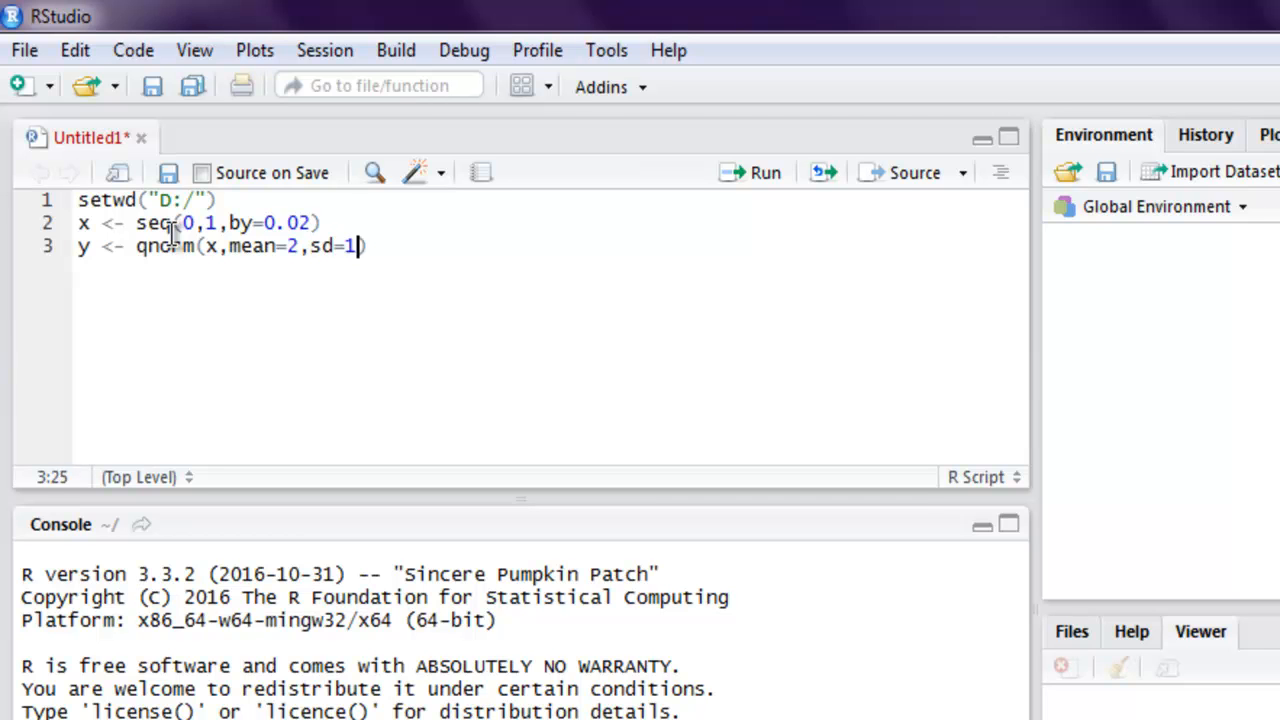
key(Return)
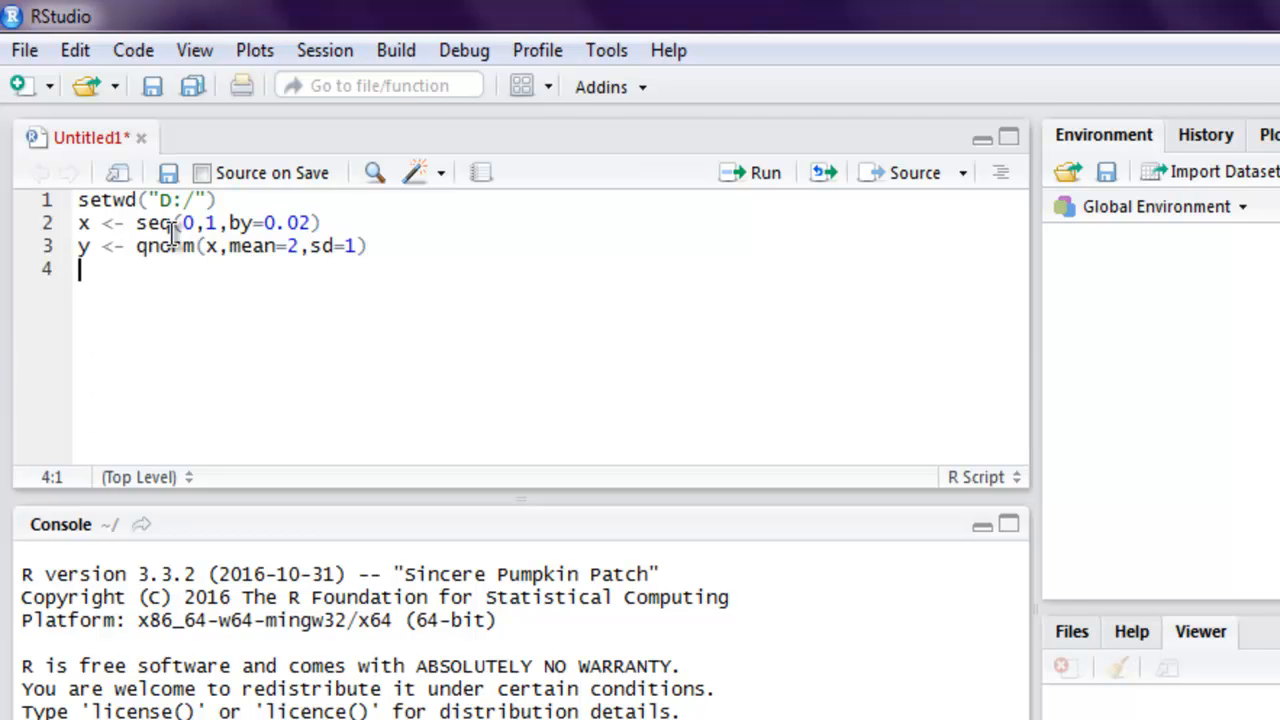
Add png(file="qnorm.png") to direct the plot into qnorm.png.
text(png)
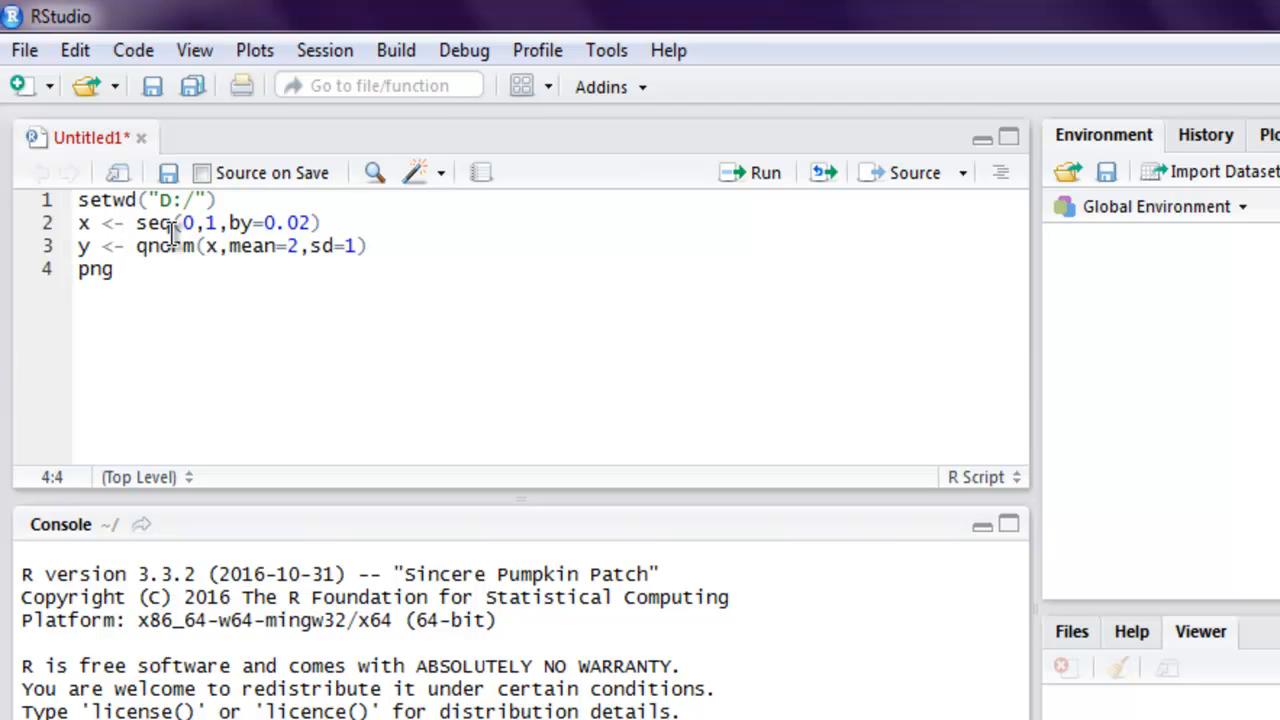
text(())
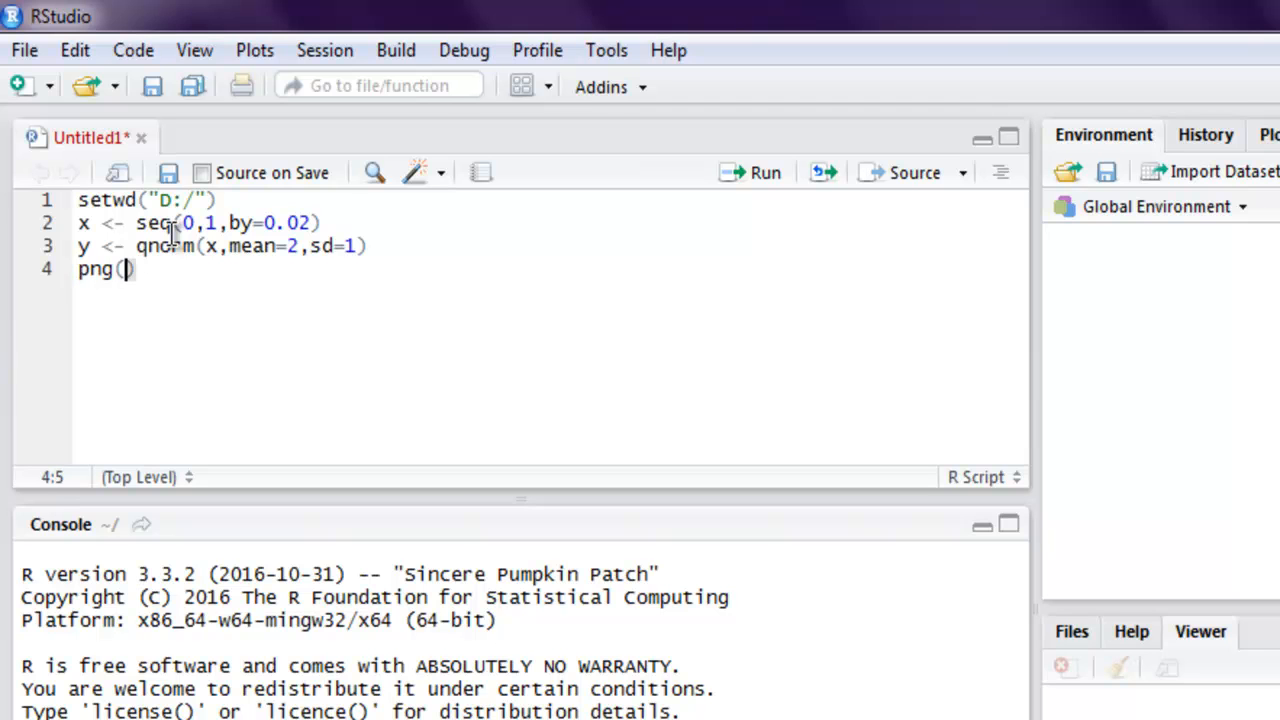
text(file=)
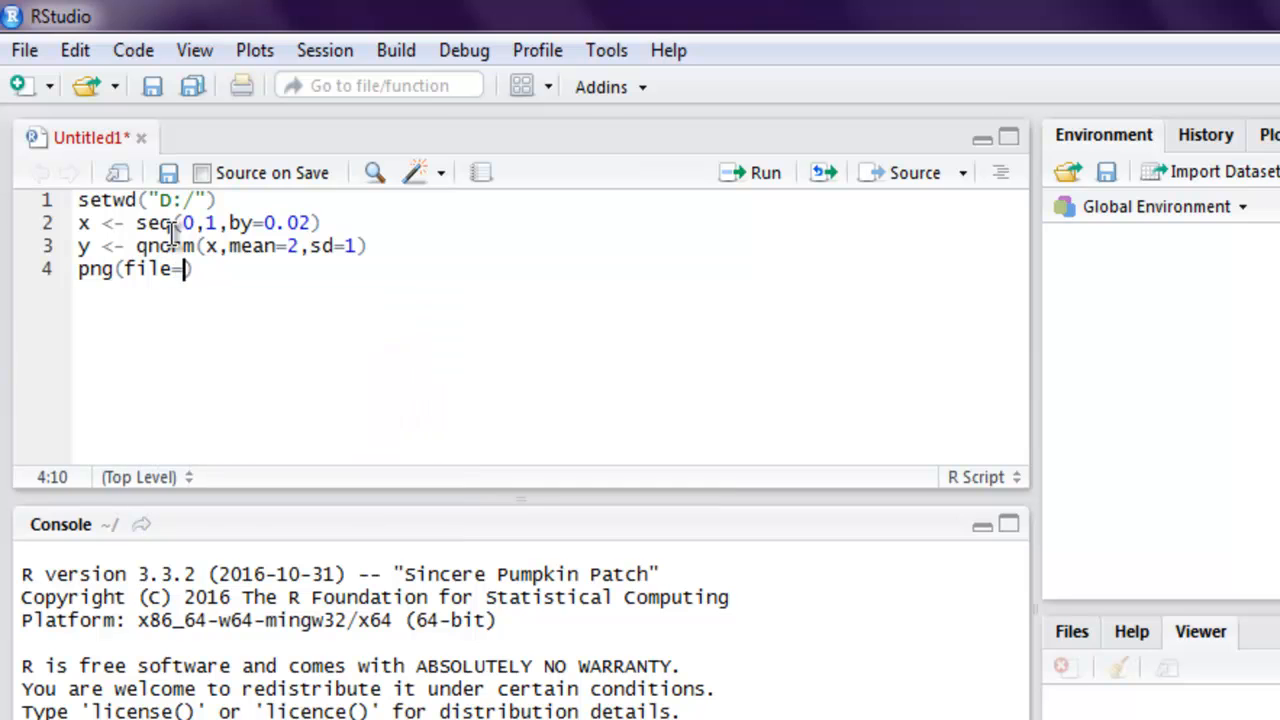
text("qn)
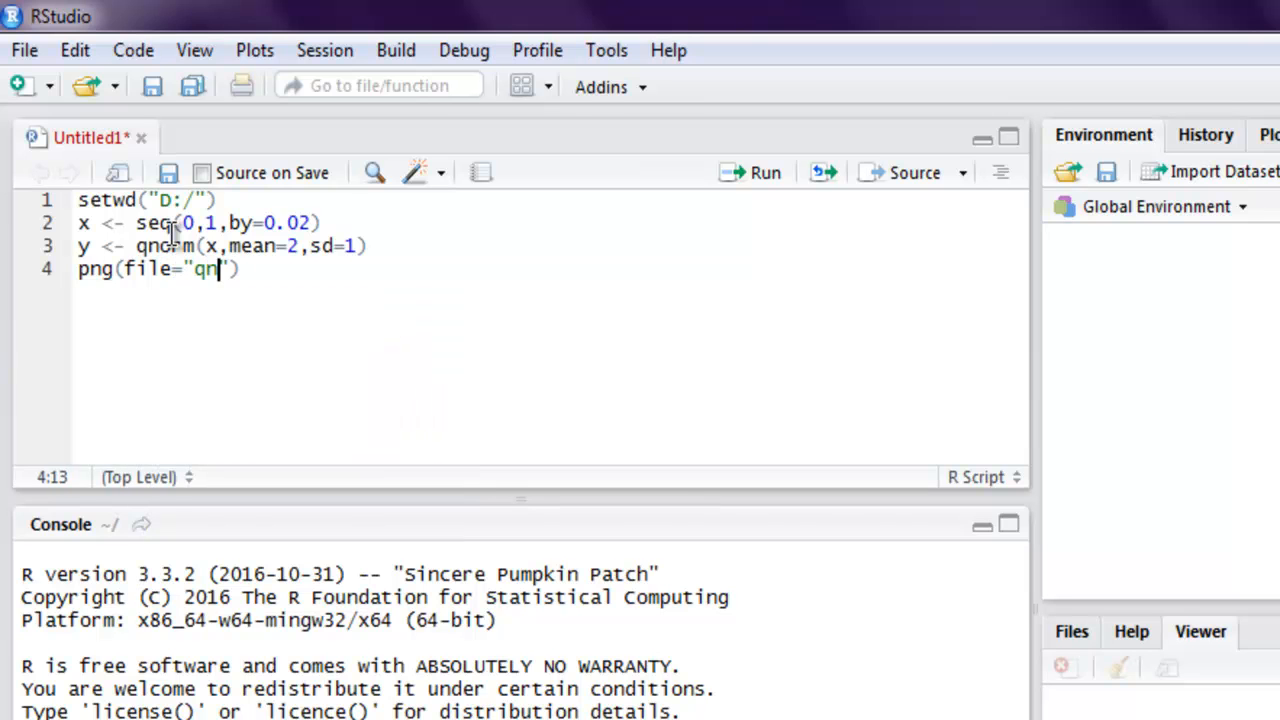
text(orm.png)
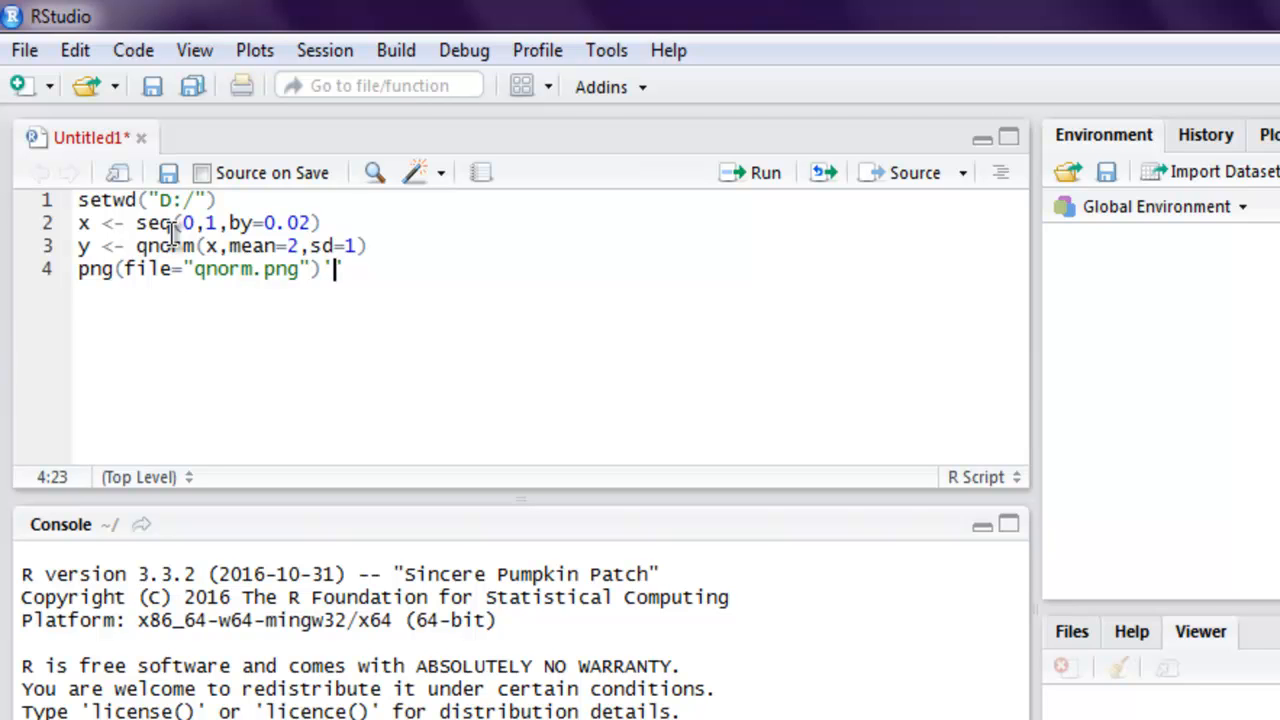
key(Return)
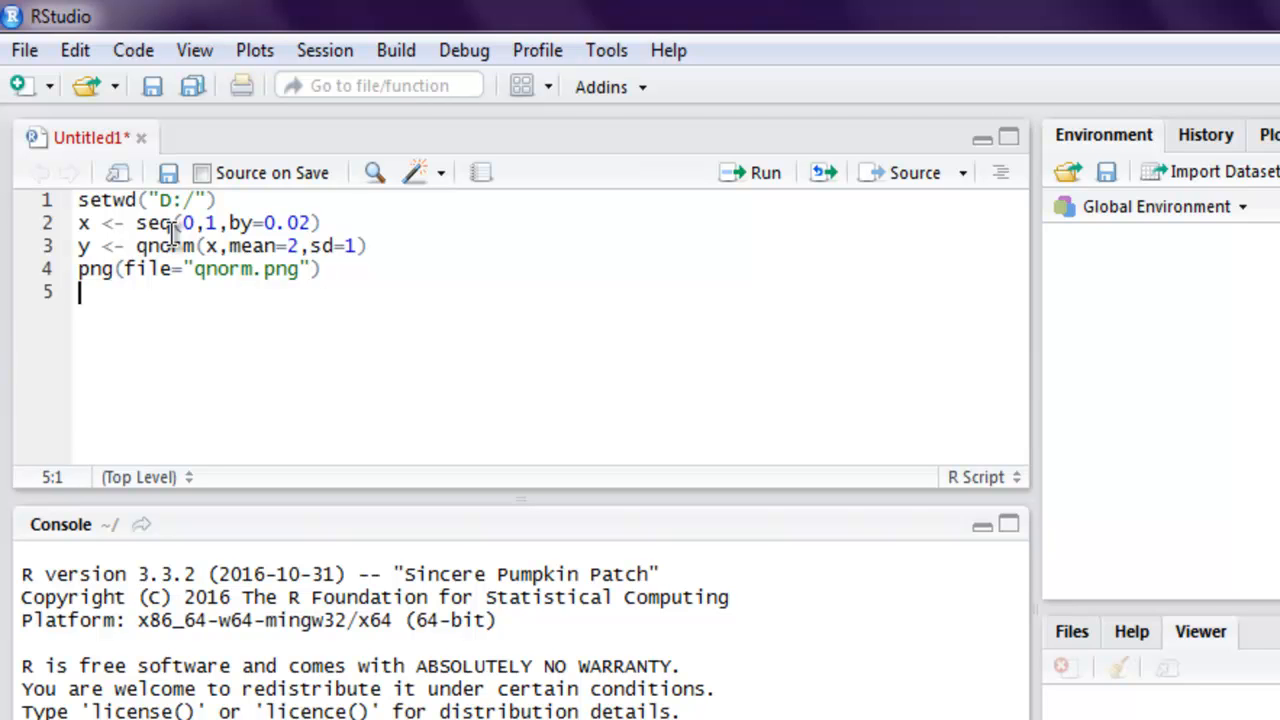
Add plot(x,y) and dev.off() to draw the plot and close the device.
text(plot)
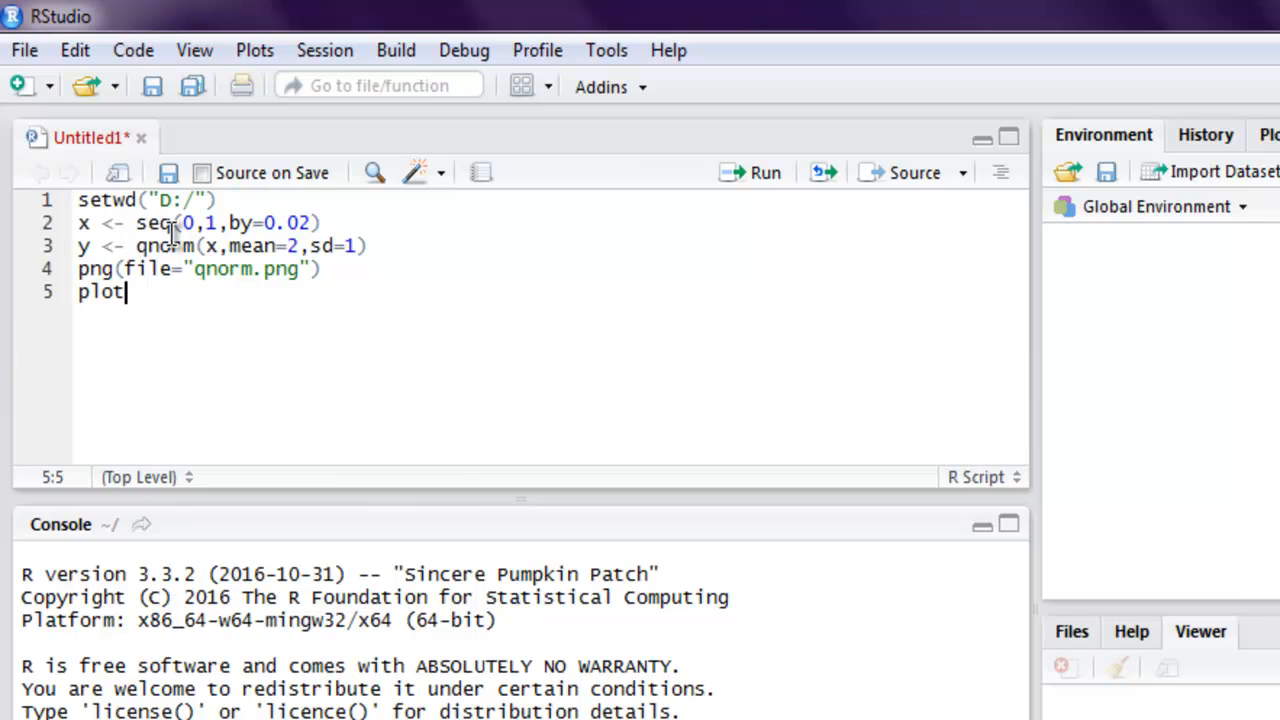
text(()
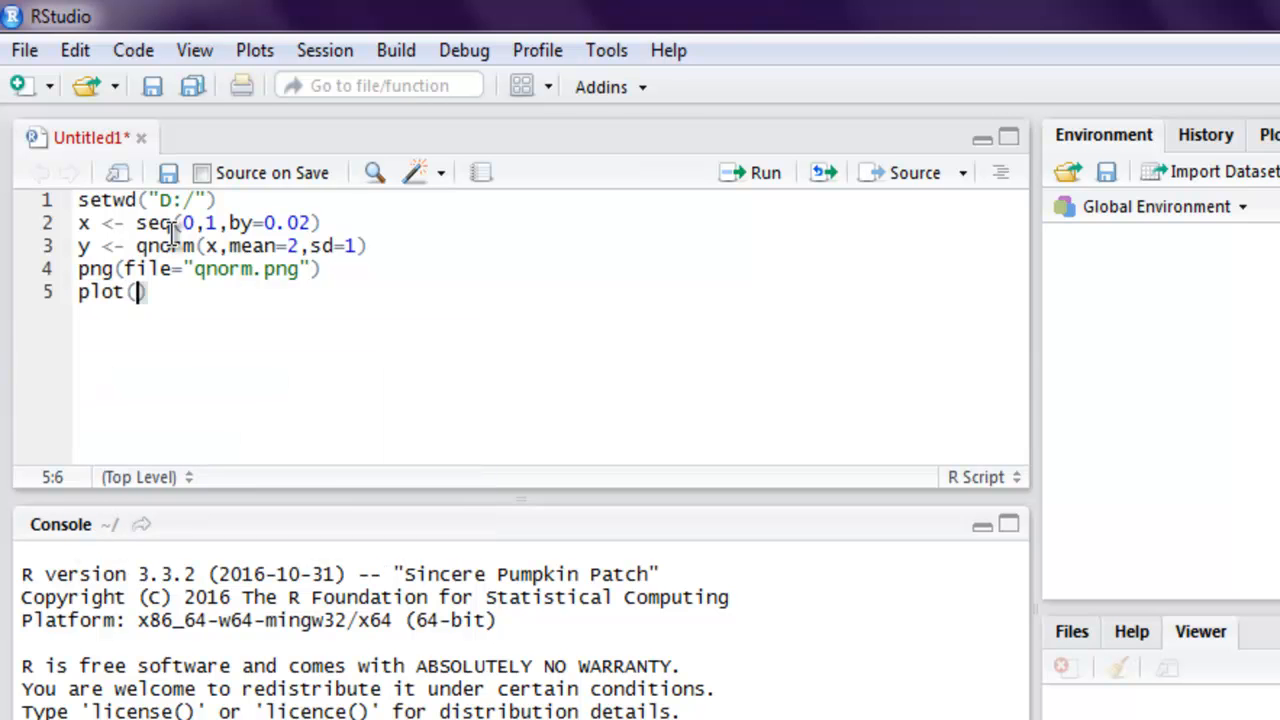
text(x,y)
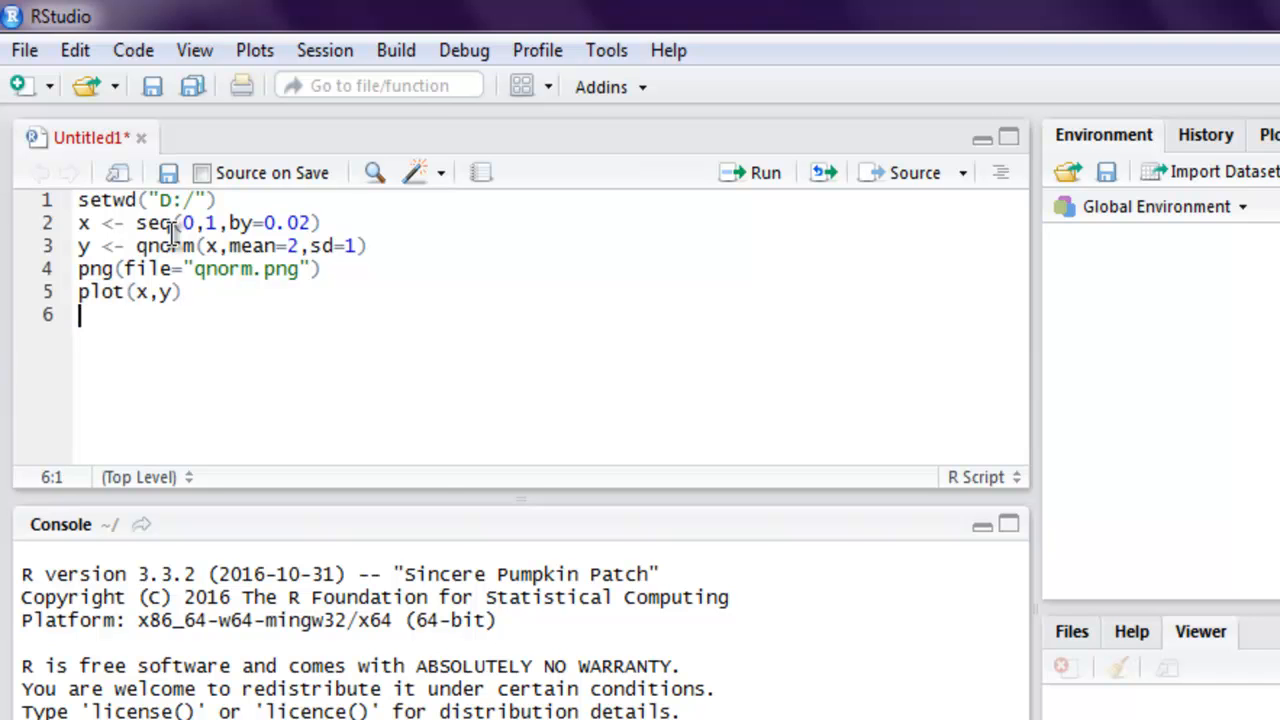
text(dev.off)
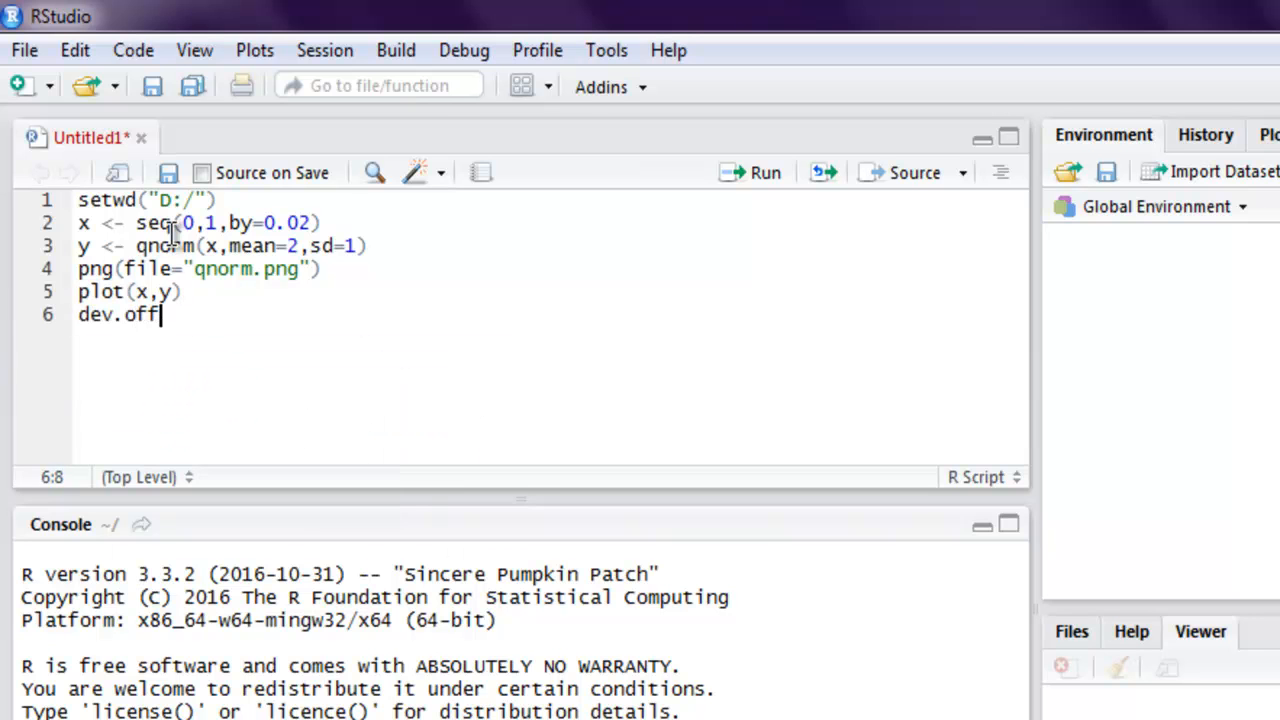
text(())
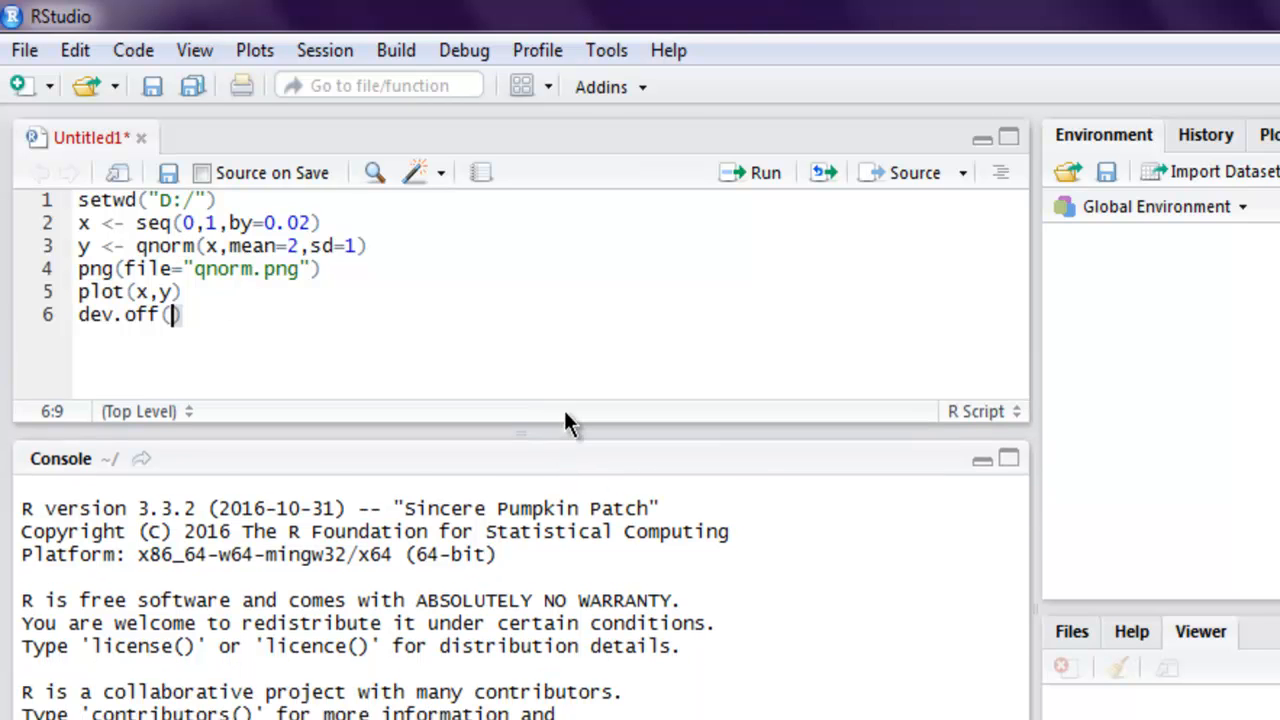
Run all six script lines so qnorm.png is saved on the D drive.
drag(520, 430, 520, 384)
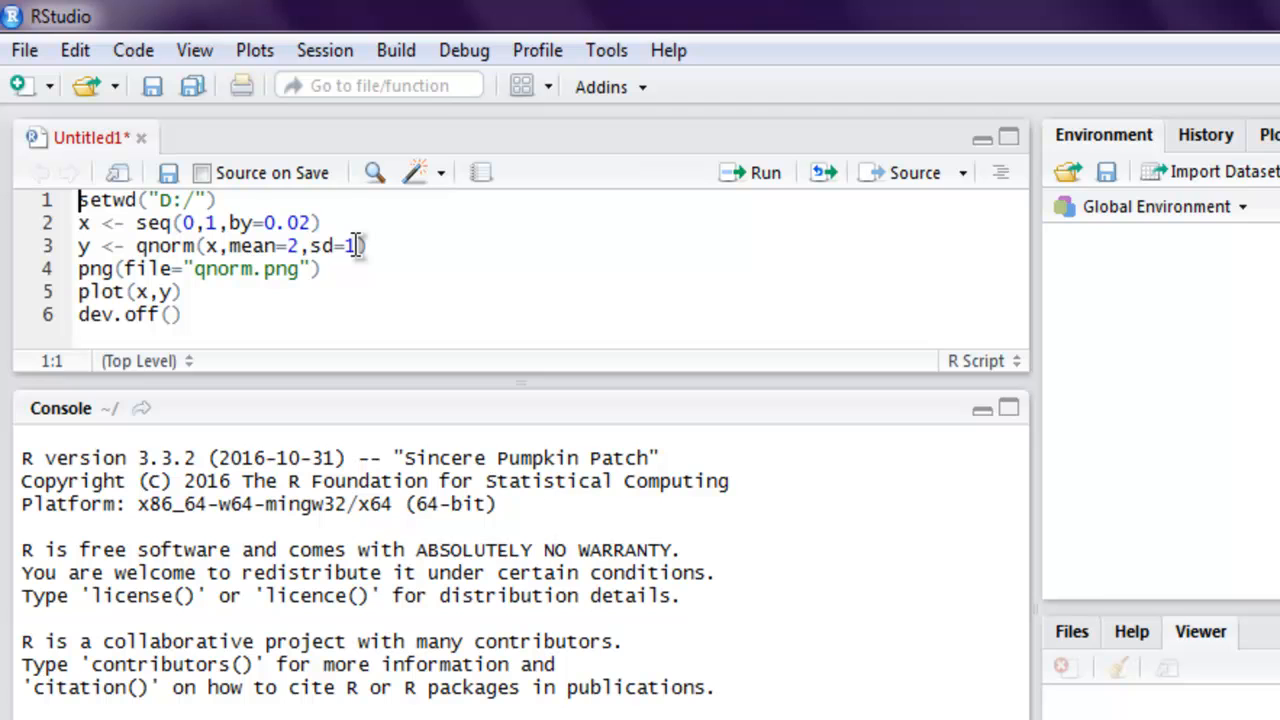
mouse_move(386, 244)
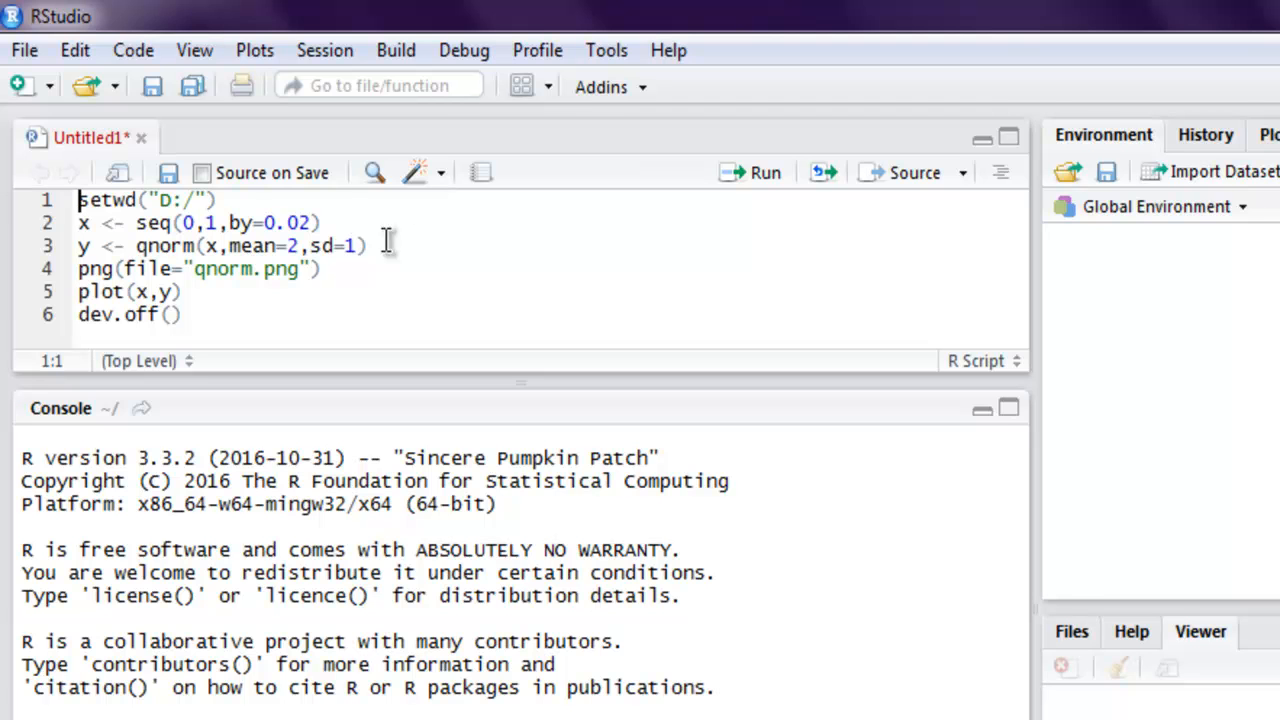
mouse_move(750, 184)
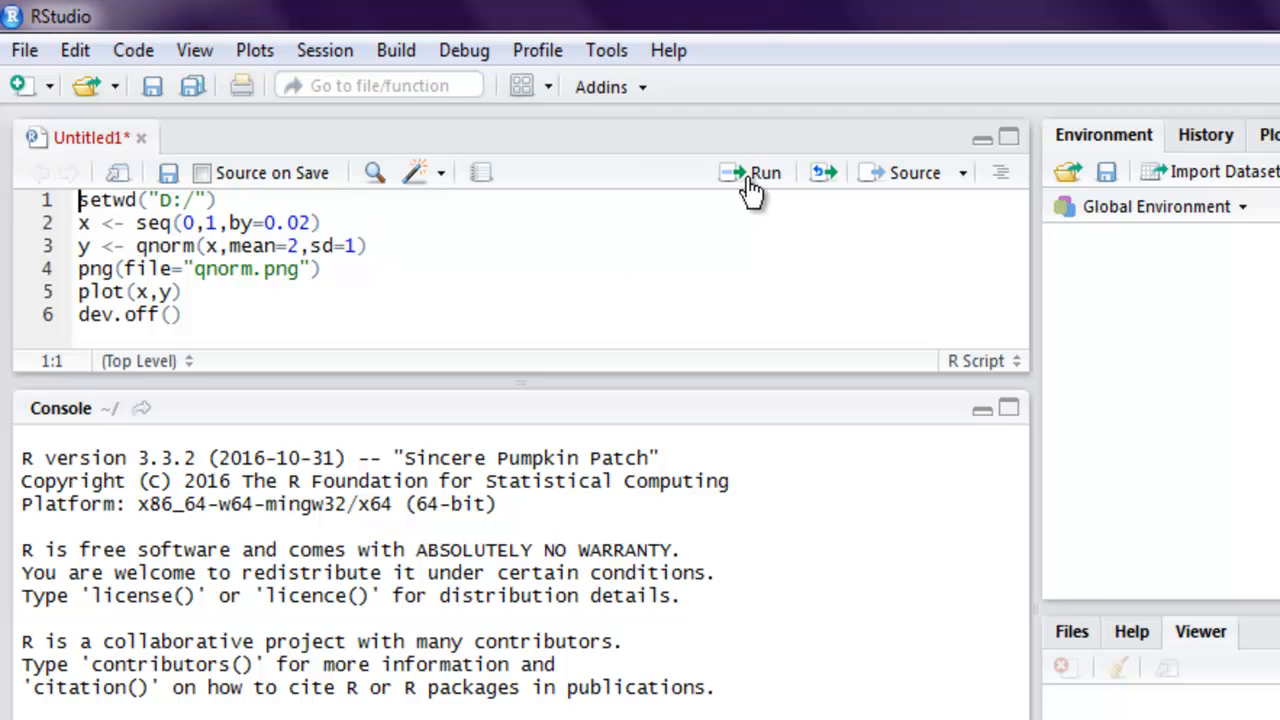
click(764, 172)
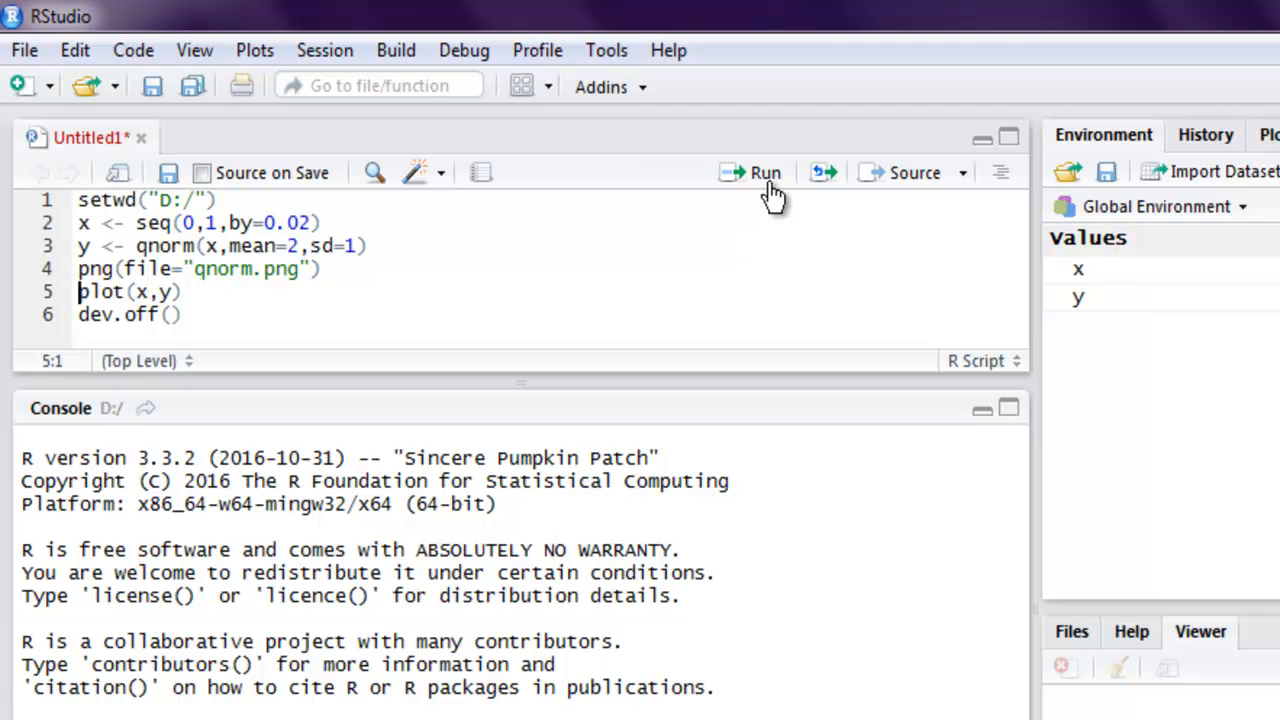
click(664, 300)
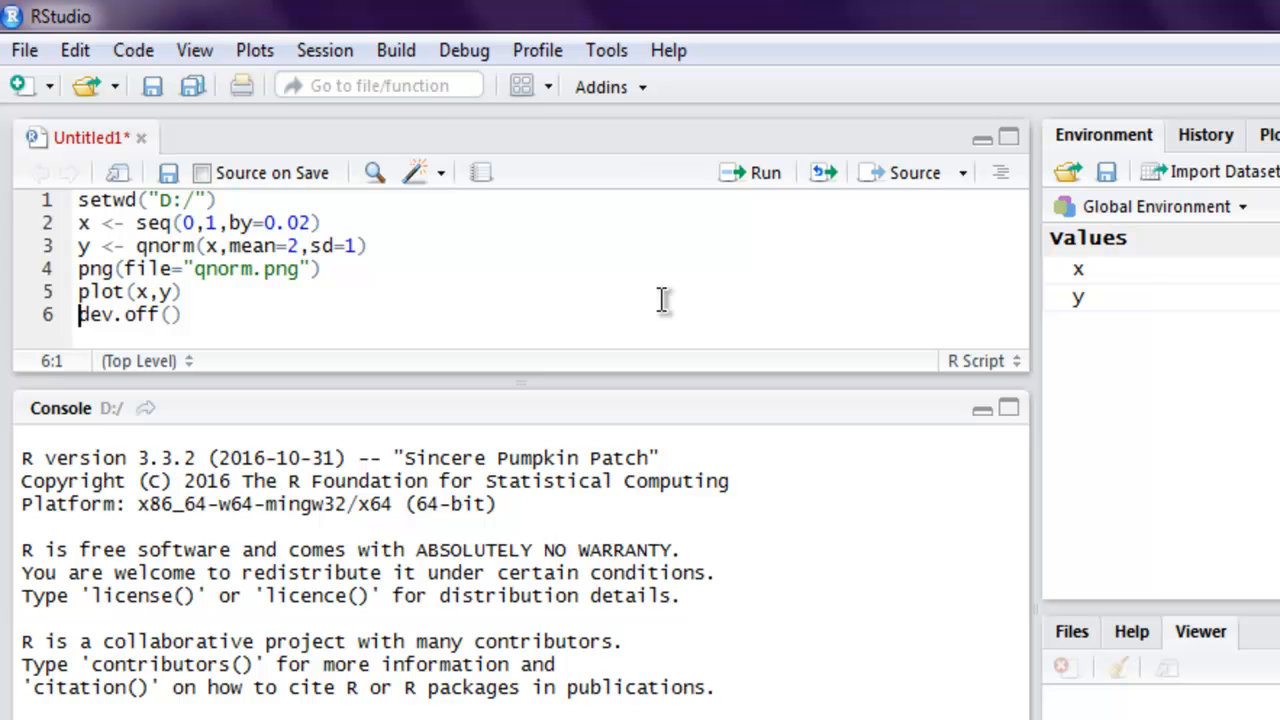
key(Return)
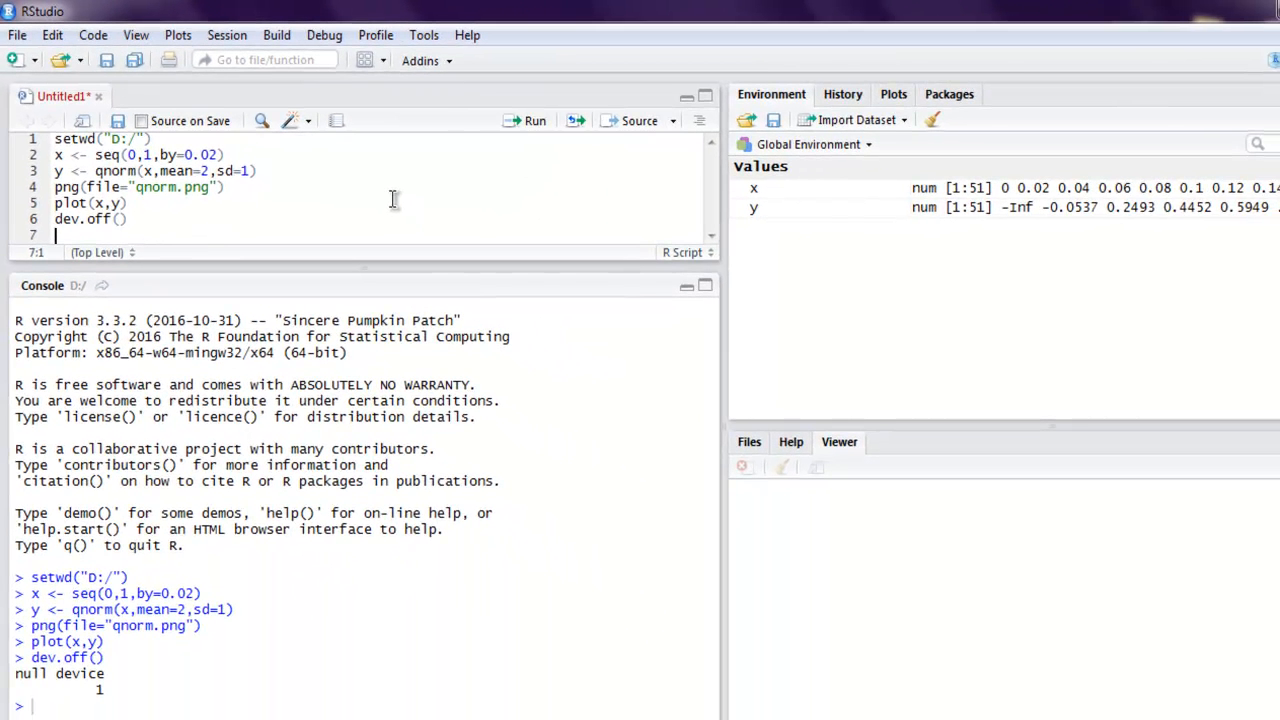
click(892, 94)
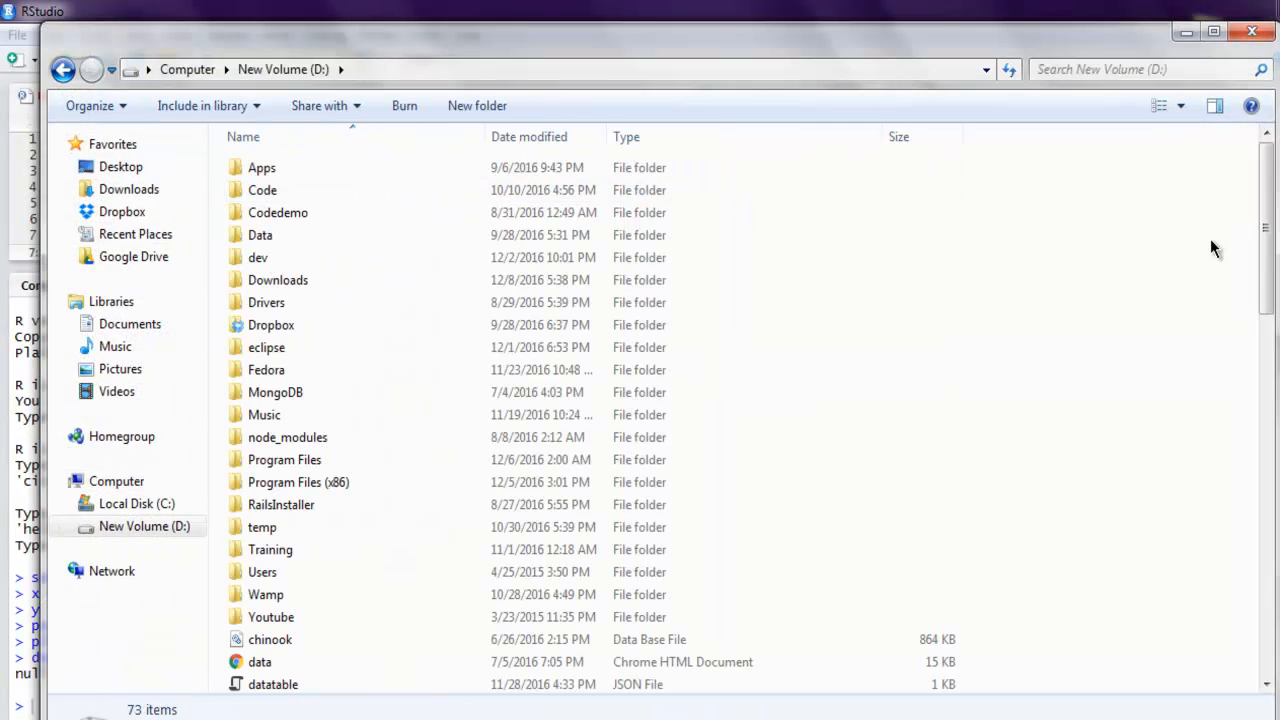
Scroll through drive D: and open qnorm.png in Windows Photo Viewer.
scroll(down, 3)
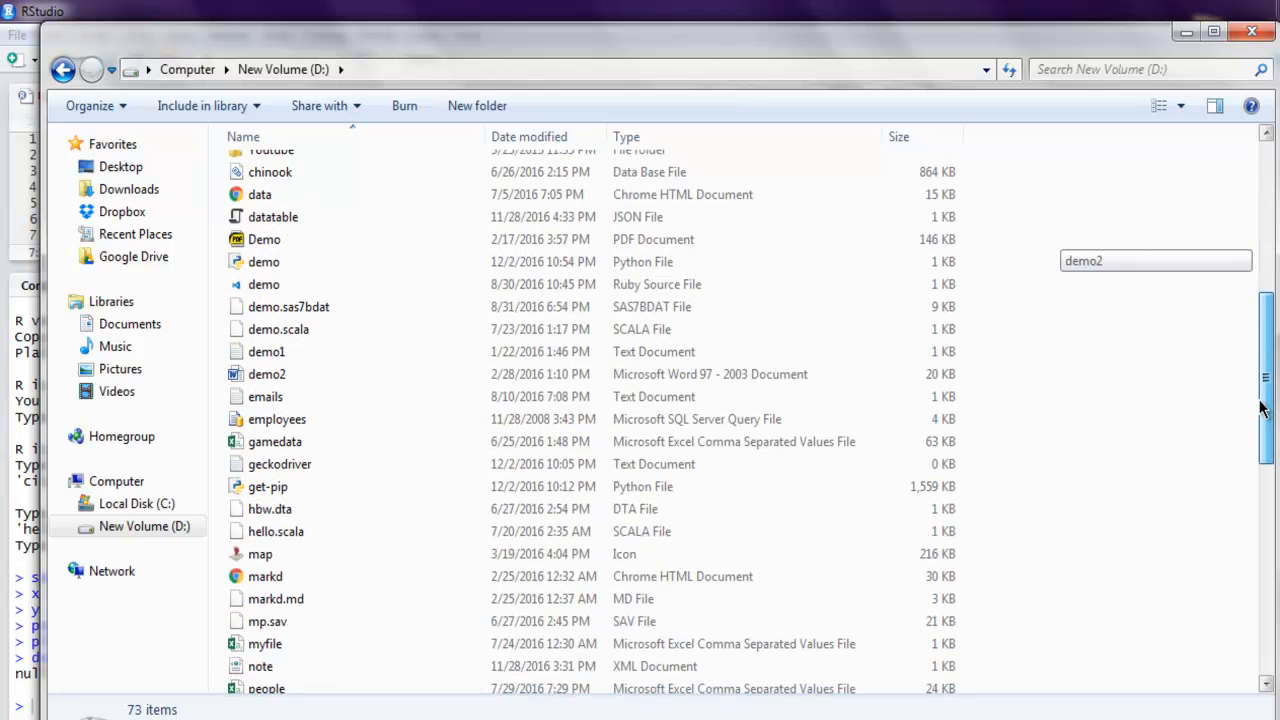
scroll(down, 3)
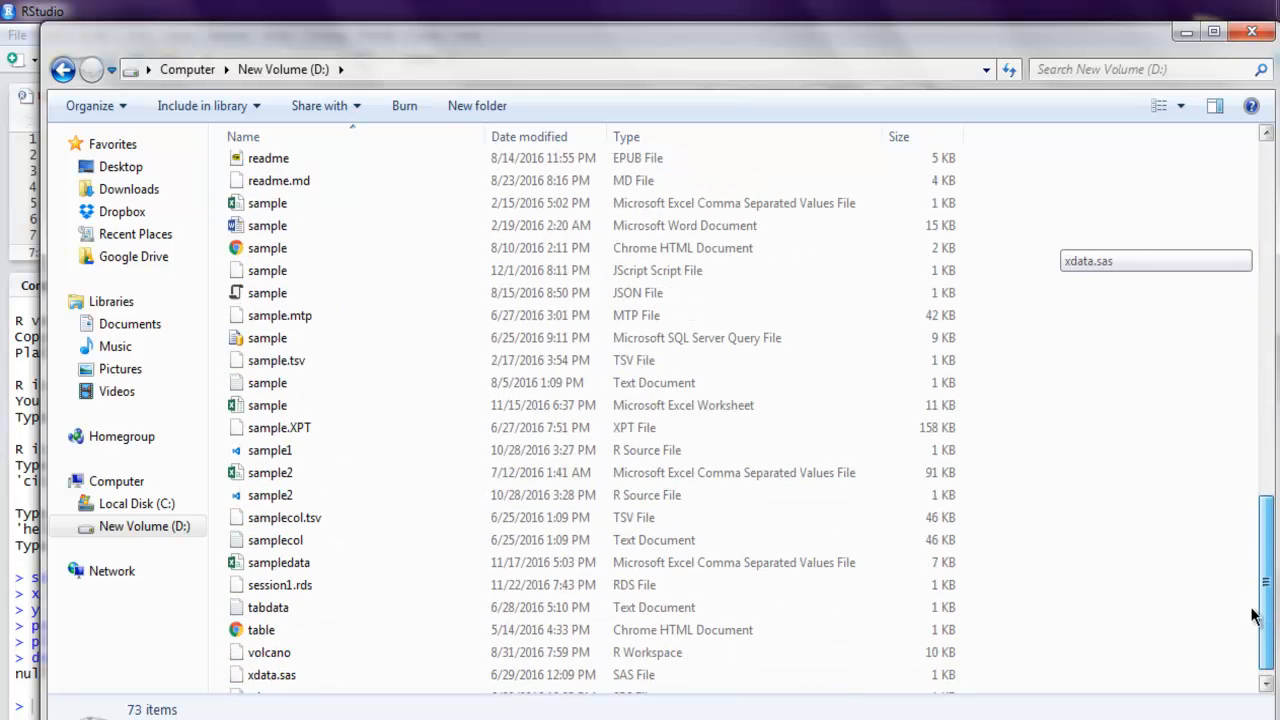
scroll(down, 3)
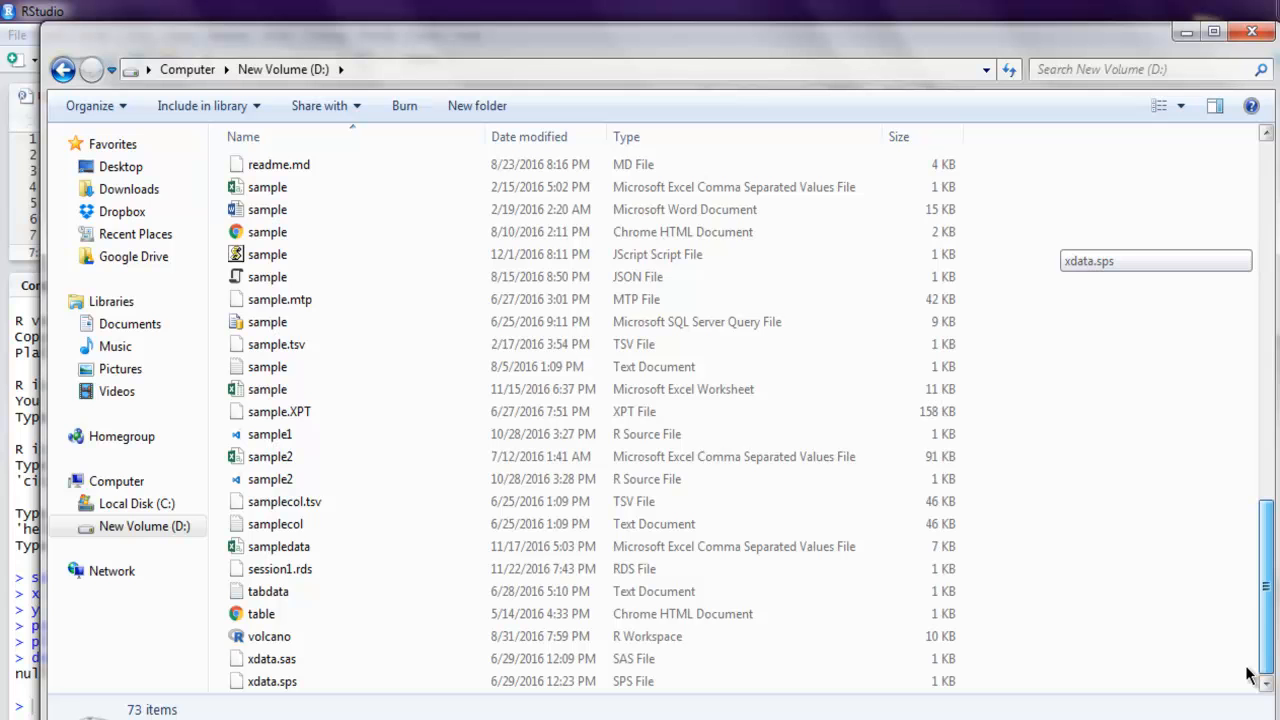
mouse_move(1270, 628)
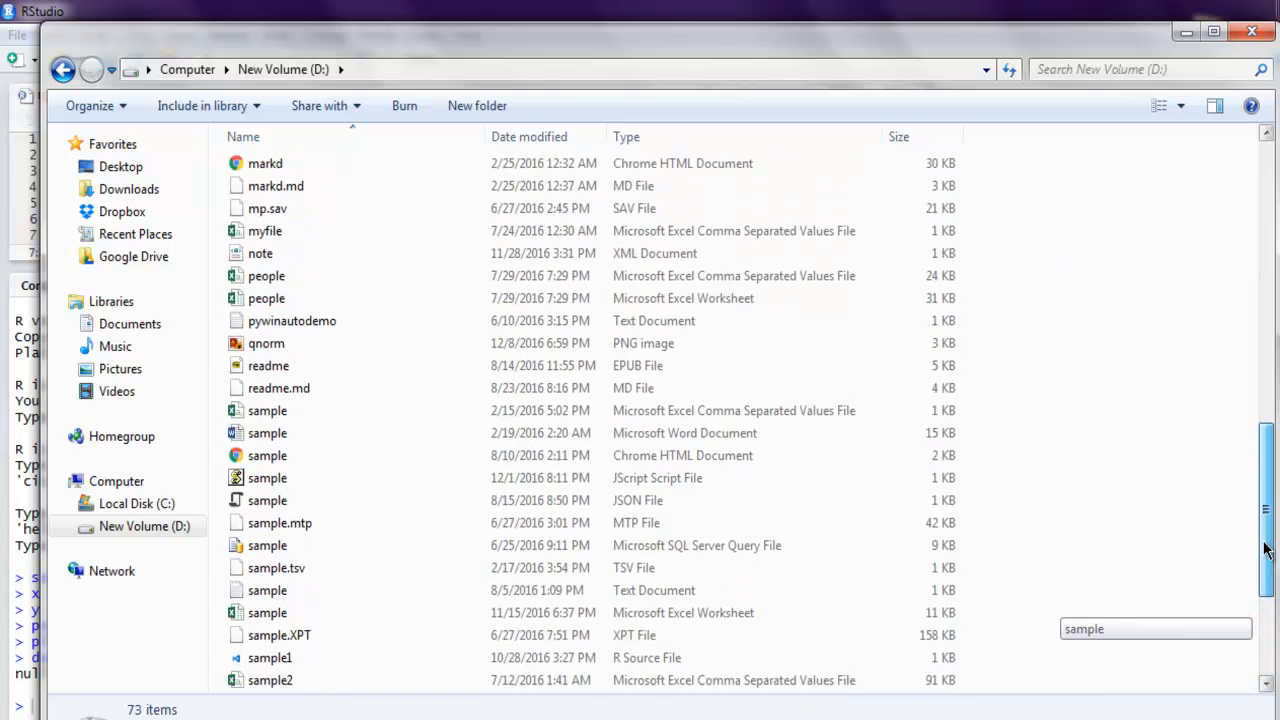
scroll(up, 3)
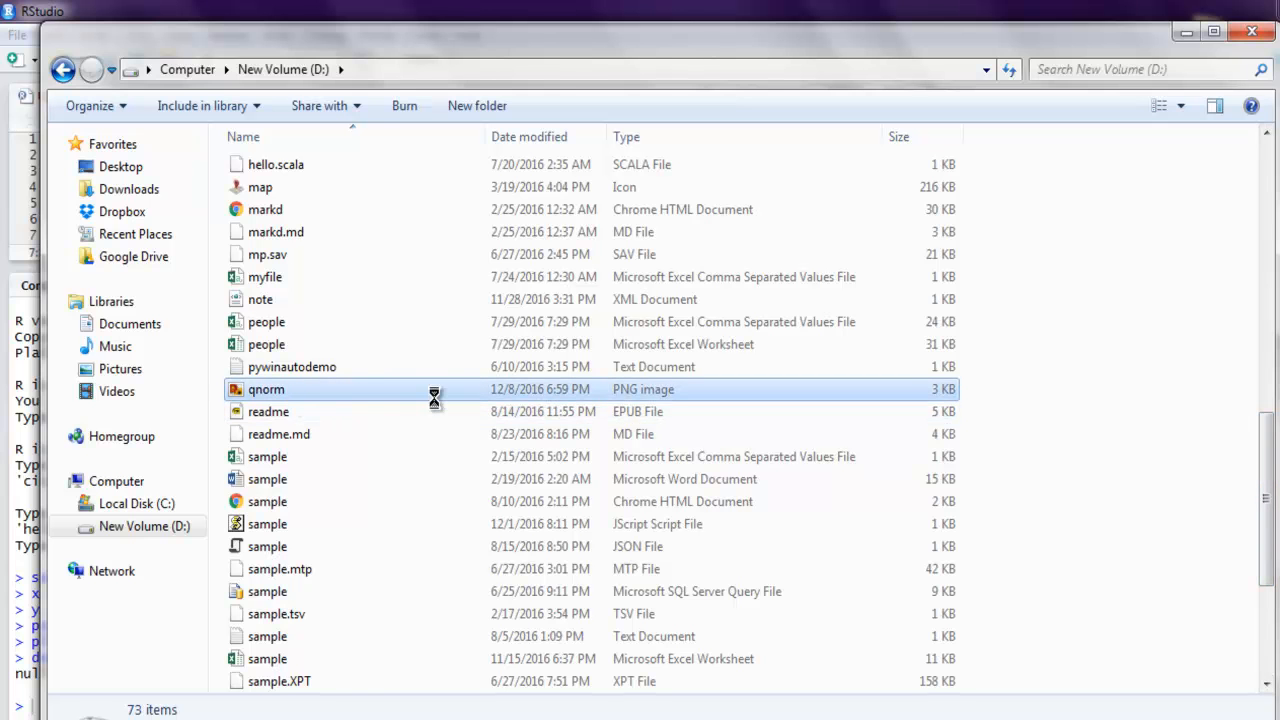
double_click(266, 388)
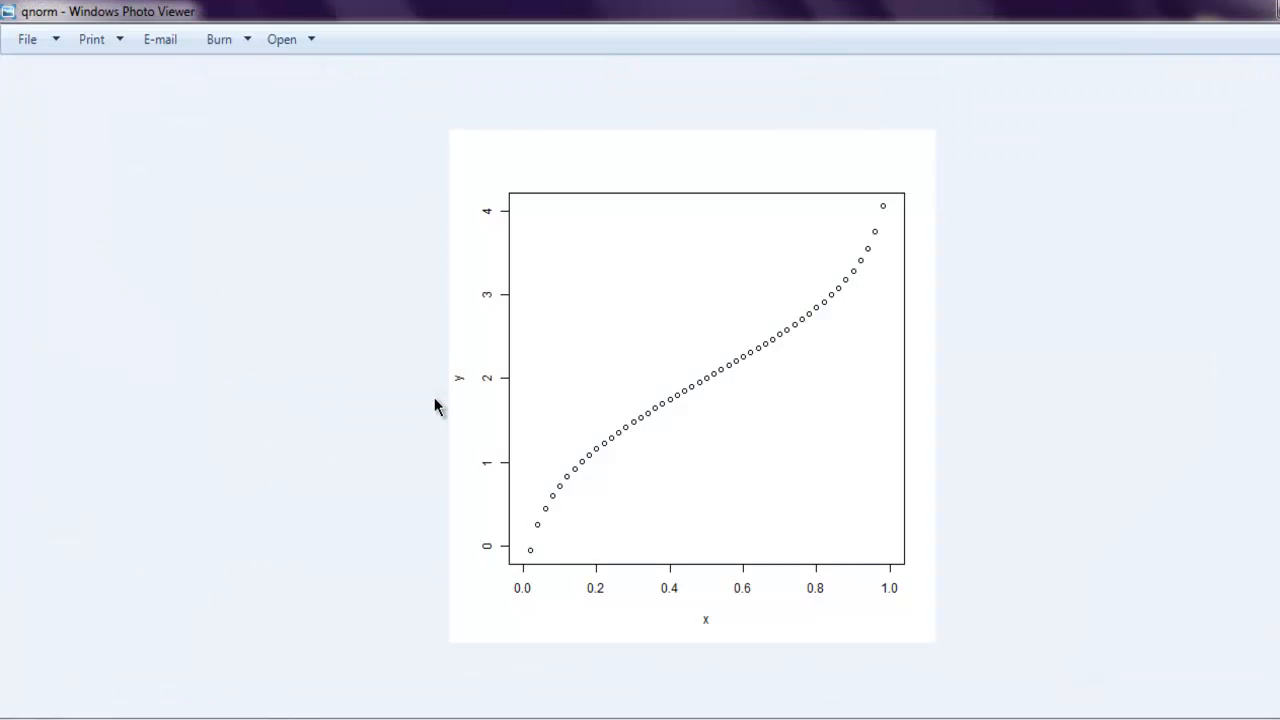
mouse_move(884, 244)
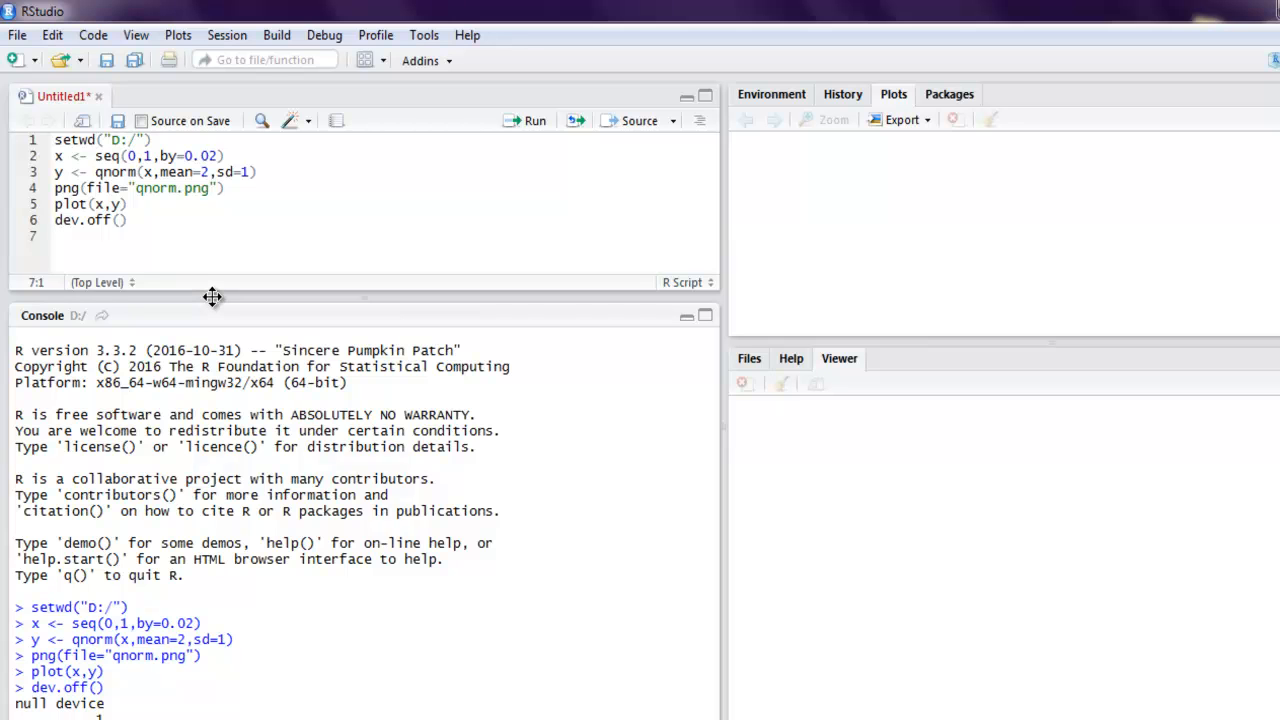
mouse_move(150, 228)
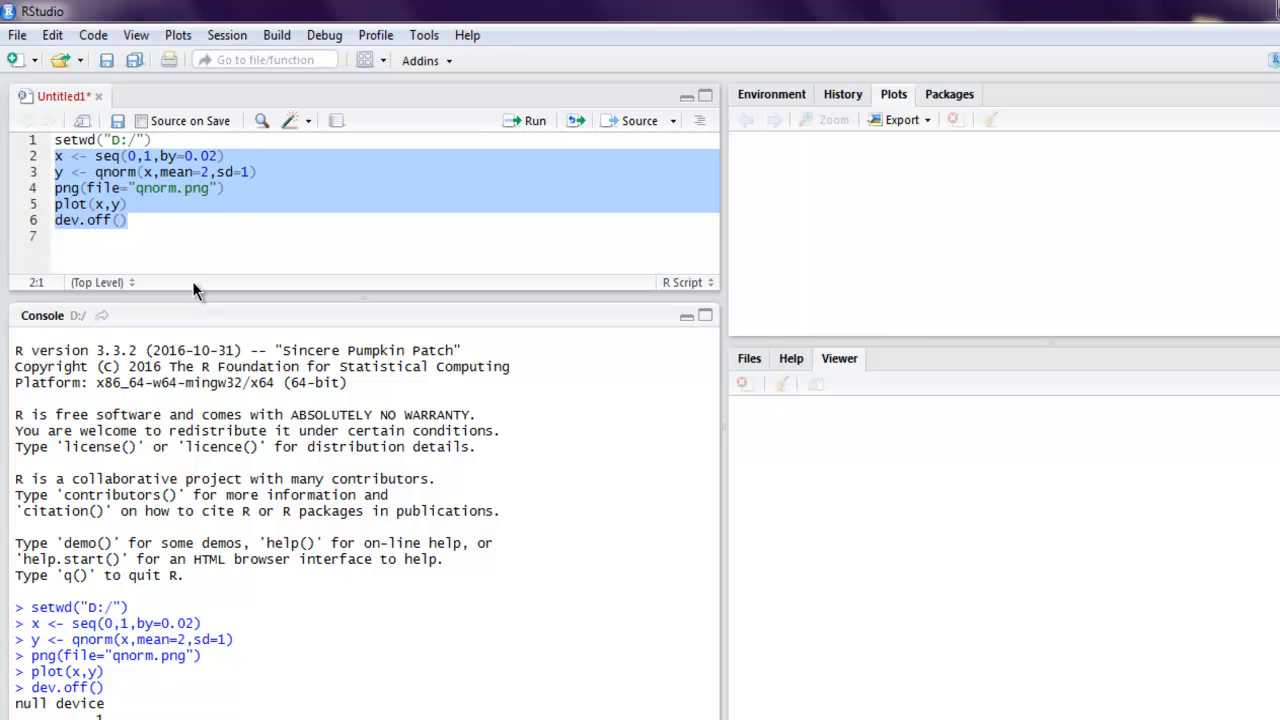
Delete the qnorm code, leaving only setwd("D:/") in the script.
key(Delete)
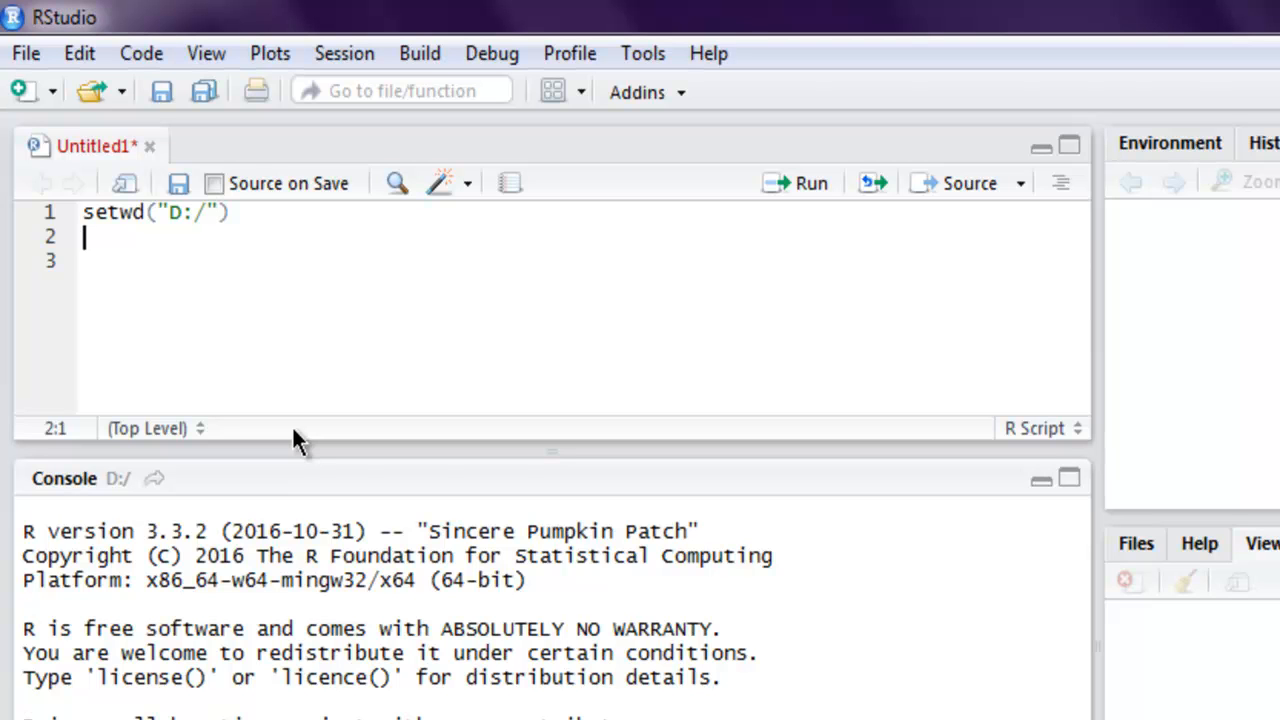
mouse_move(316, 316)
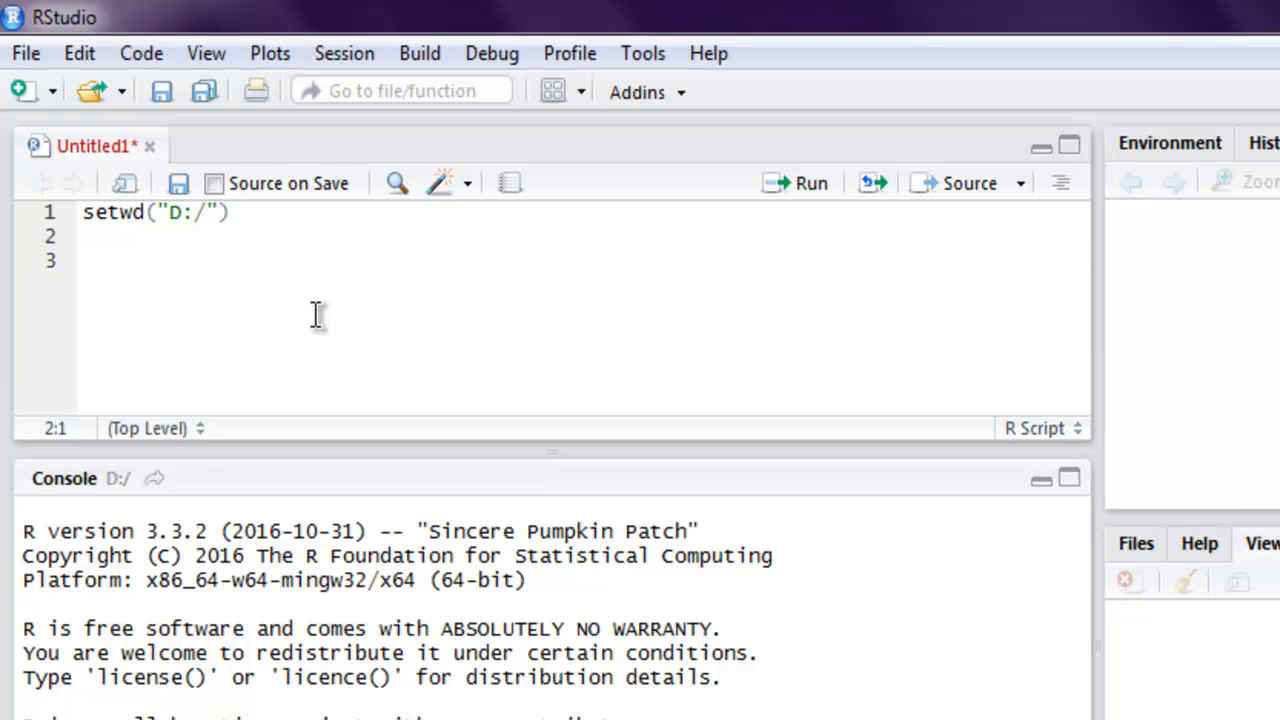
Write y <- rnorm(50) and png(file="rnorm.png") on new script lines.
text(y)
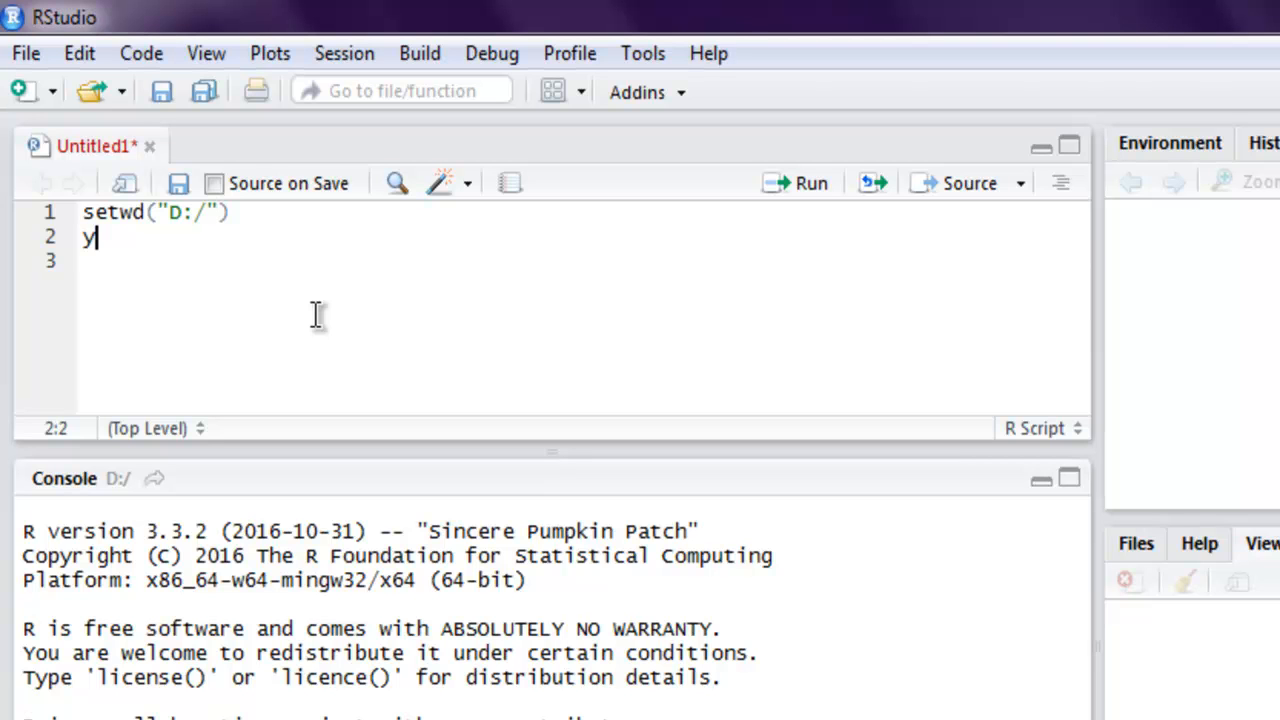
text(<-)
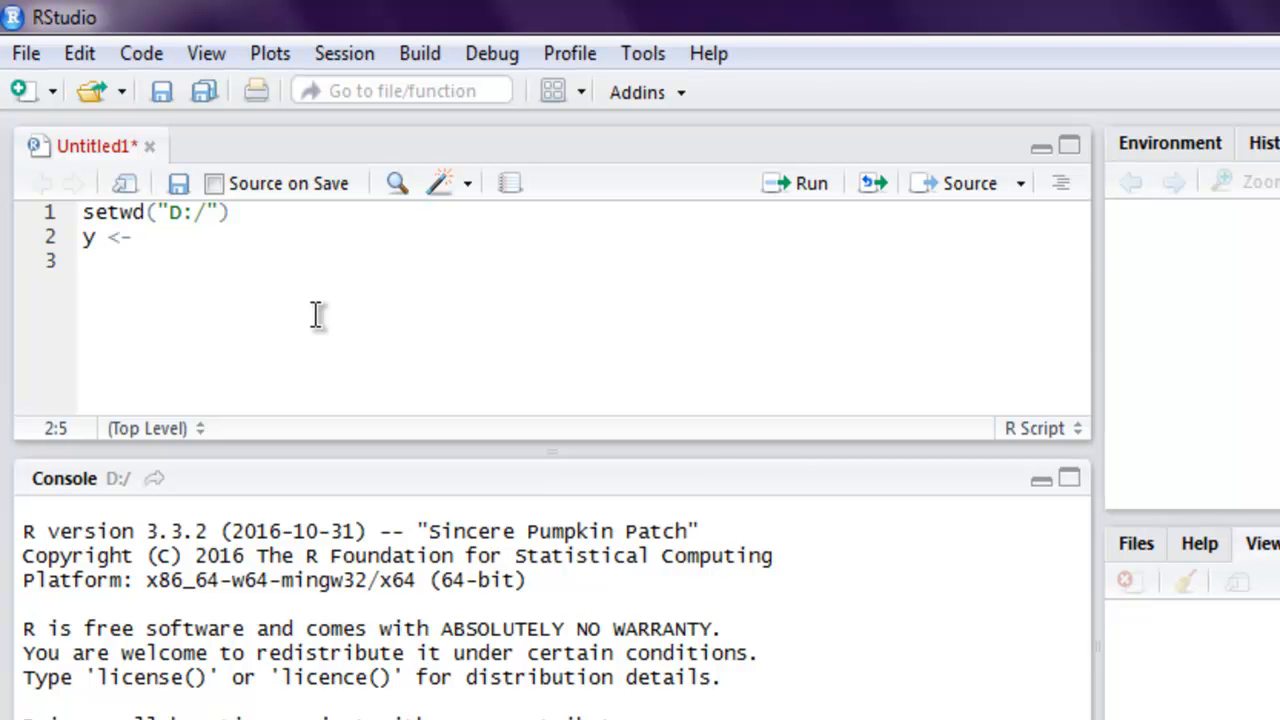
text(rnorm)
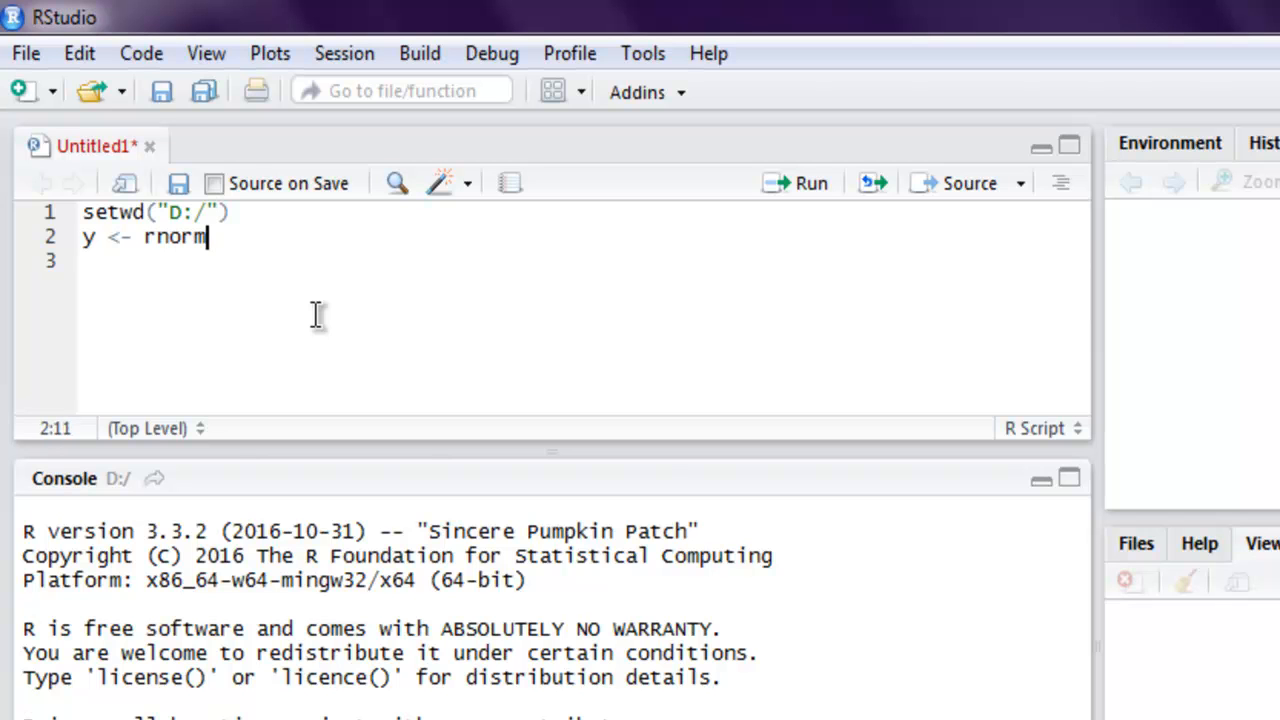
text((50))
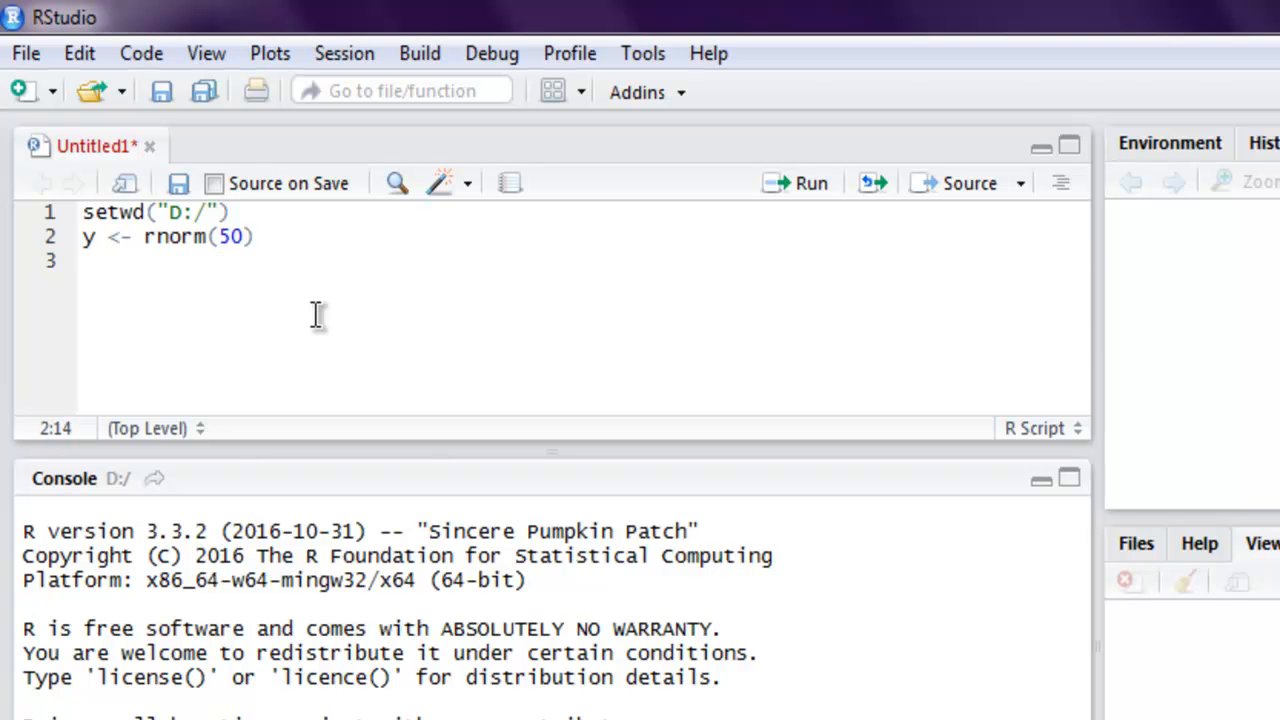
key(Return)
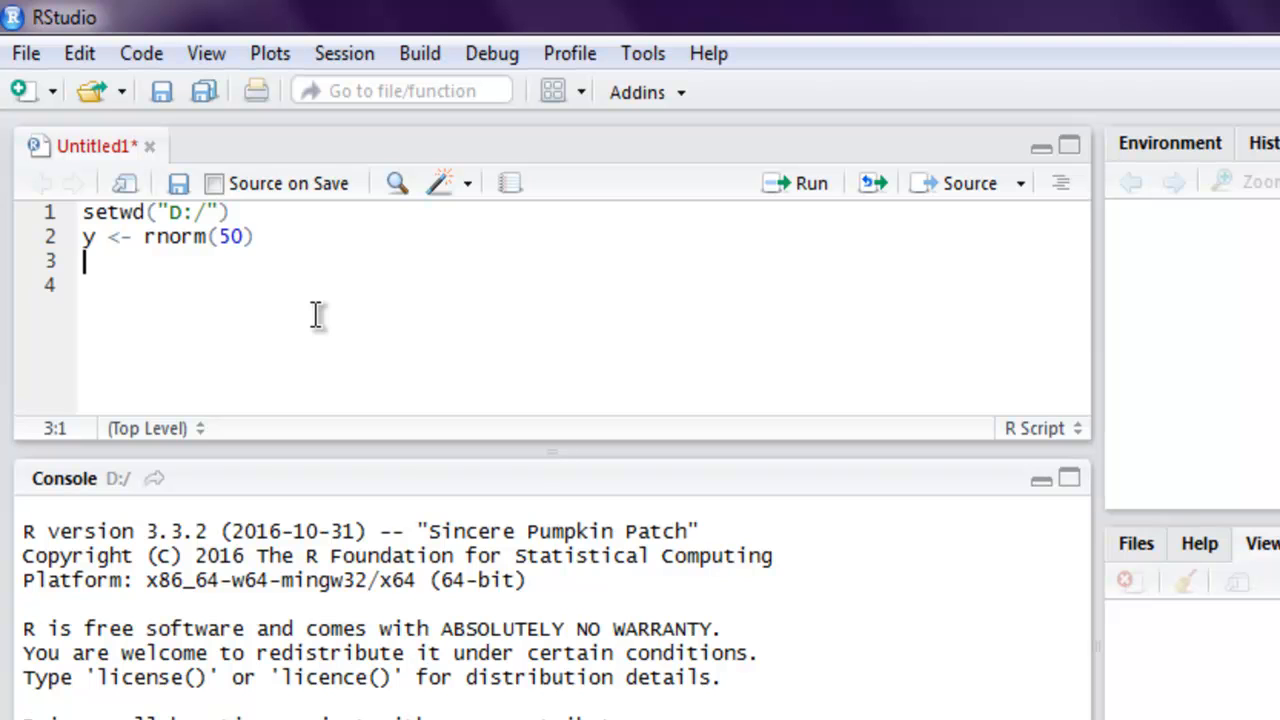
text(png()
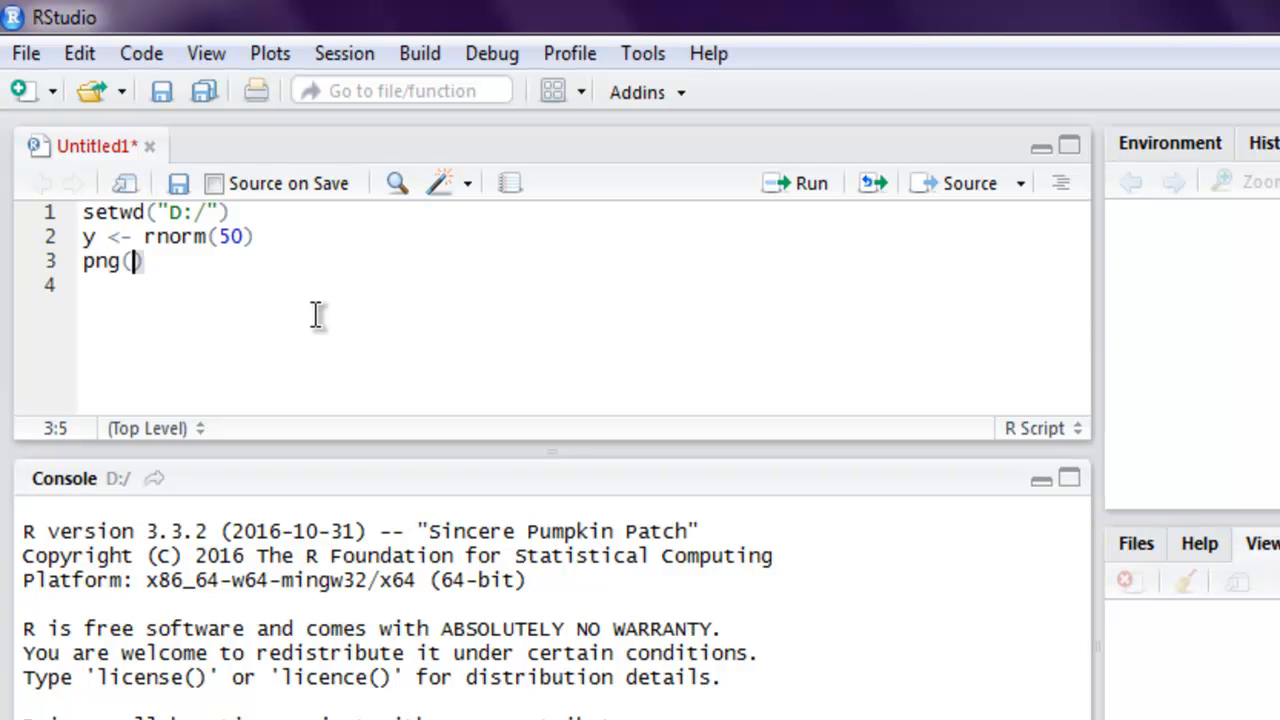
text(file=")
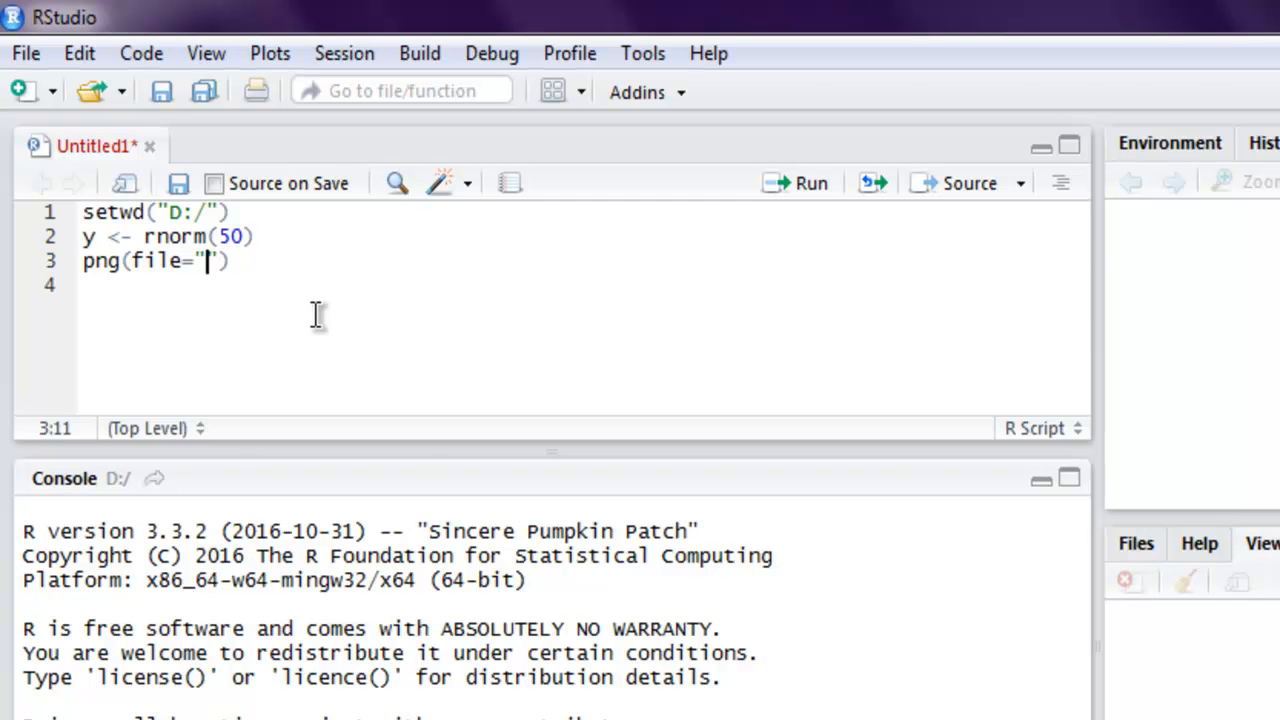
text(rnorm.png)
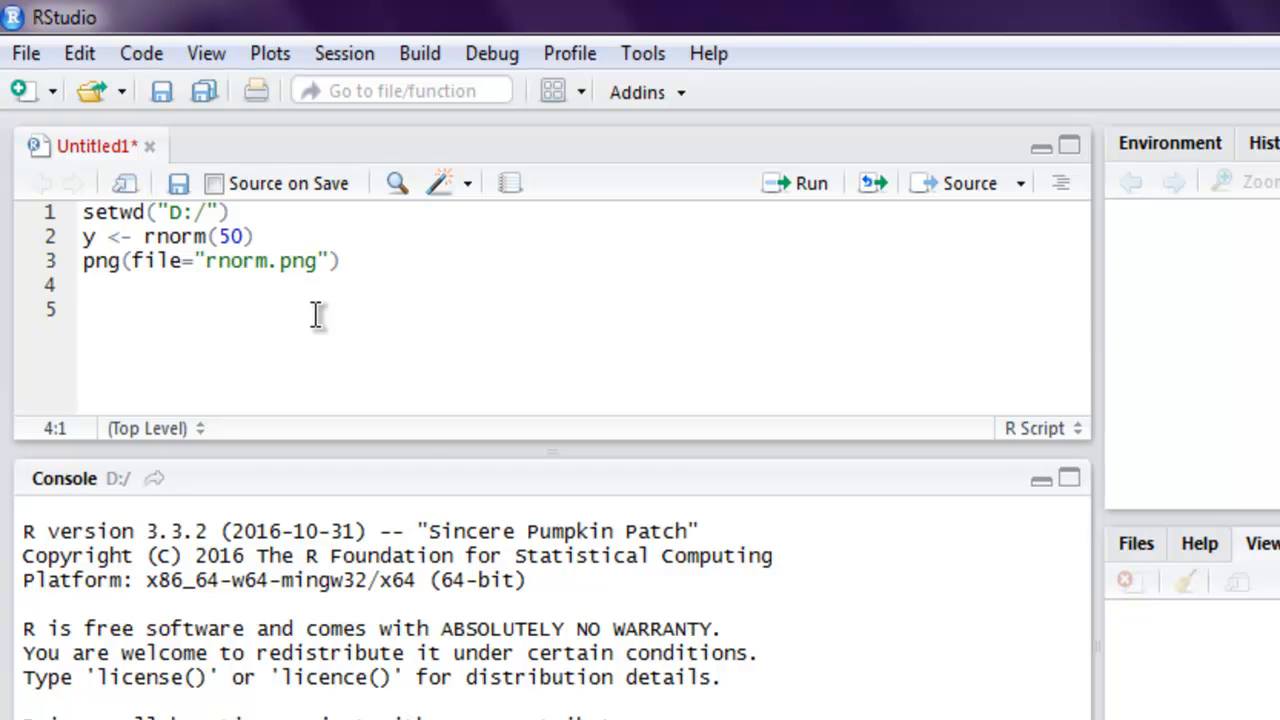
Add hist(y,main="normal distribution") and dev.off() to finish the histogram script.
text(his)
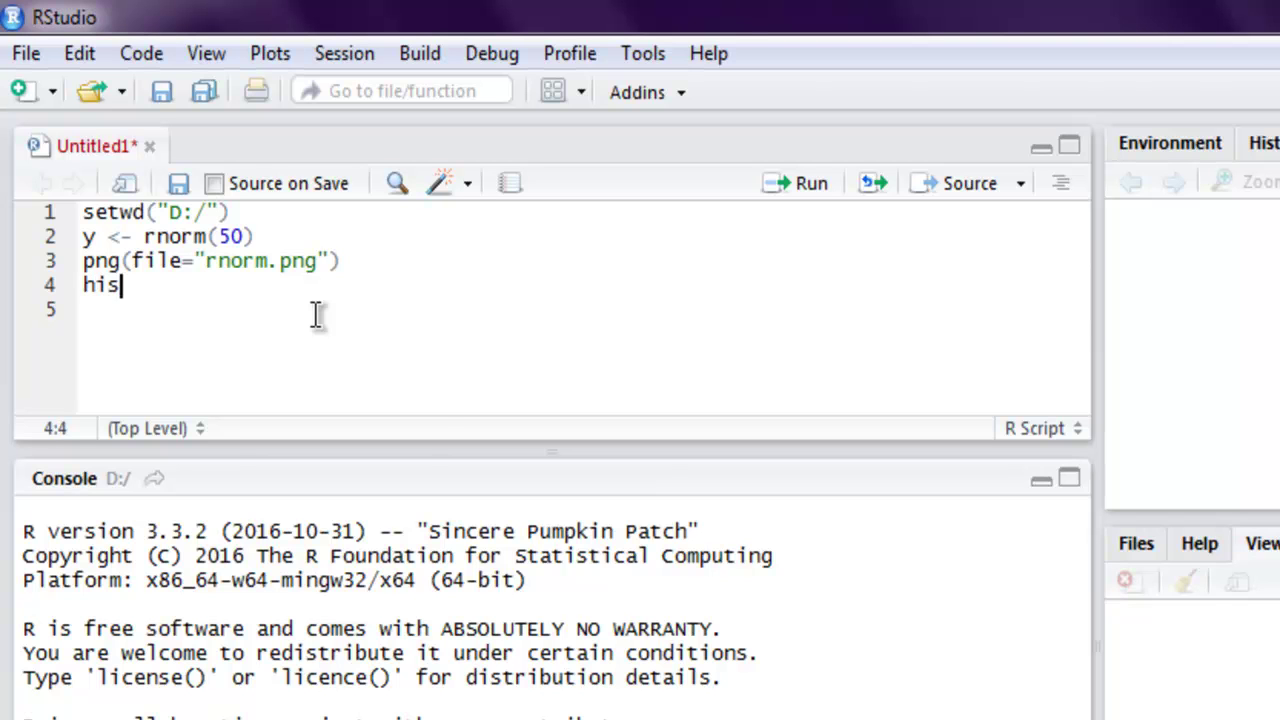
text(t)
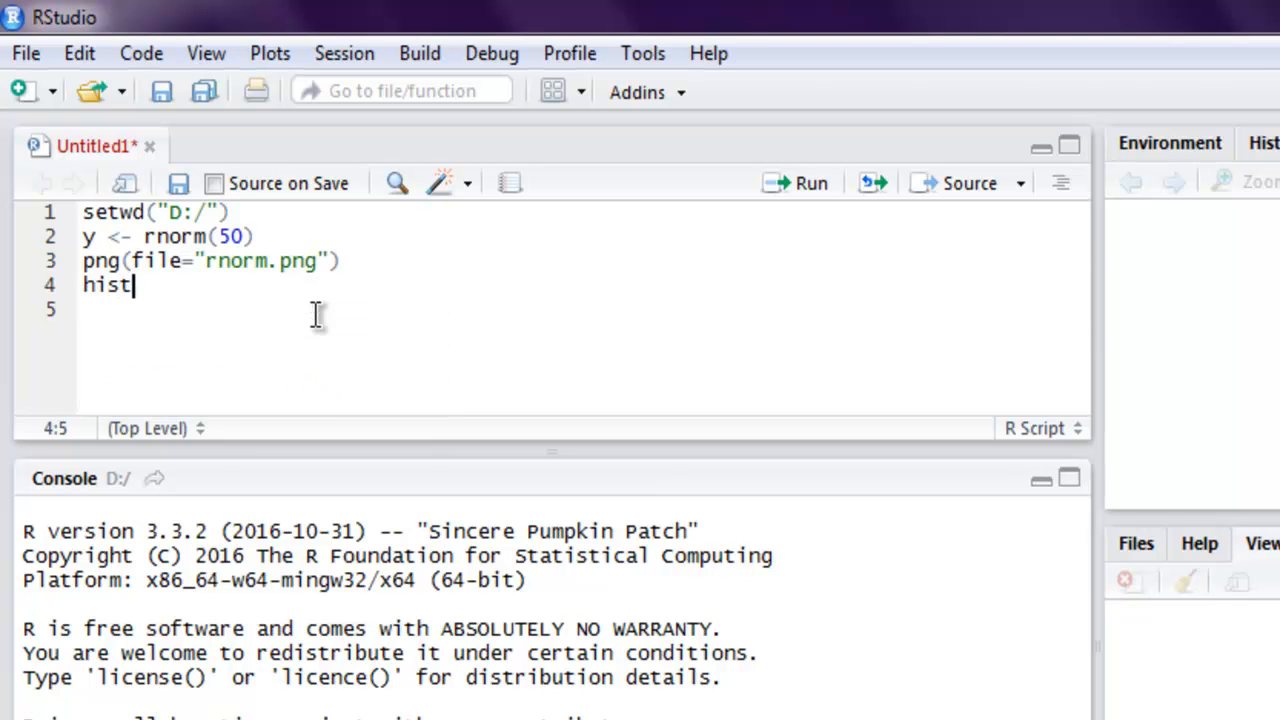
text(()
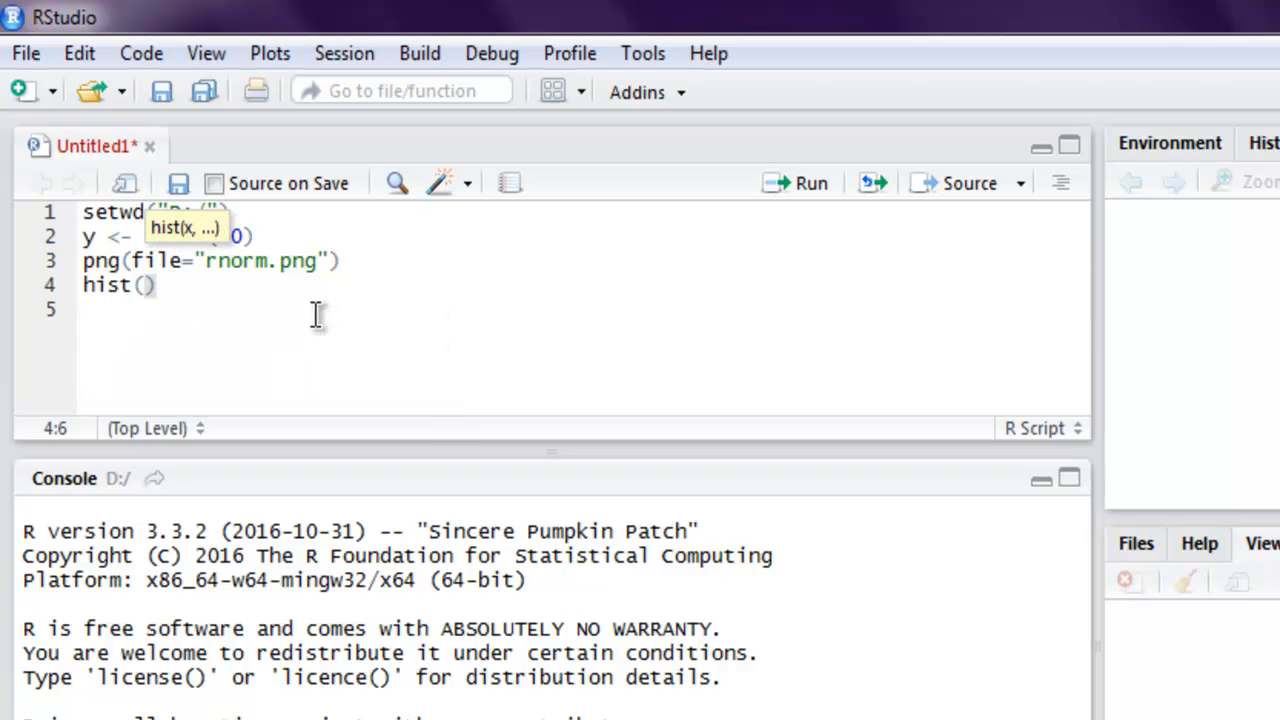
text(y,)
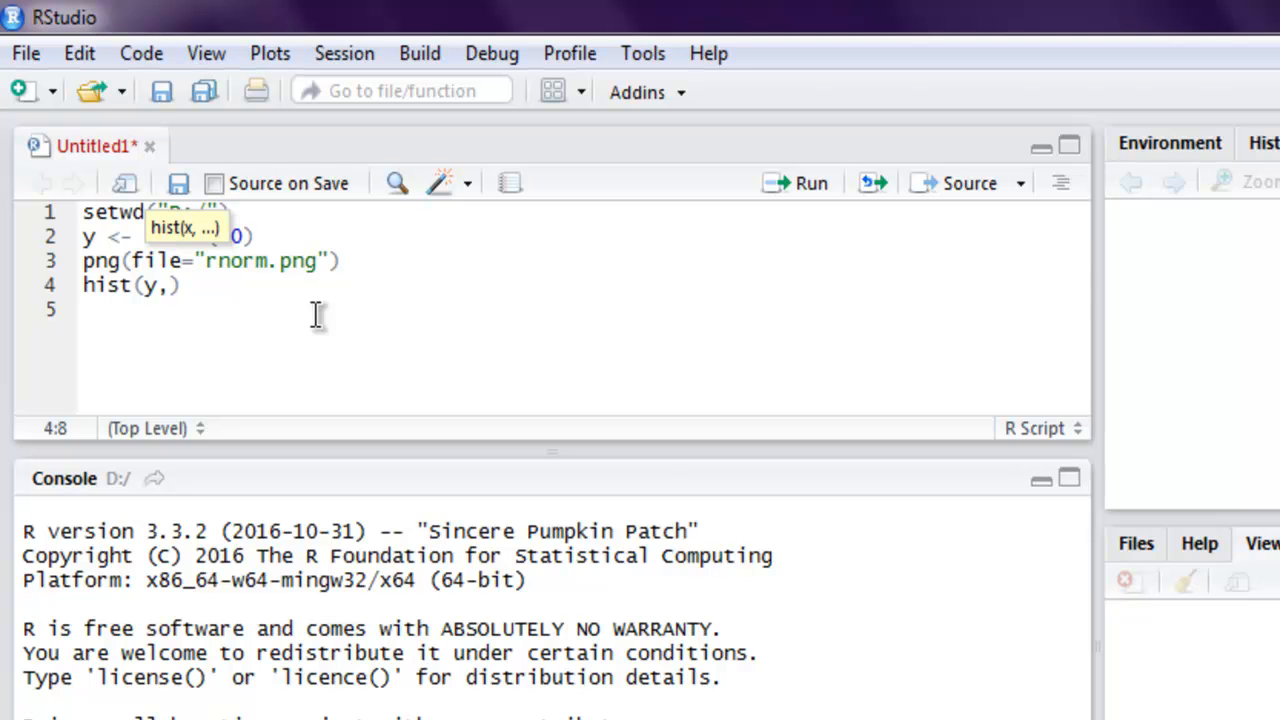
text(main="norma)
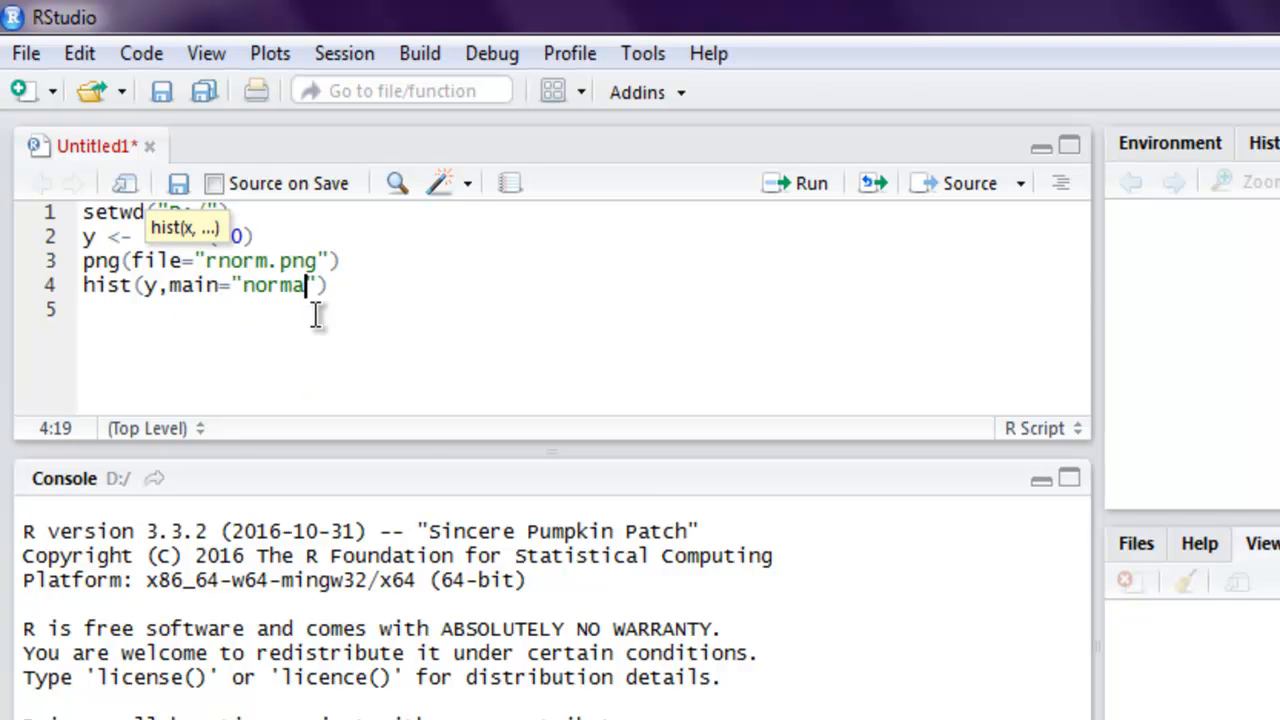
text(distribution)
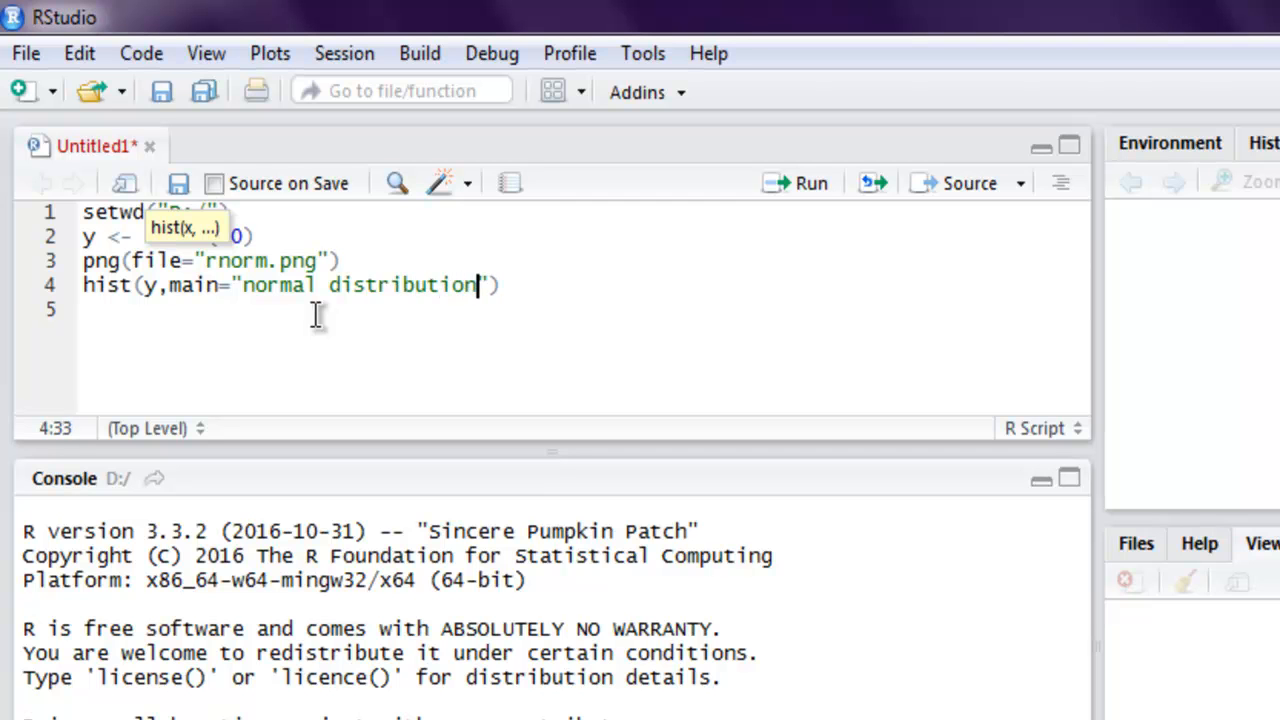
text(de)
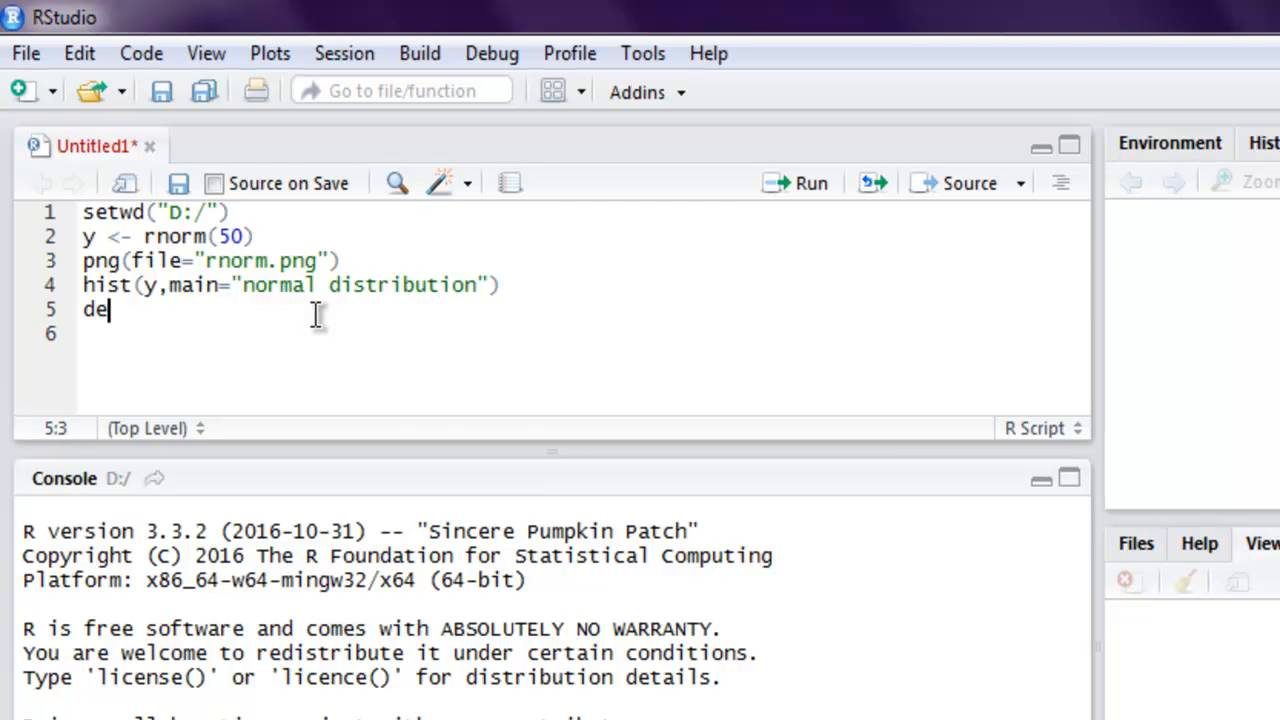
text(v.off)
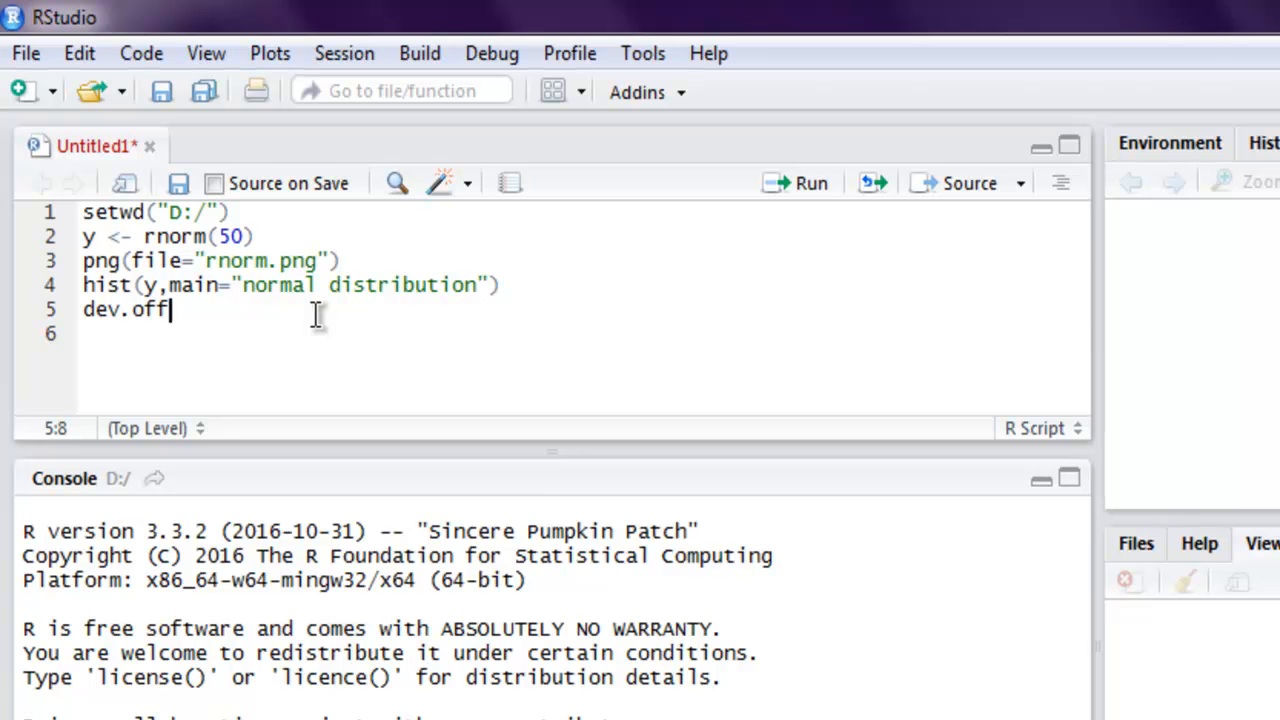
text(())
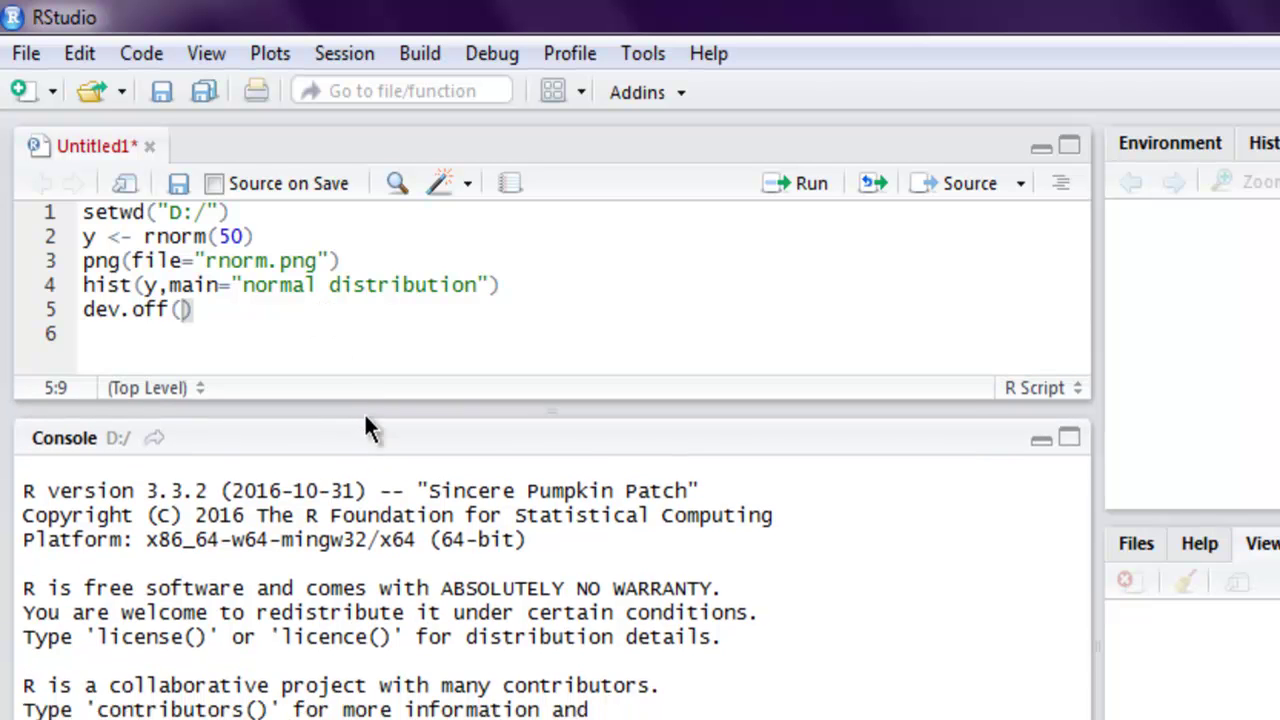
Run each script line so the normal distribution histogram is saved to rnorm.png.
click(84, 212)
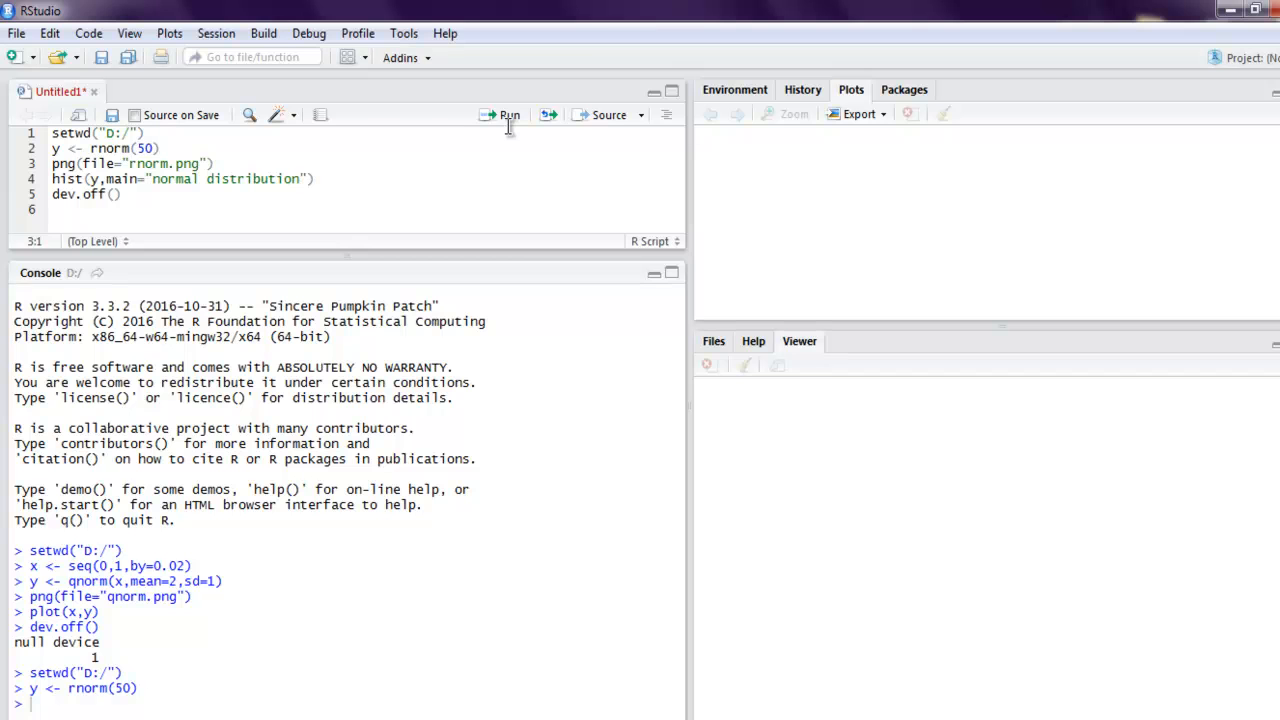
click(508, 114)
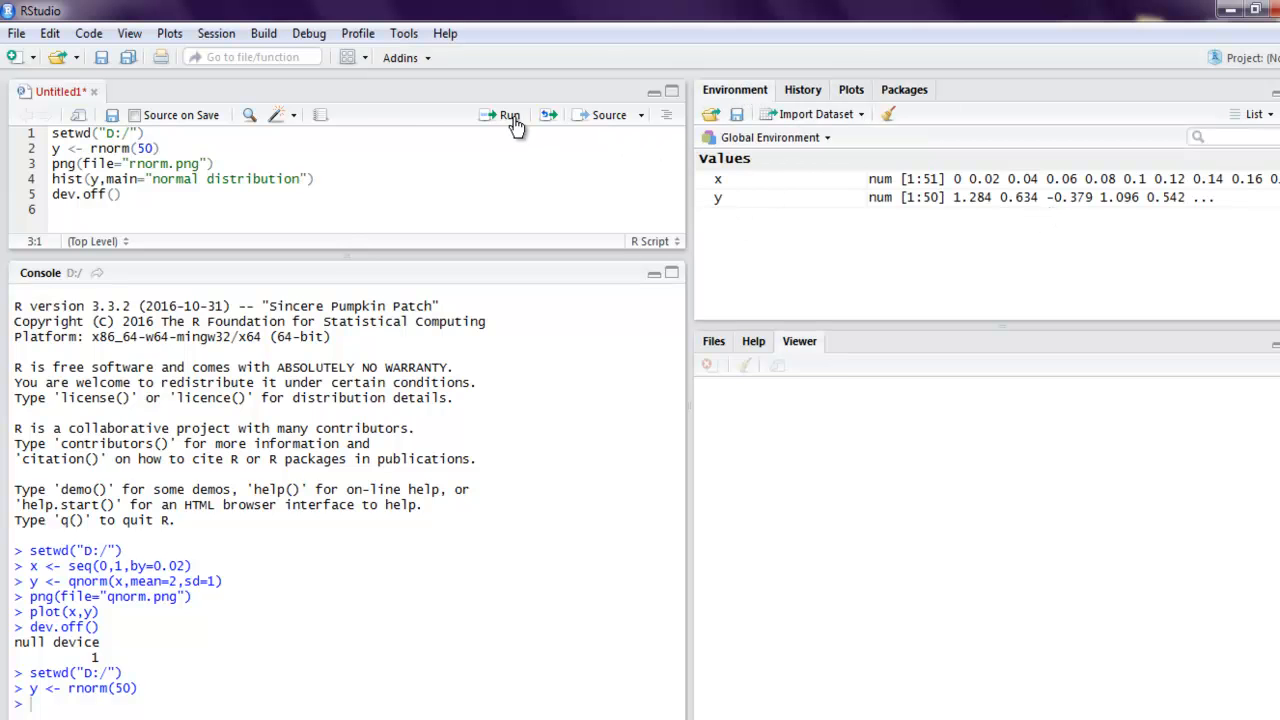
click(508, 114)
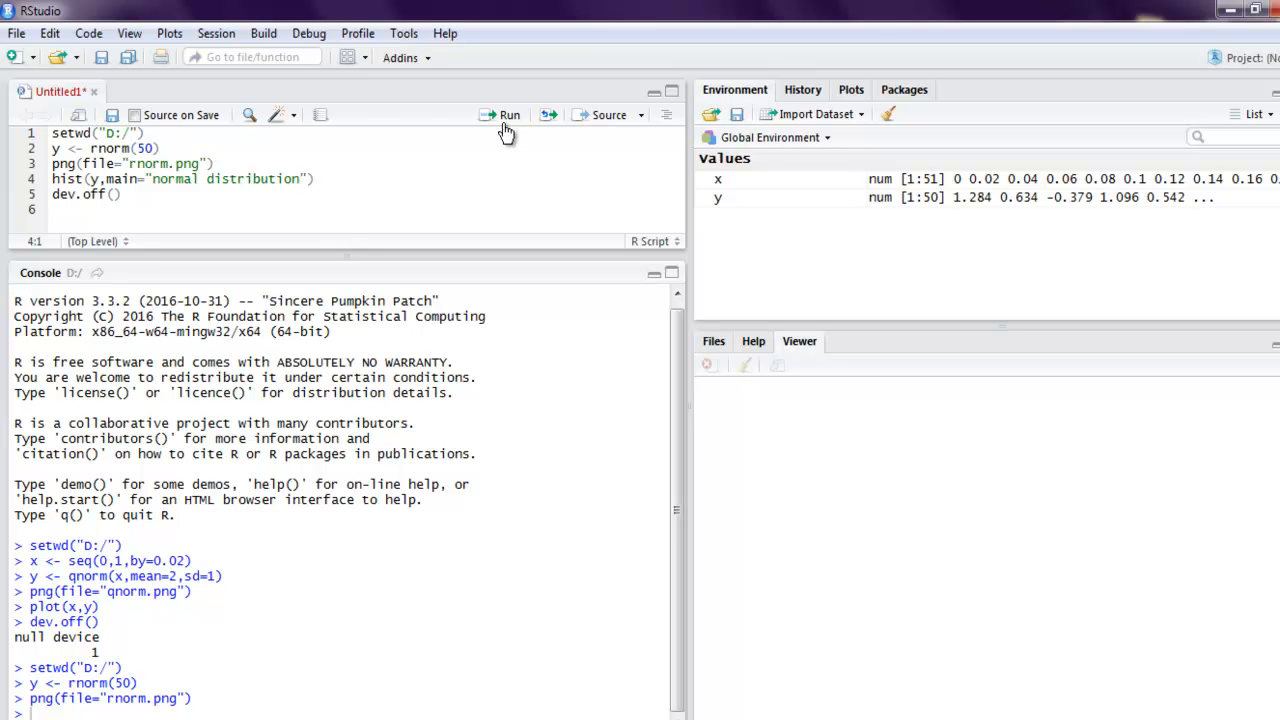
click(510, 114)
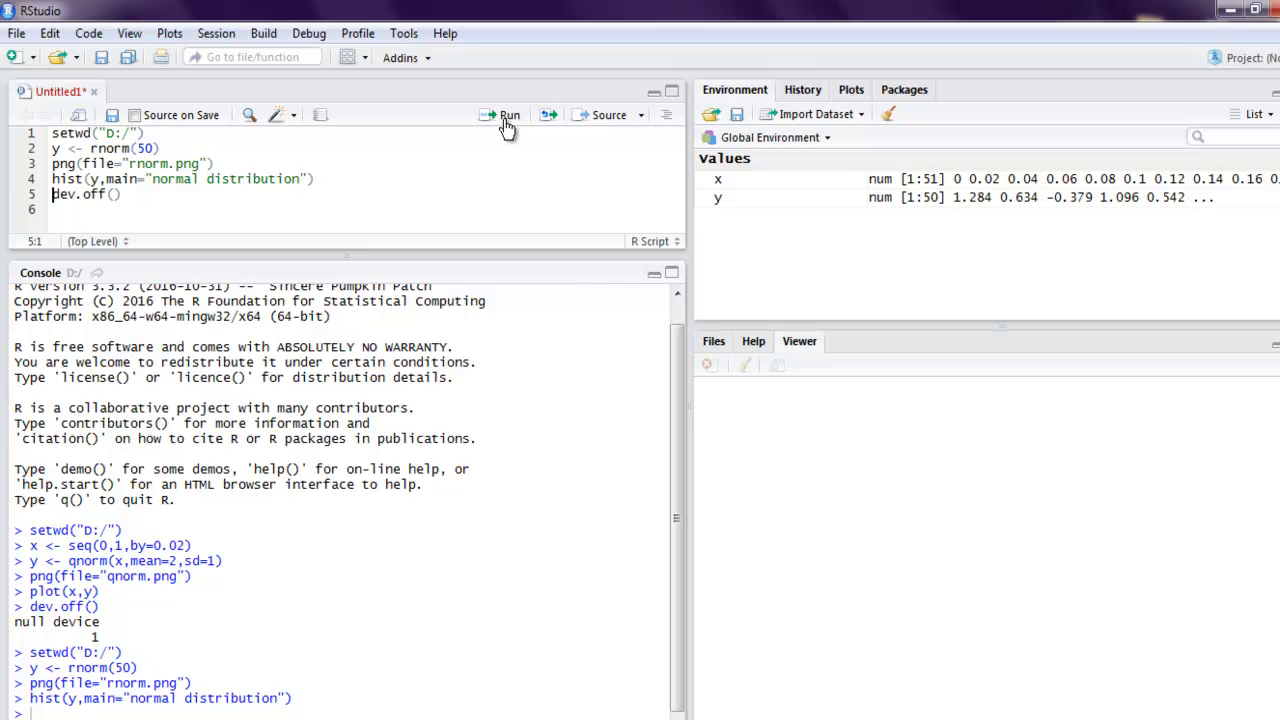
click(508, 114)
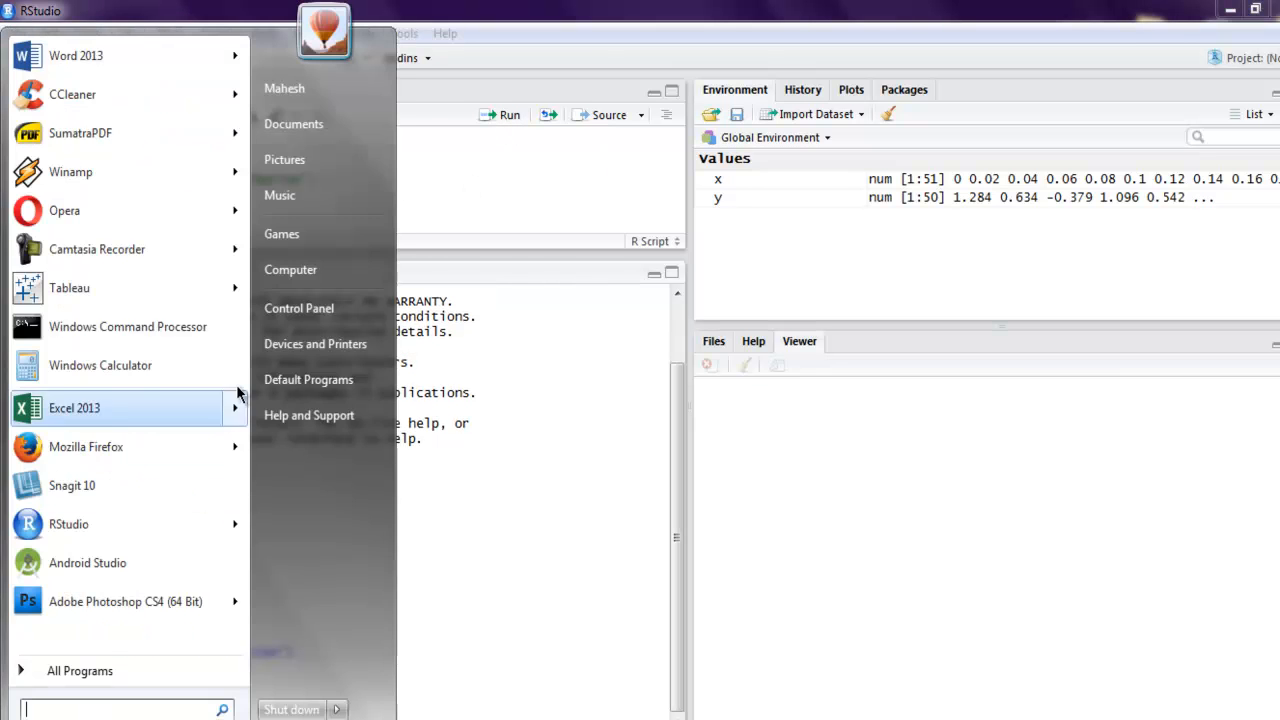
Open Computer, enter New Volume (D:) and find rnorm.png in the file list.
click(290, 268)
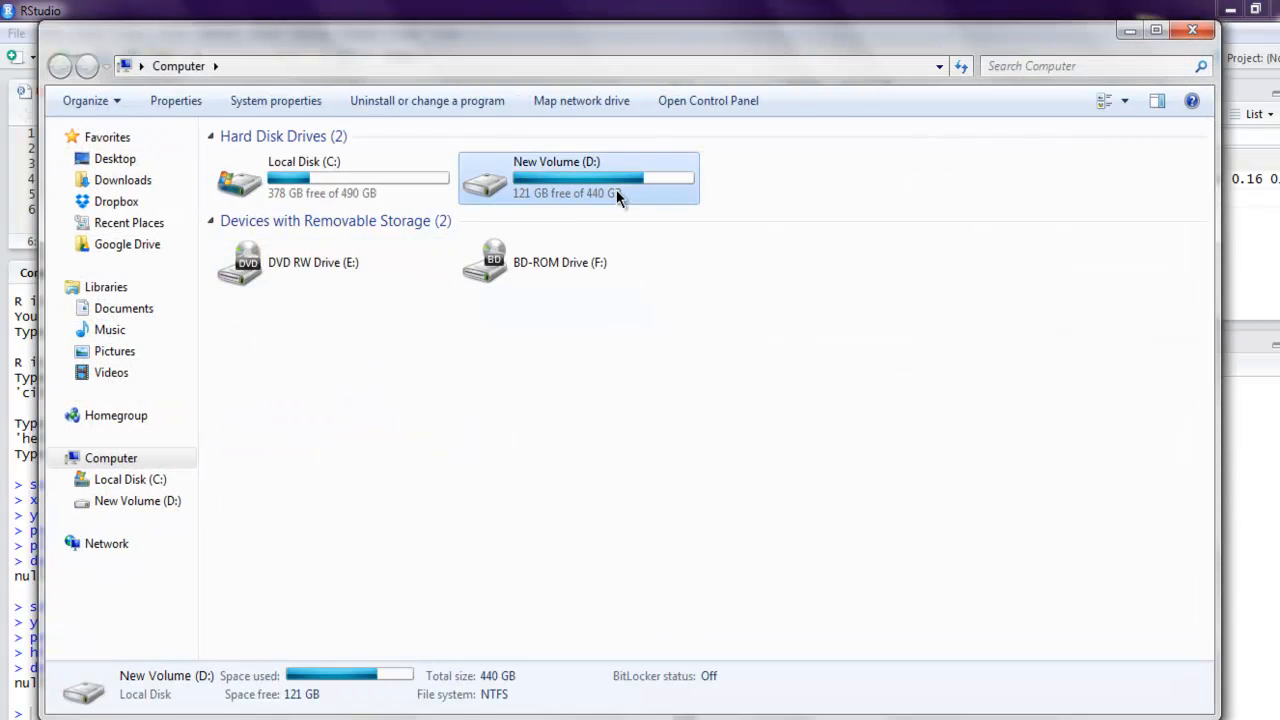
double_click(578, 178)
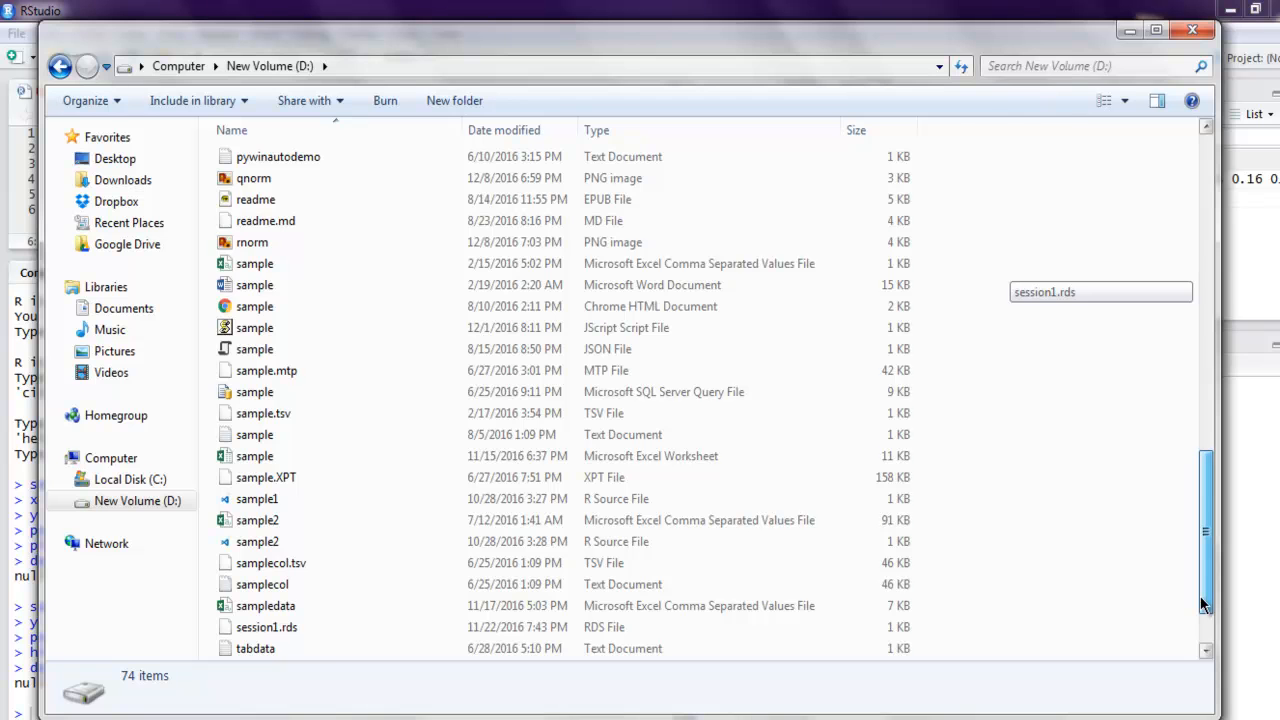
double_click(252, 242)
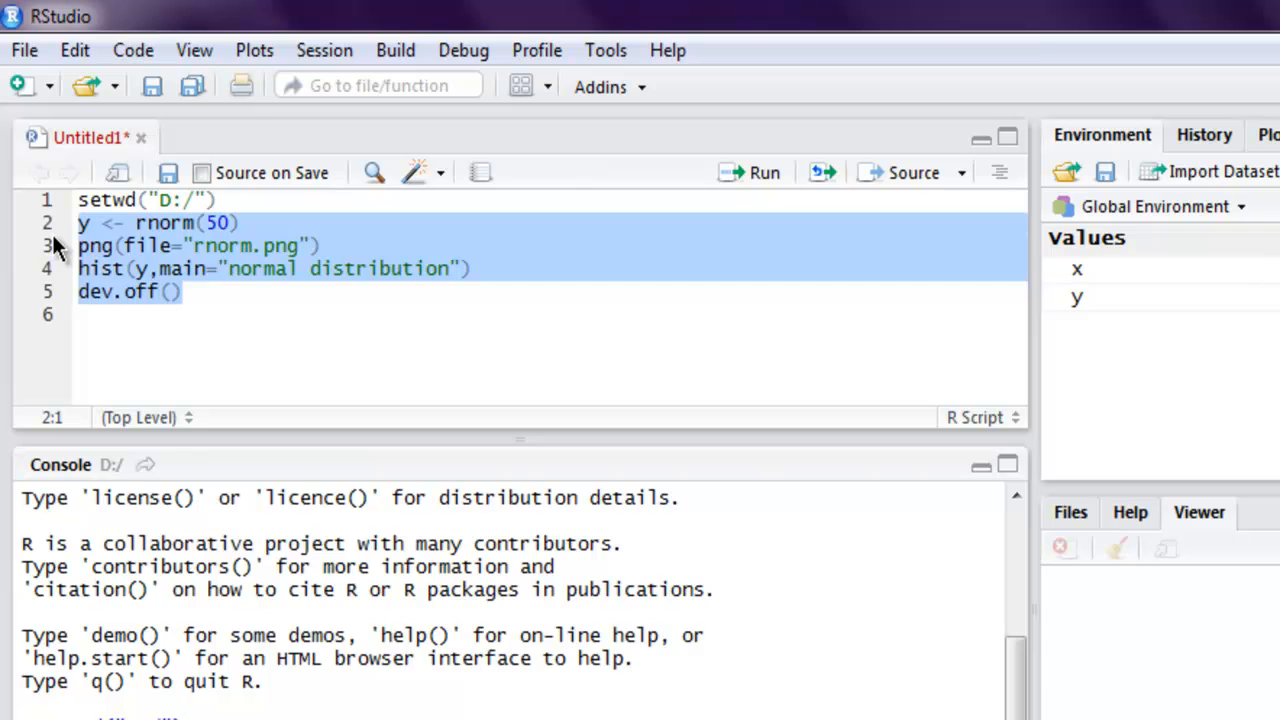
Write x <- seq(-10,10,by=.1) to build x from -10 to 10 in 0.1 steps.
text(x <-)
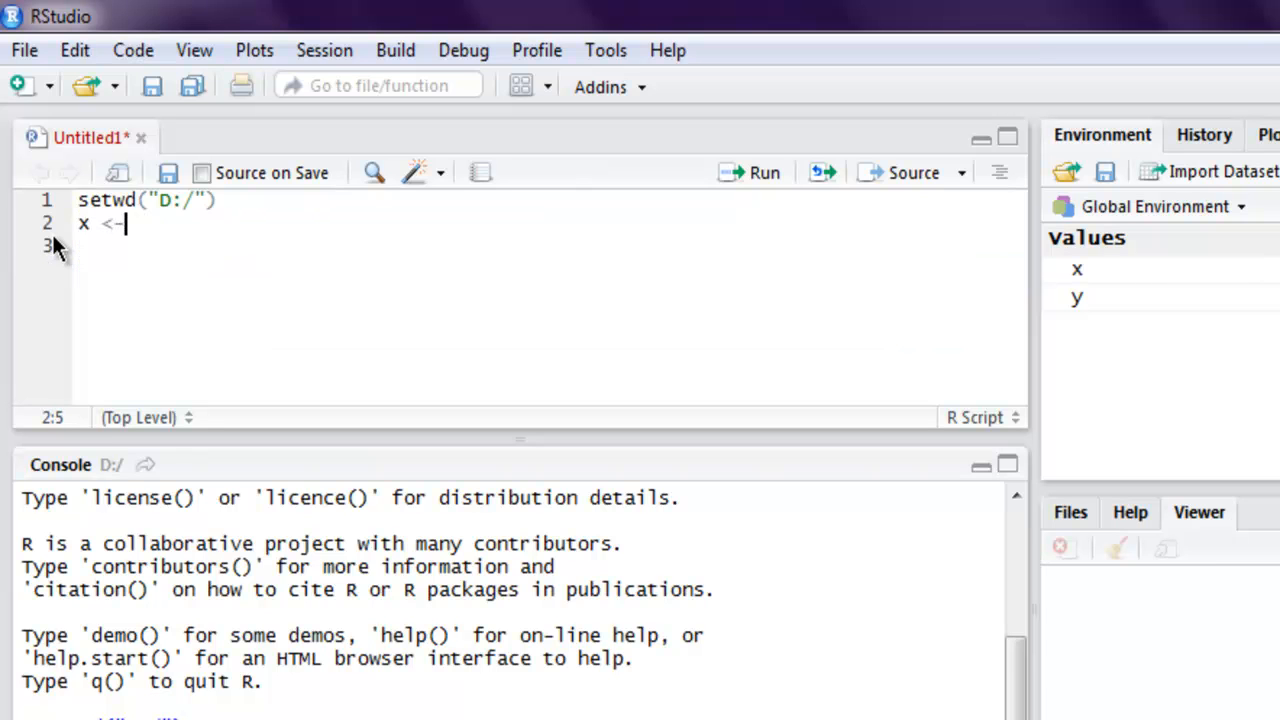
text(s)
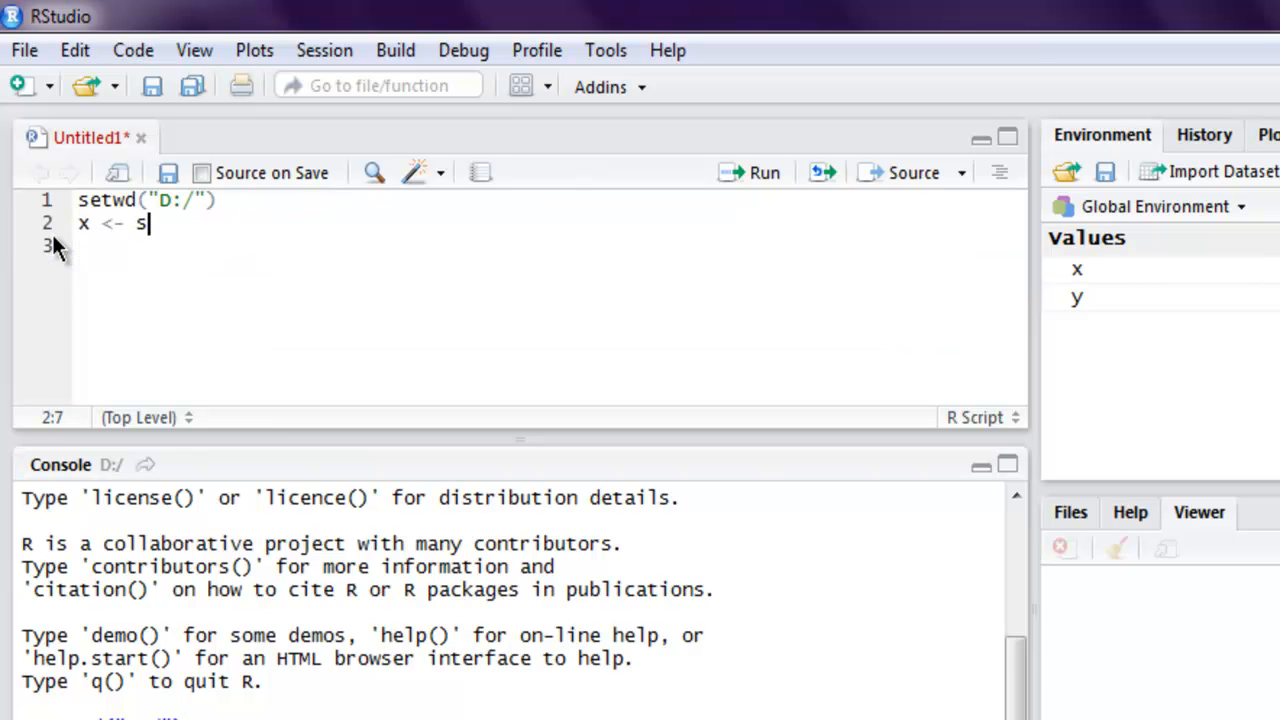
text(eq())
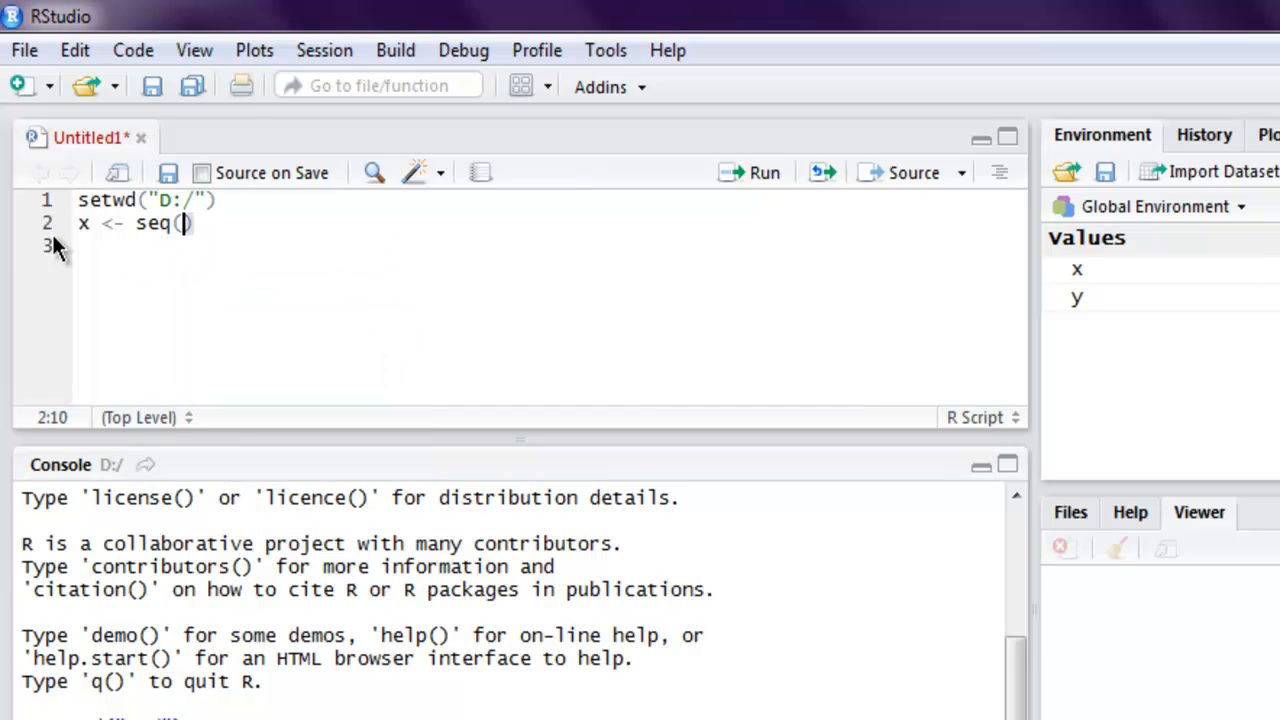
text(-10,)
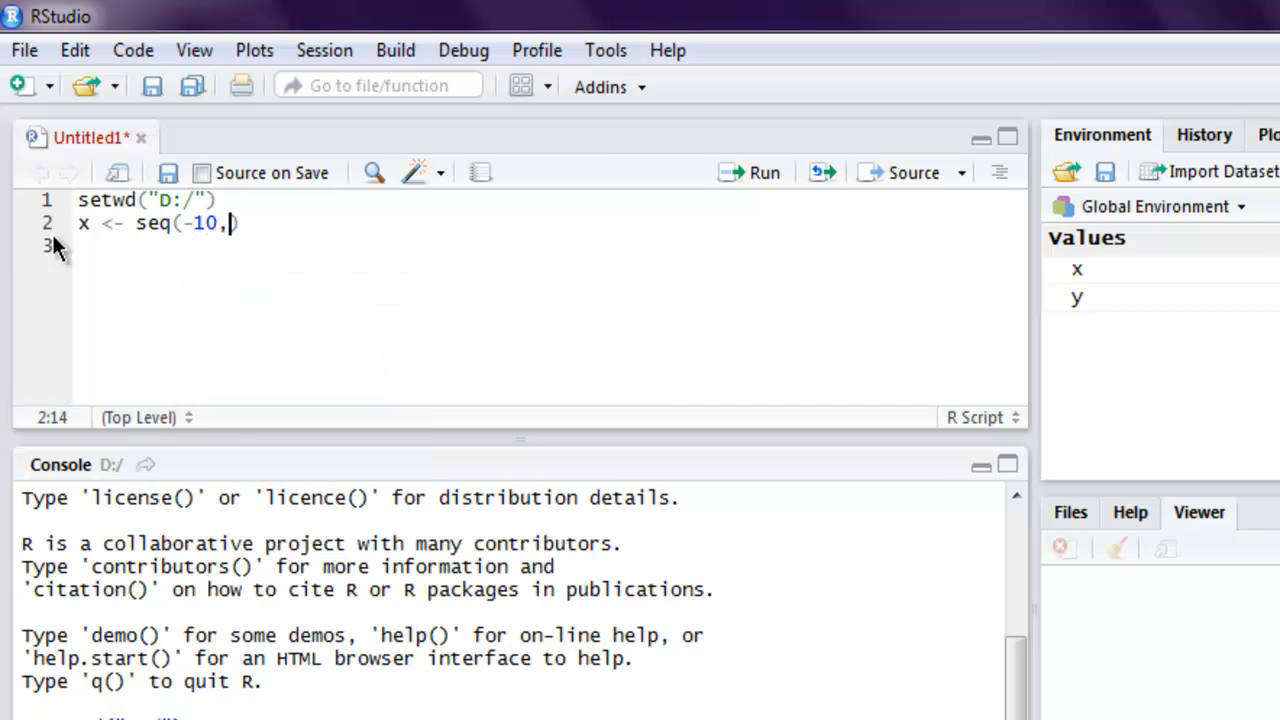
text(10)
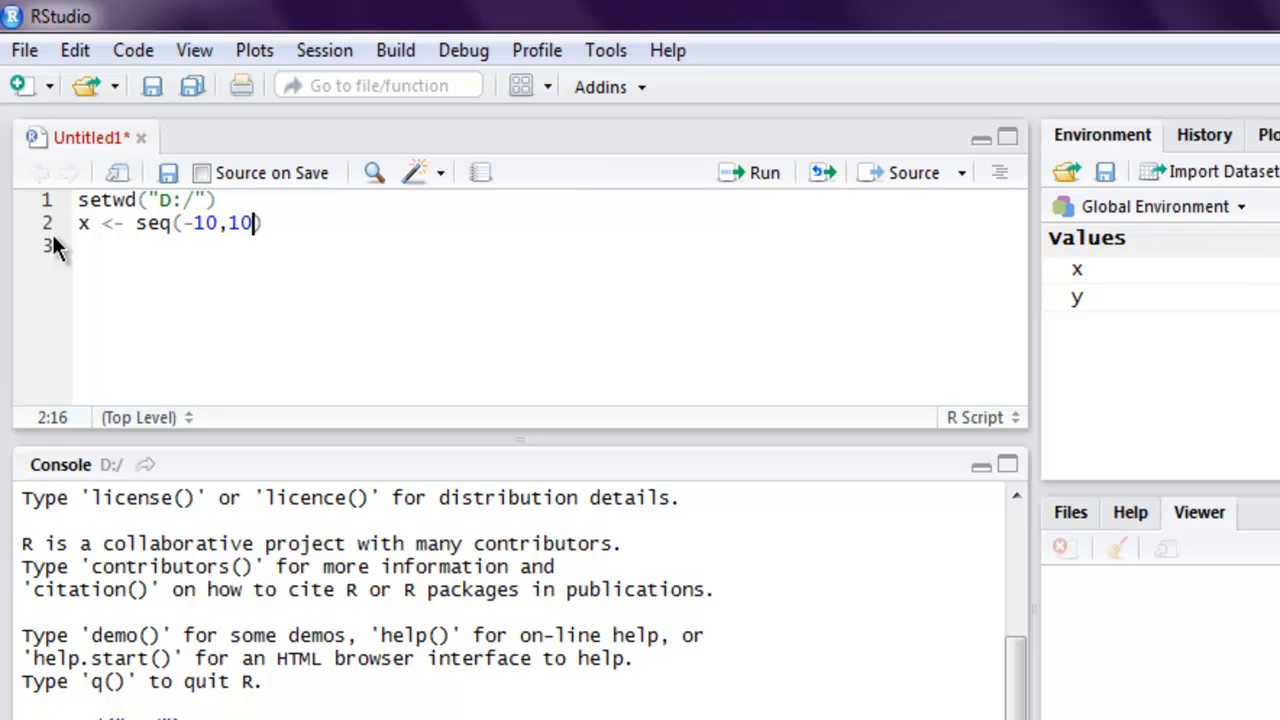
text(,by)
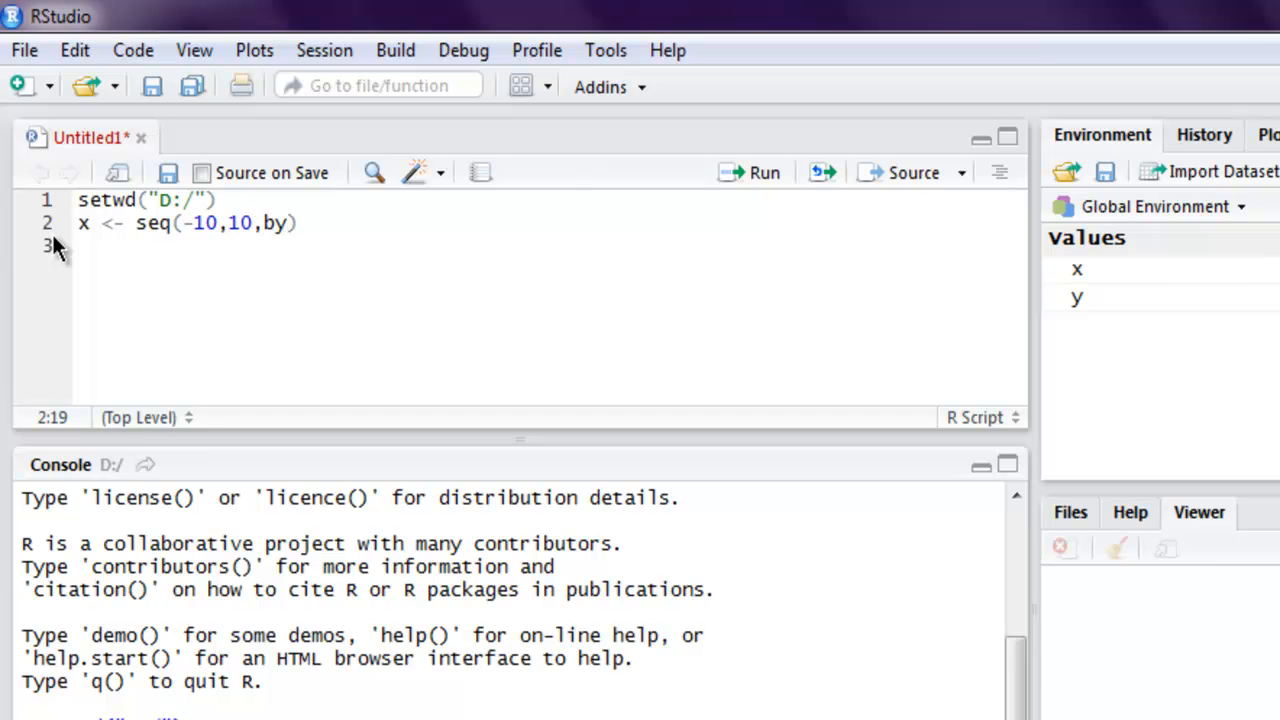
text(.1)
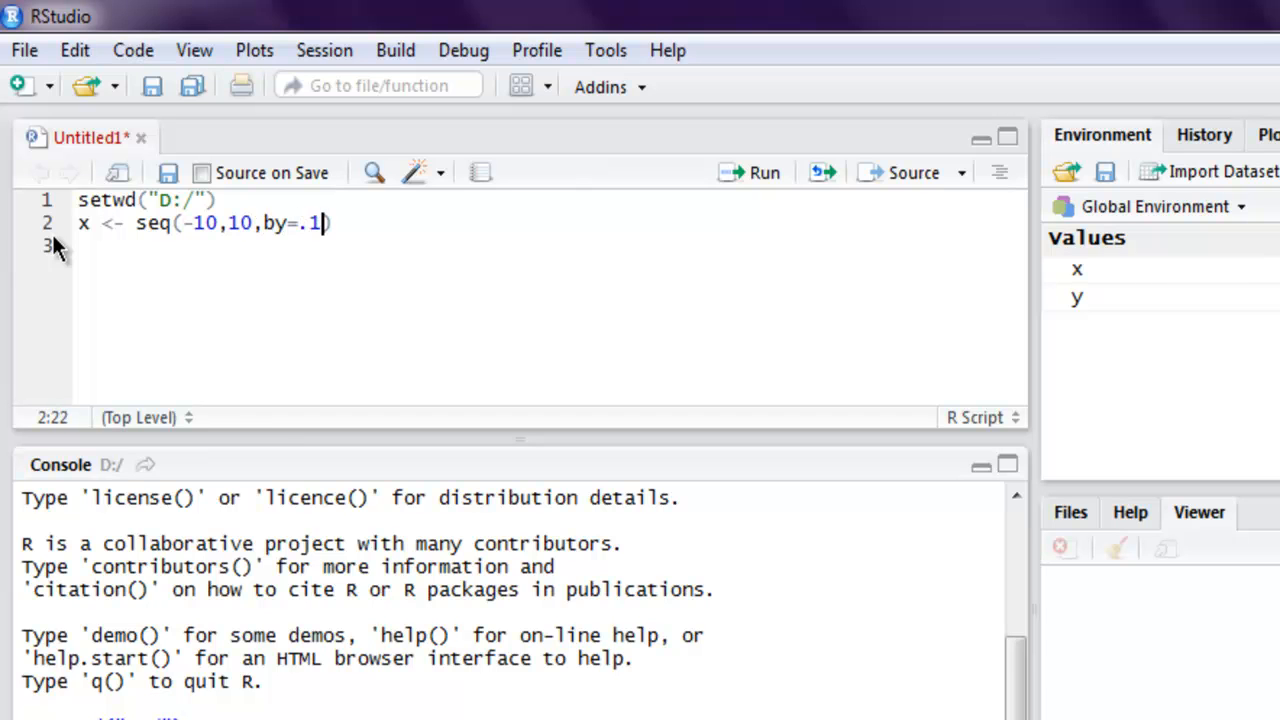
text())
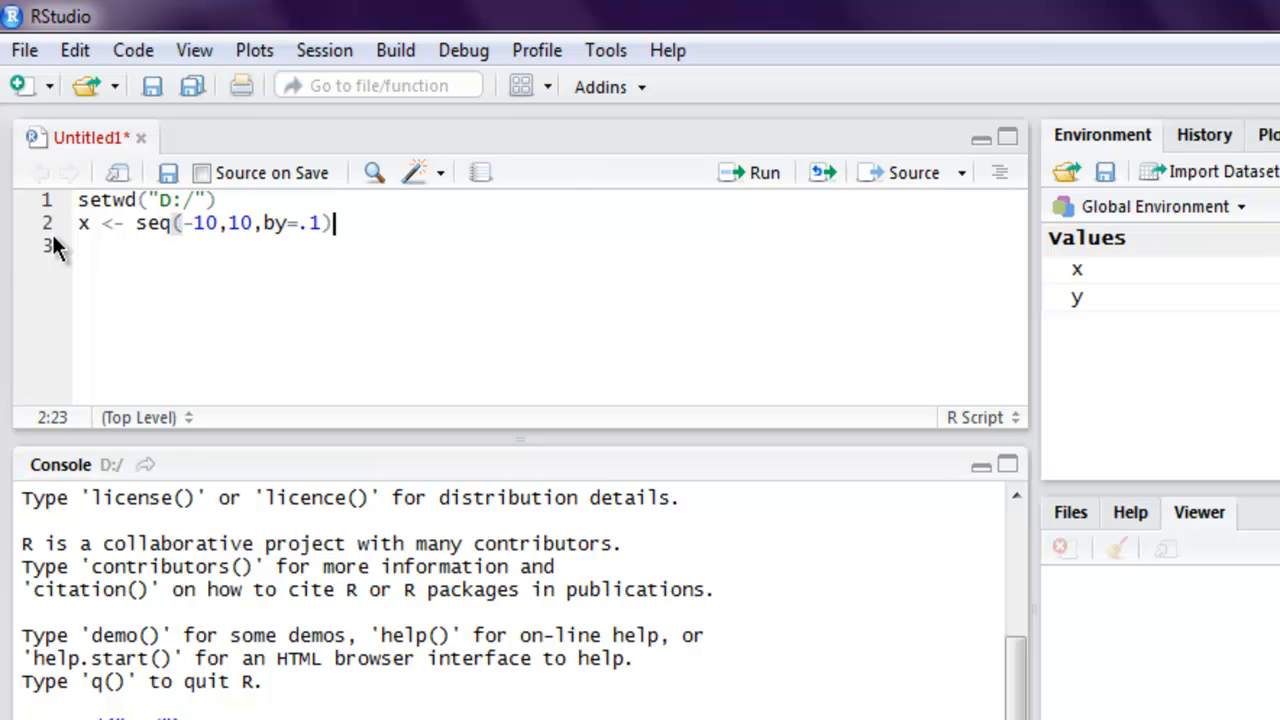
key(Return)
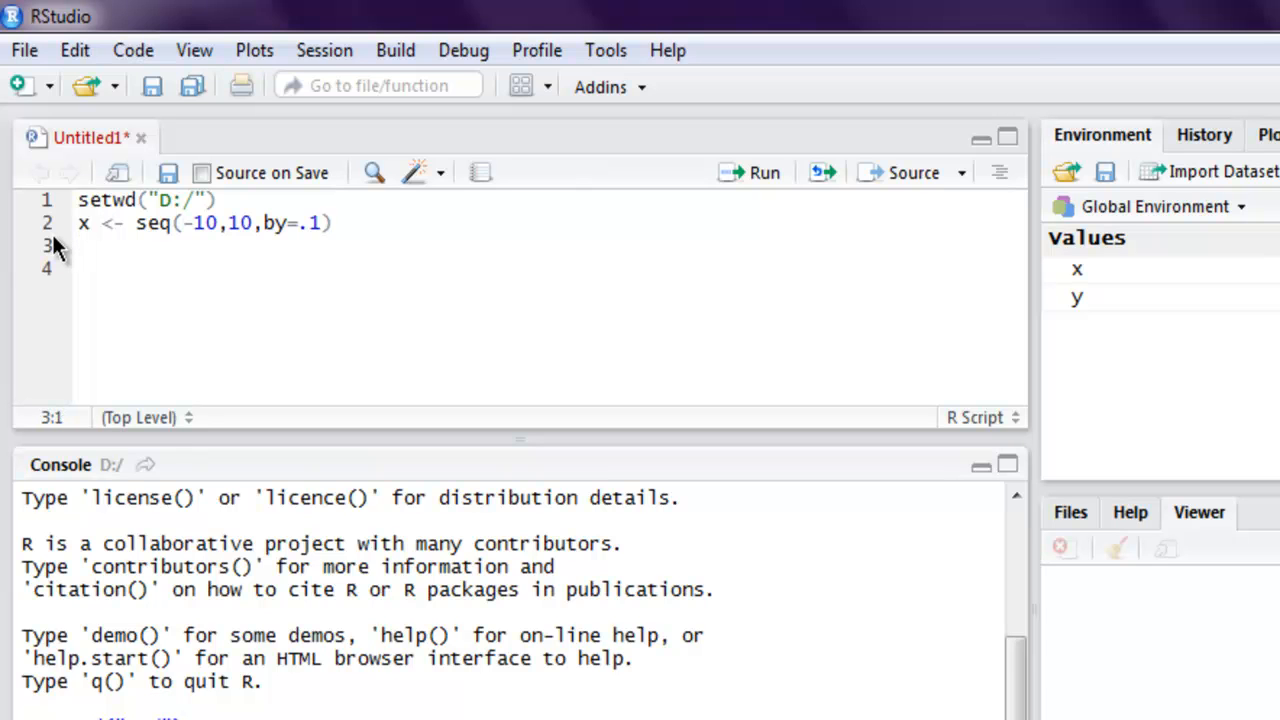
Add y <- dnorm(x,mean=2.5,sd=.5) for the density values.
text(y <-)
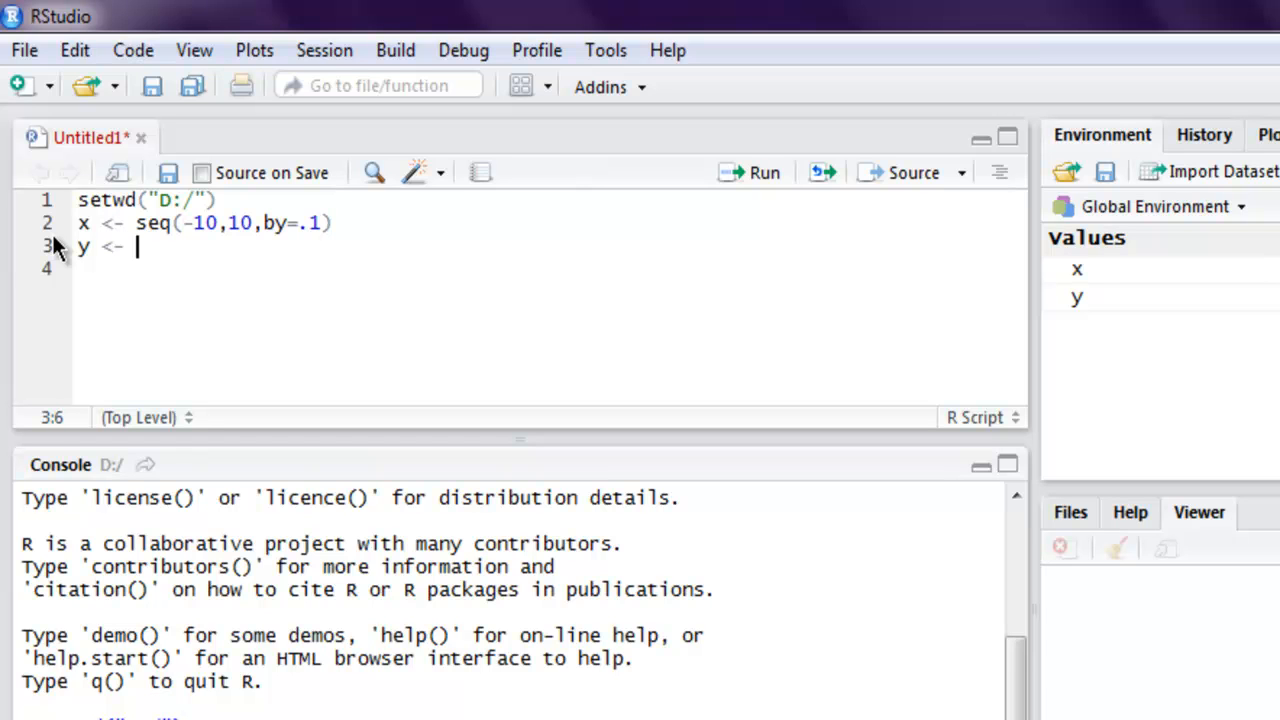
text(dno)
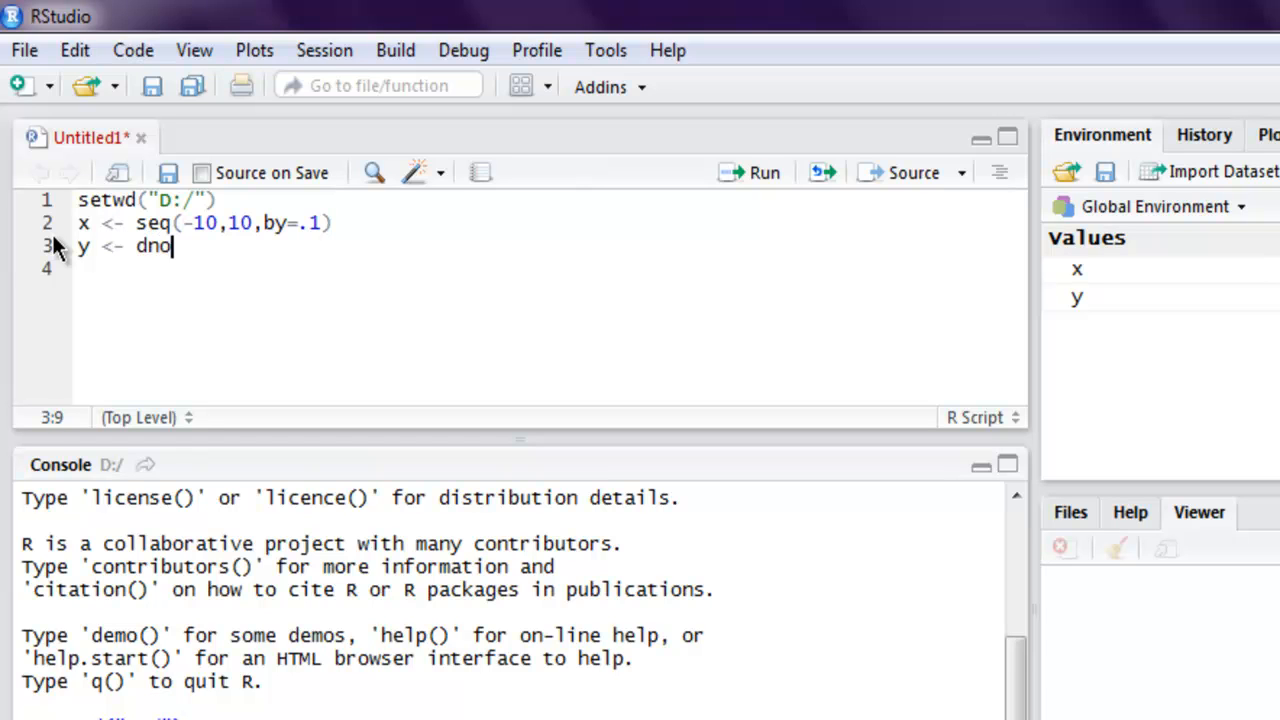
text(rm()
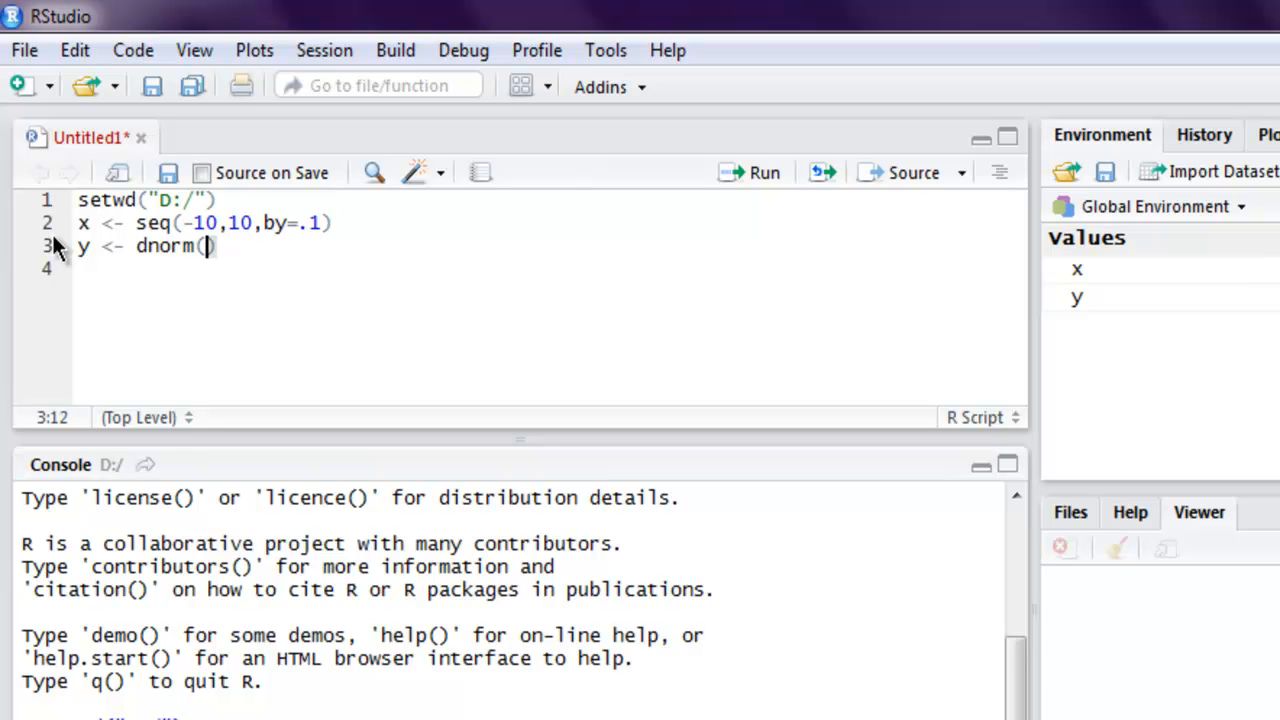
text(x,mea)
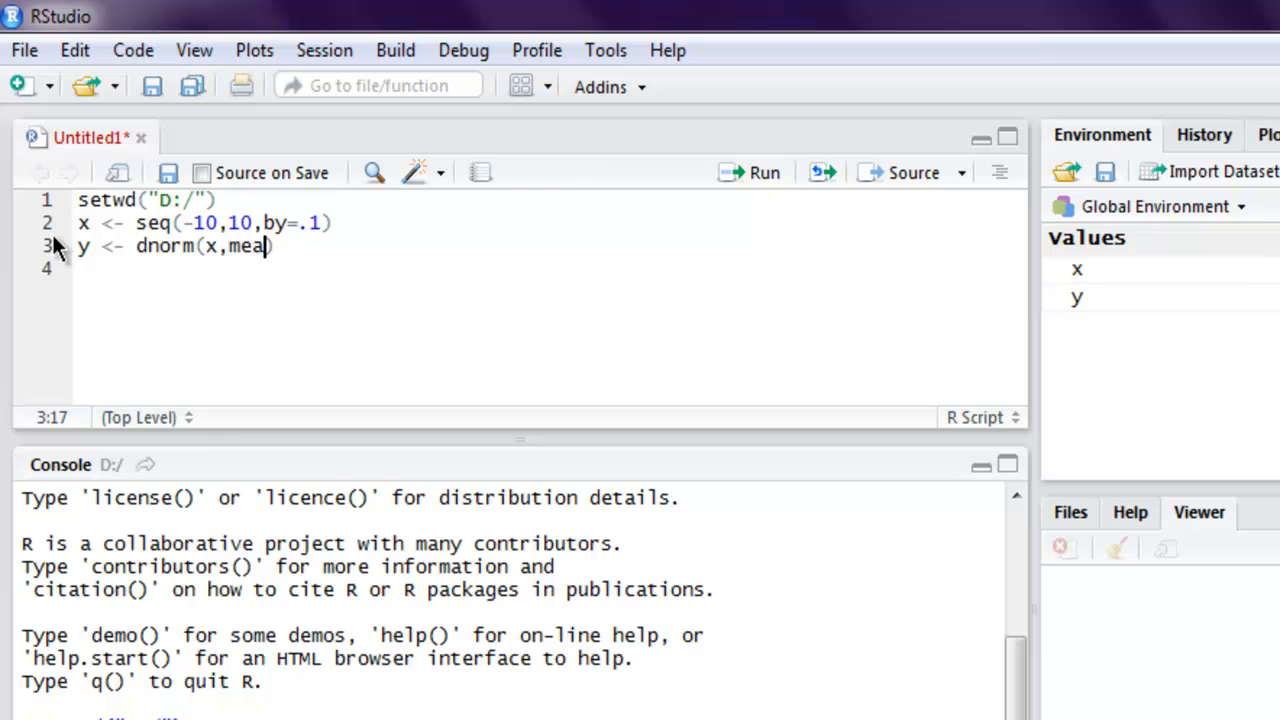
text(n=)
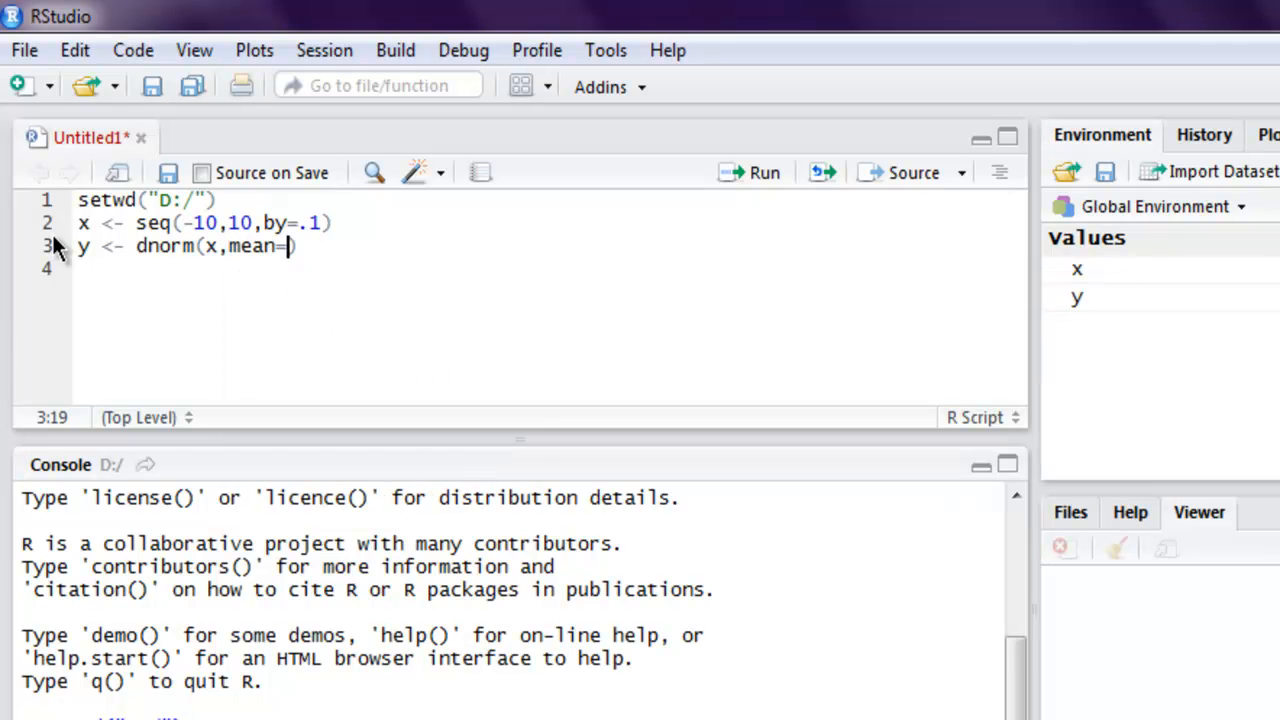
text(2.5,)
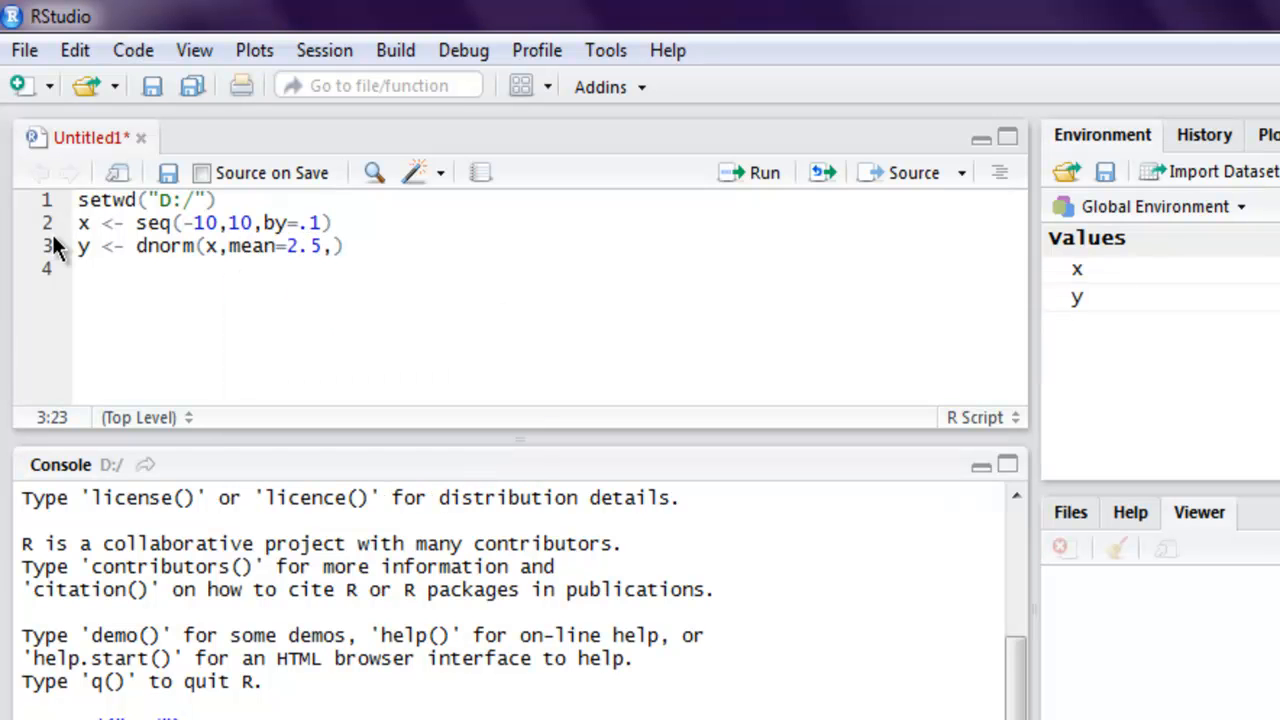
text(sd=)
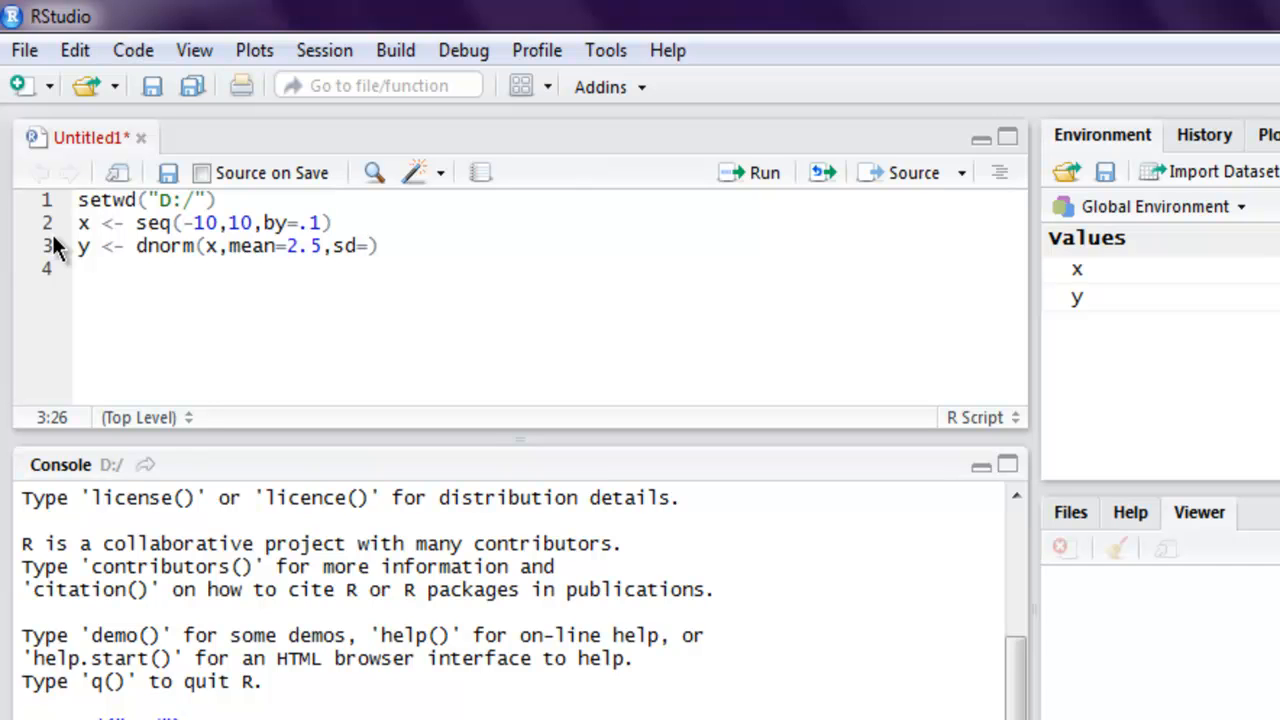
text(.)
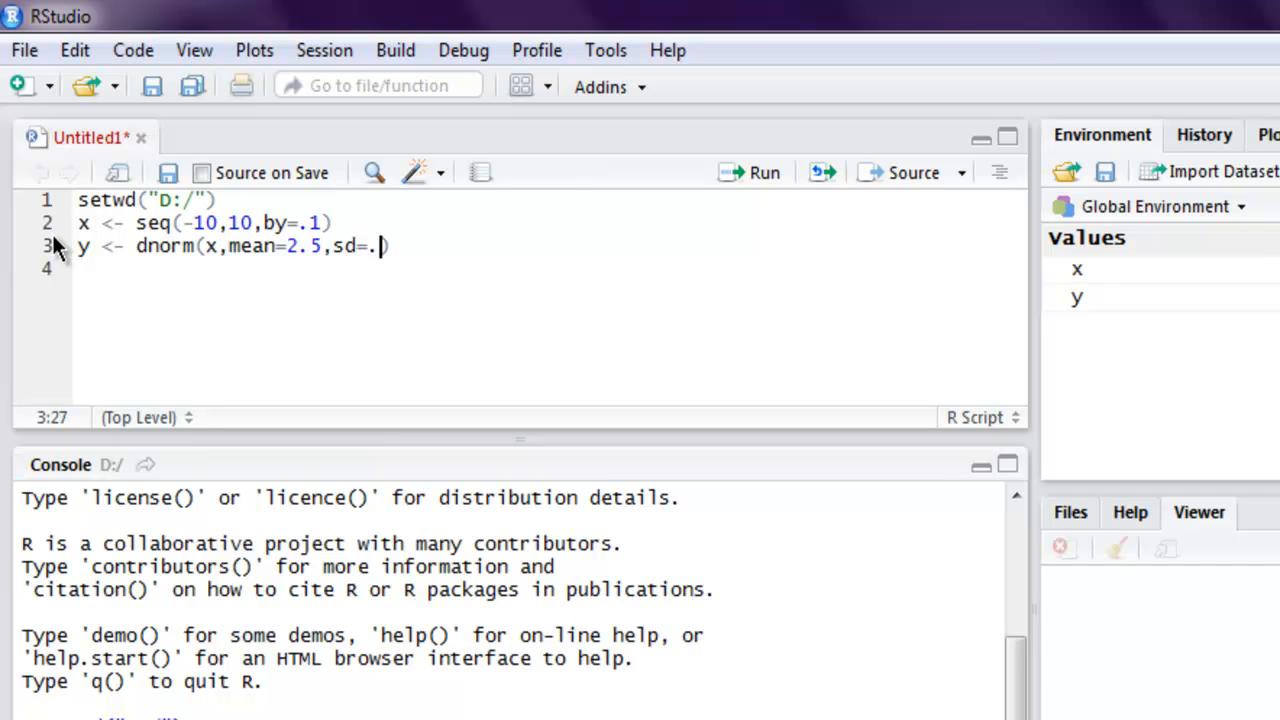
text(5)
key(enter)
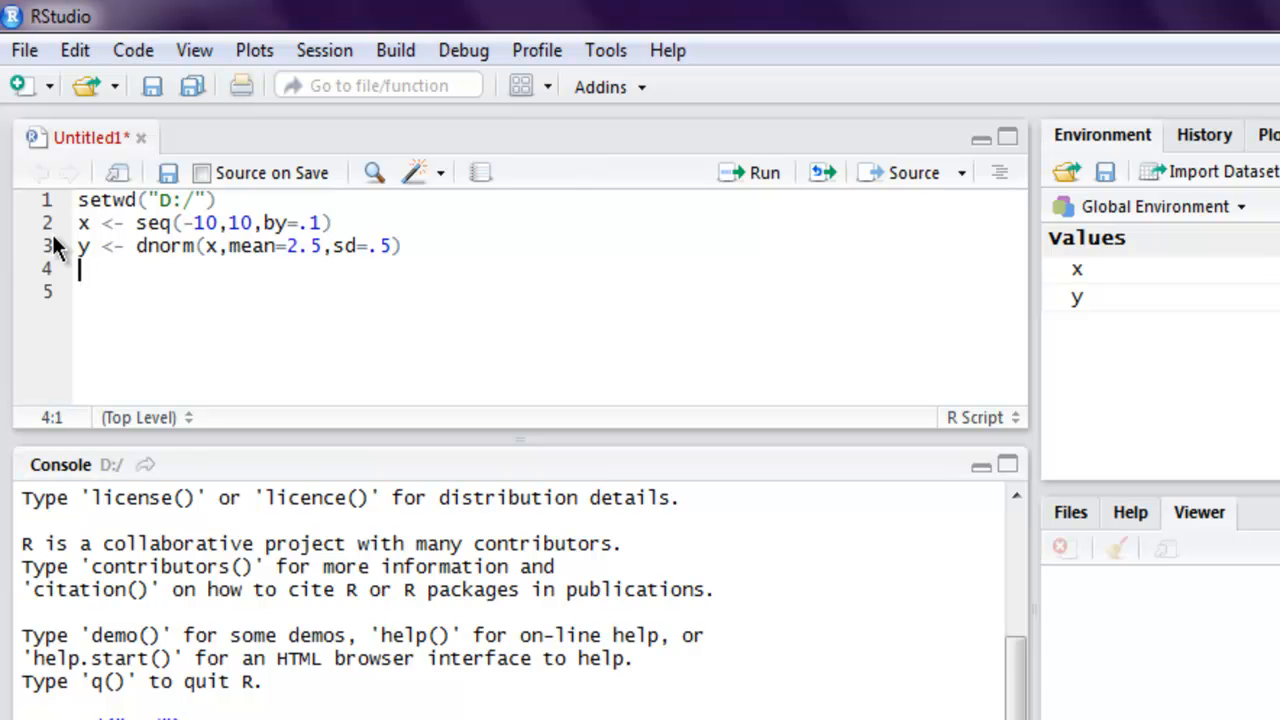
Add png(file="dnorm.png"), plot(x,y) and dev.off() to save the density plot.
text(png()
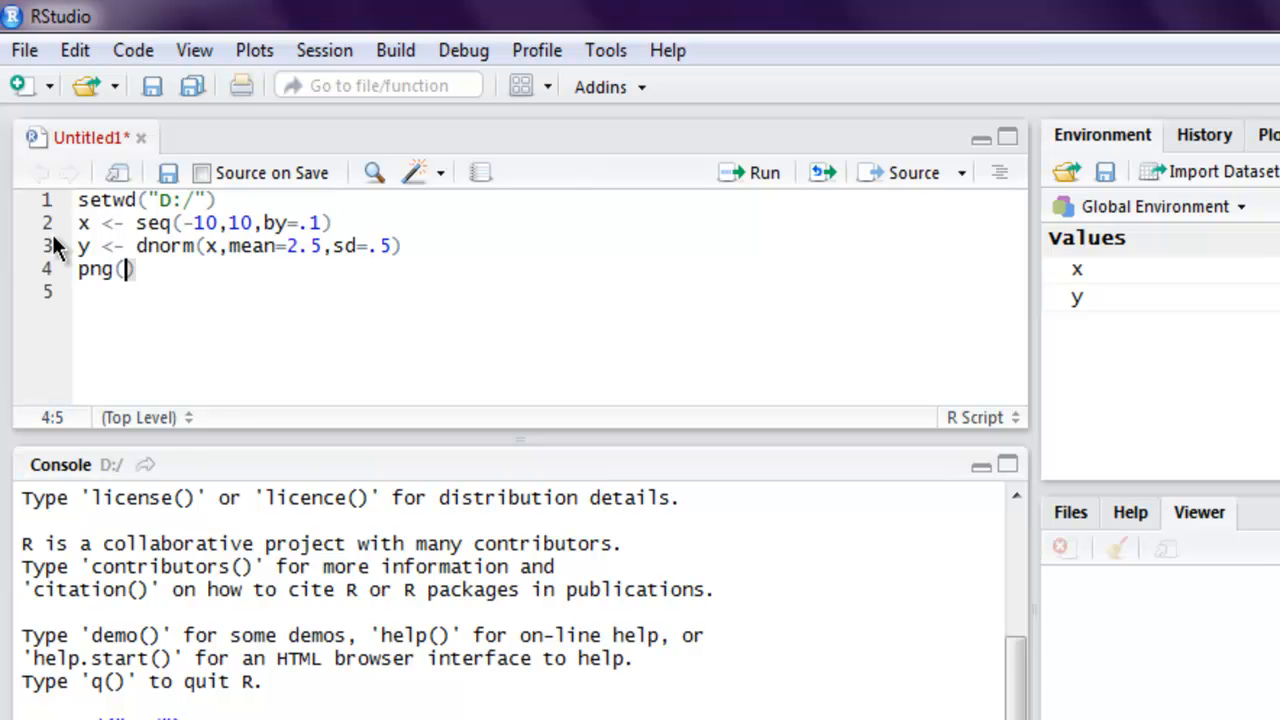
text(file="")
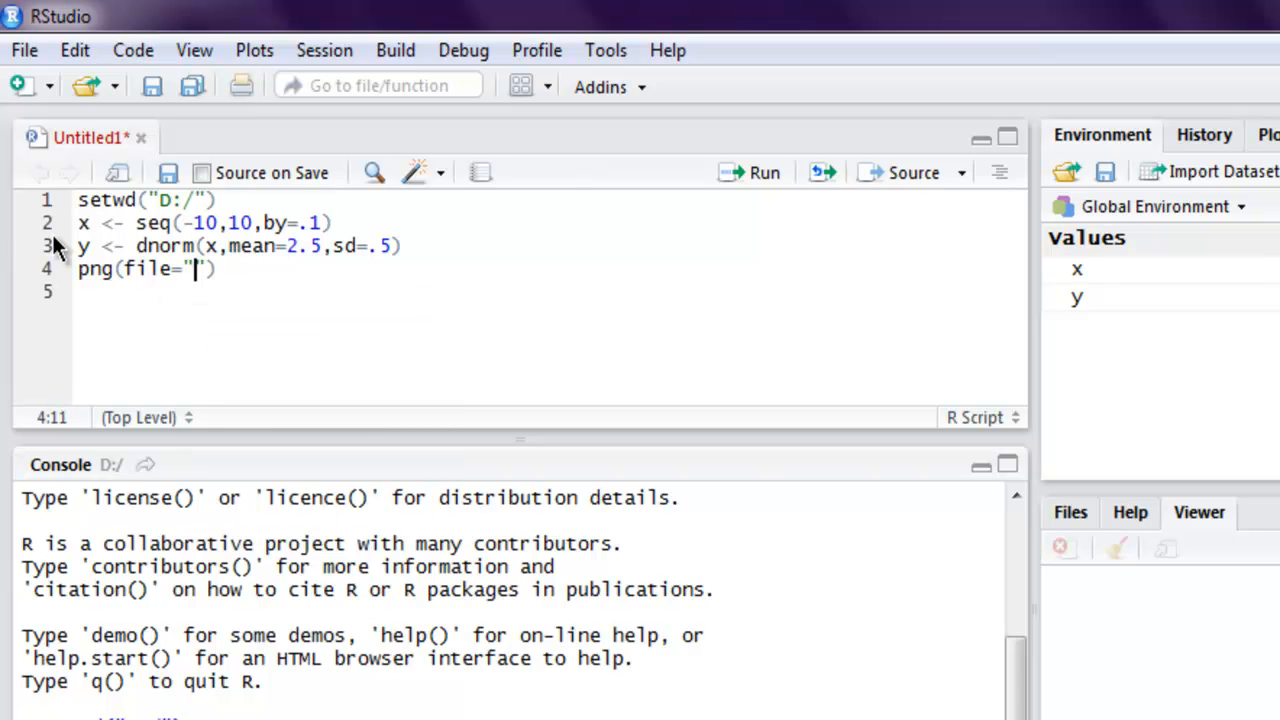
text(dnorm)
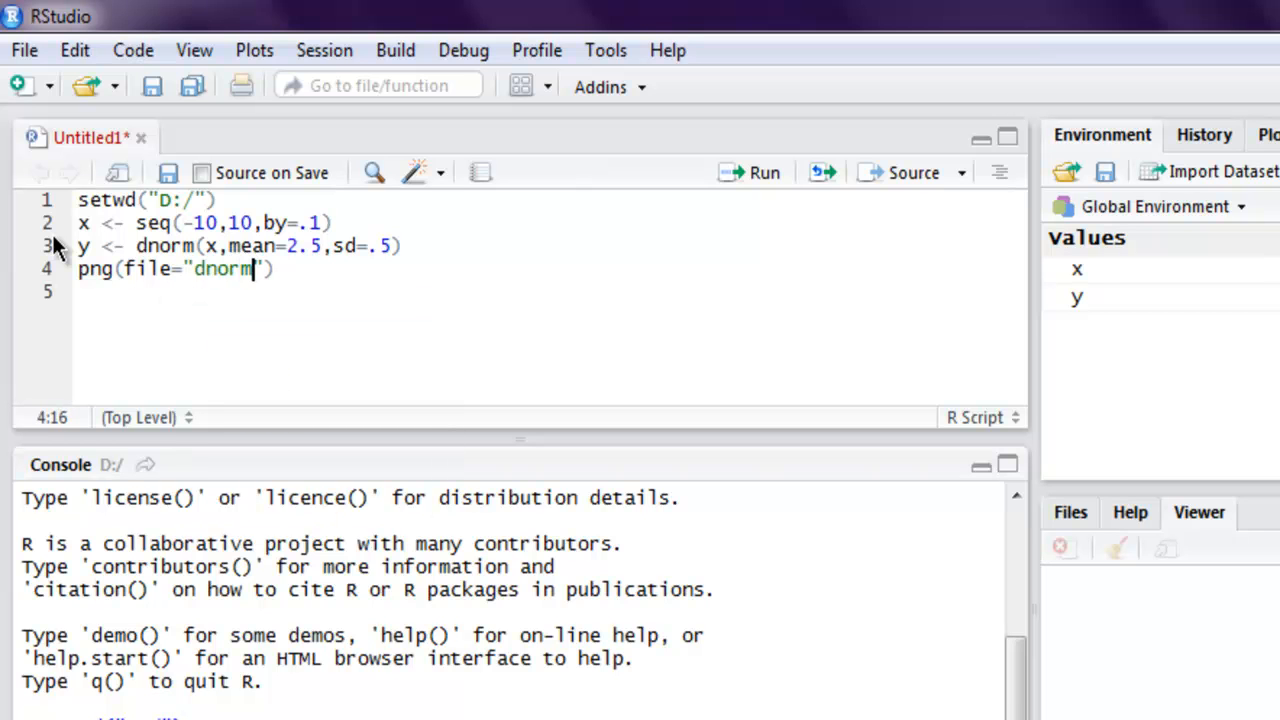
text(.png)
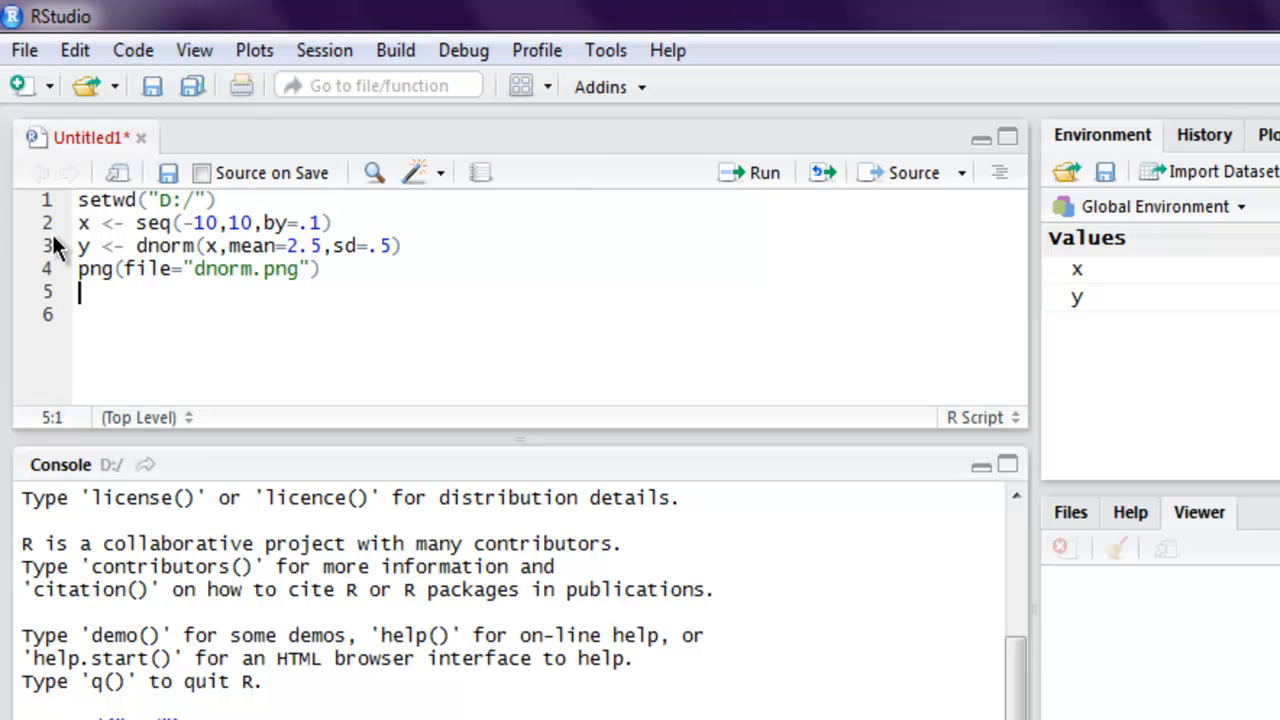
text(plot)
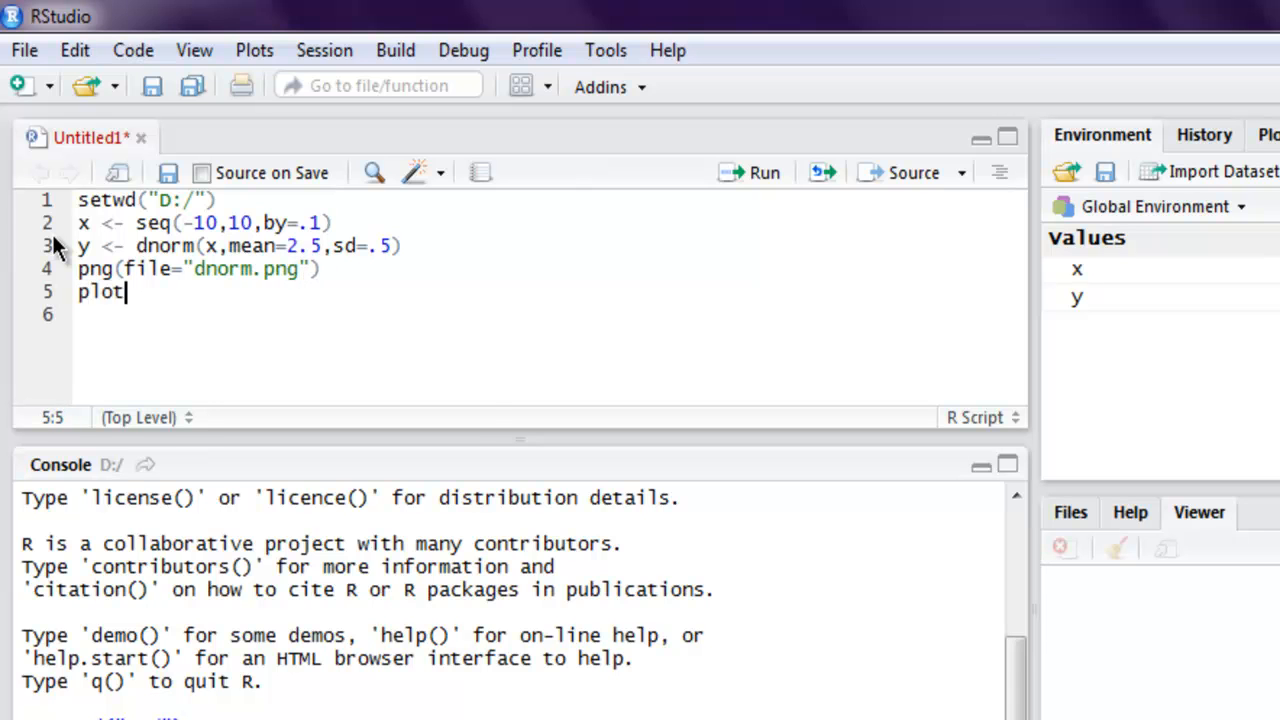
text((x,y))
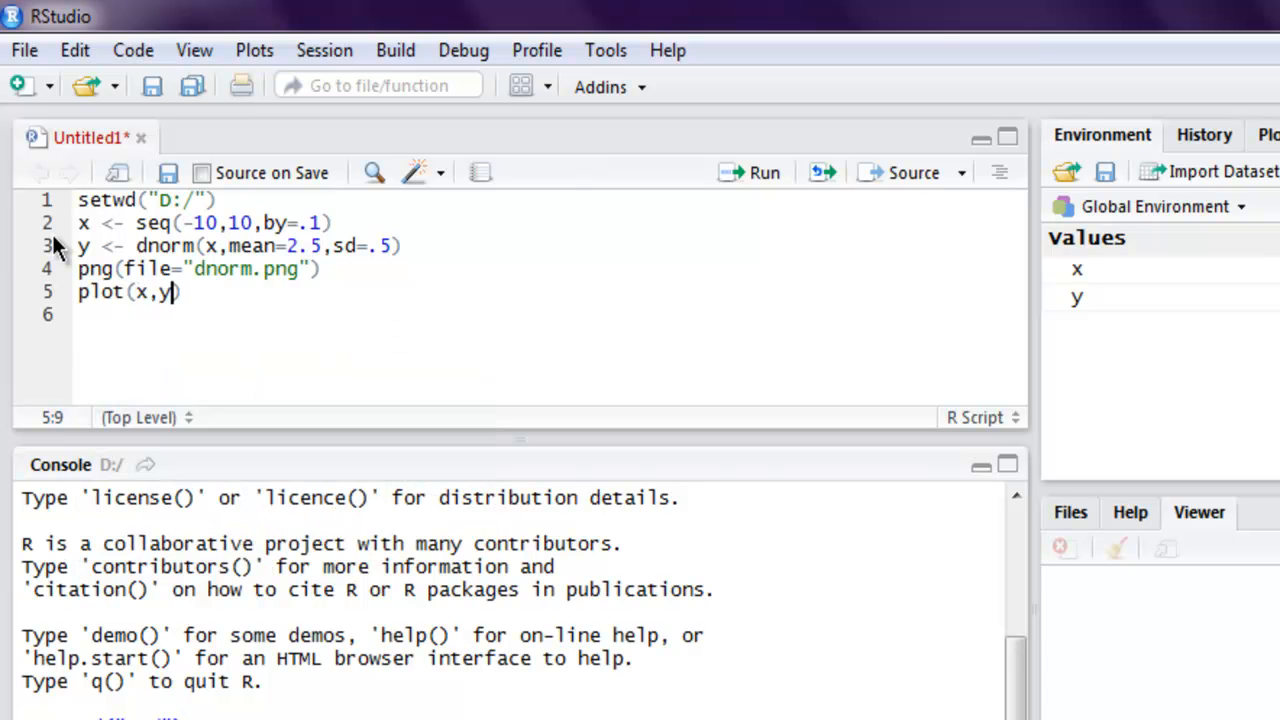
text(dev)
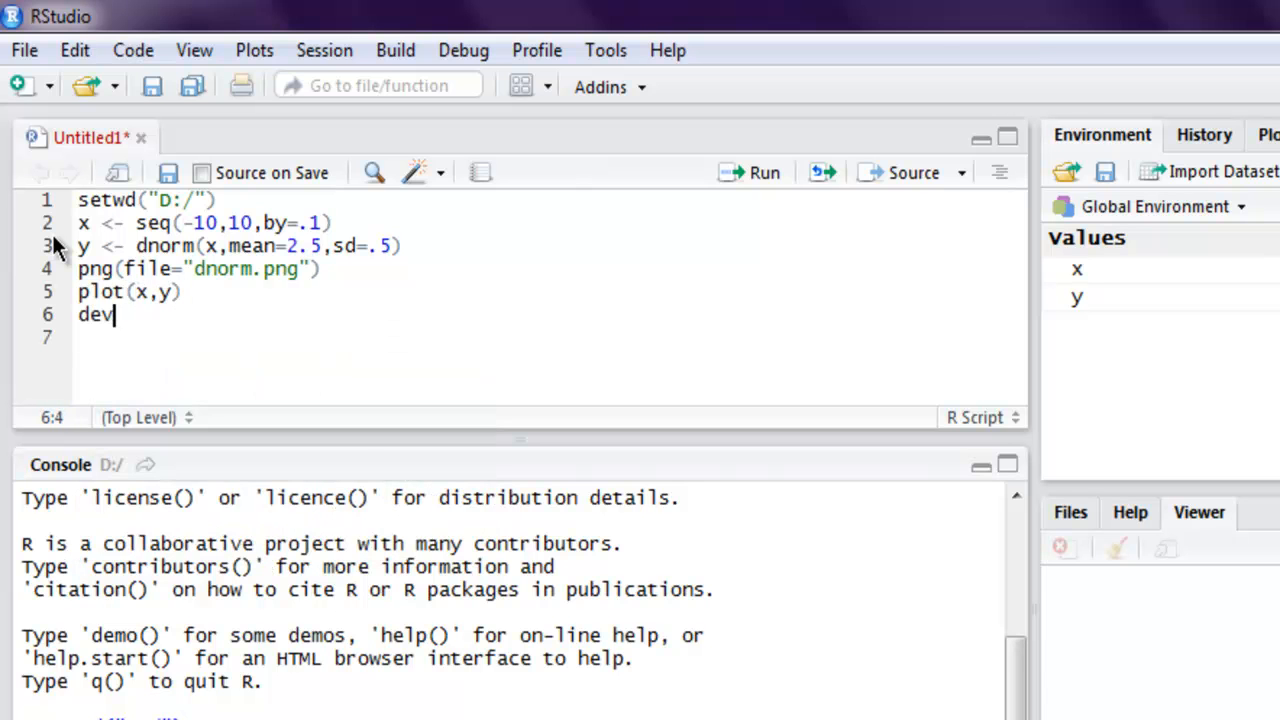
text(.off)
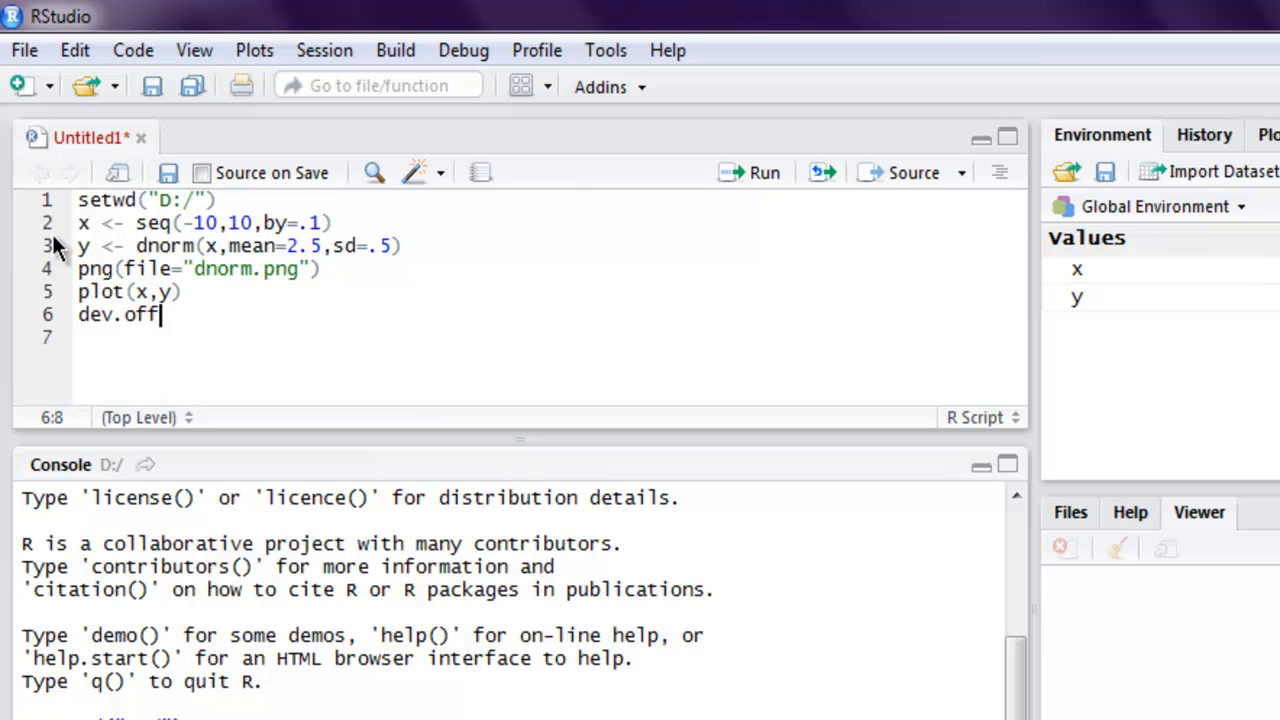
text(())
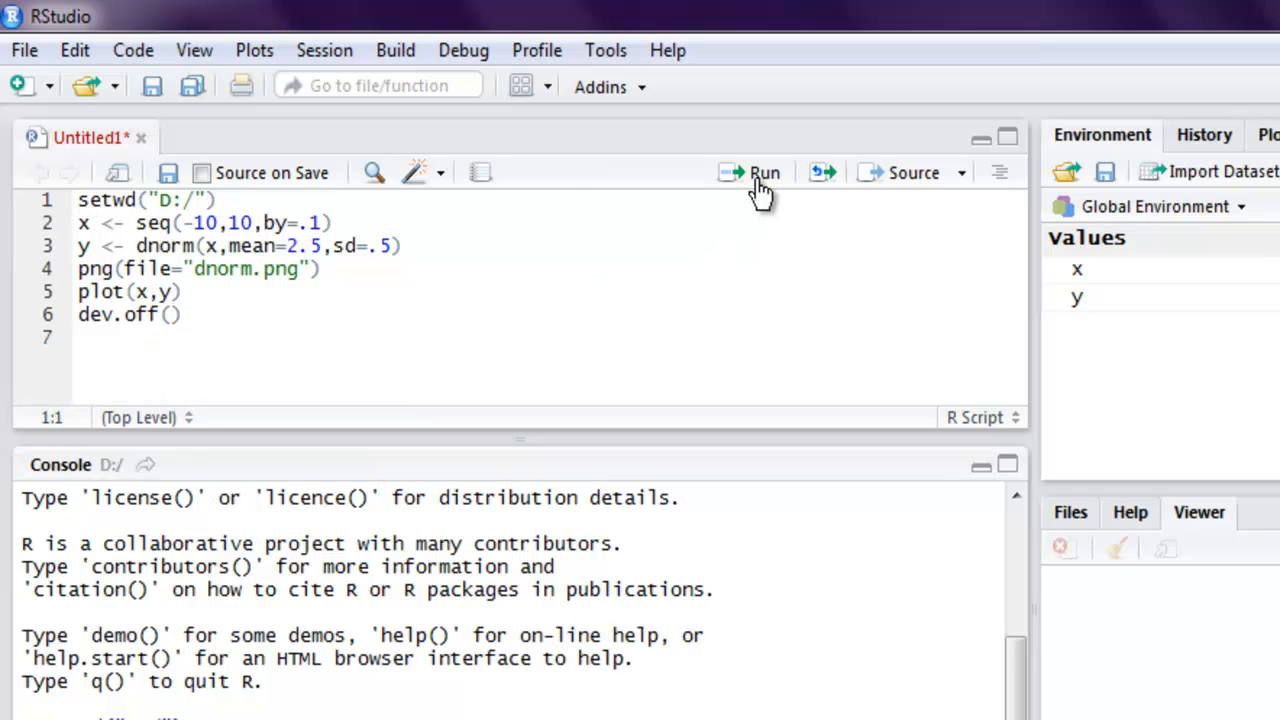
Run the dnorm script so the density plot is written to dnorm.png on drive D.
click(764, 172)
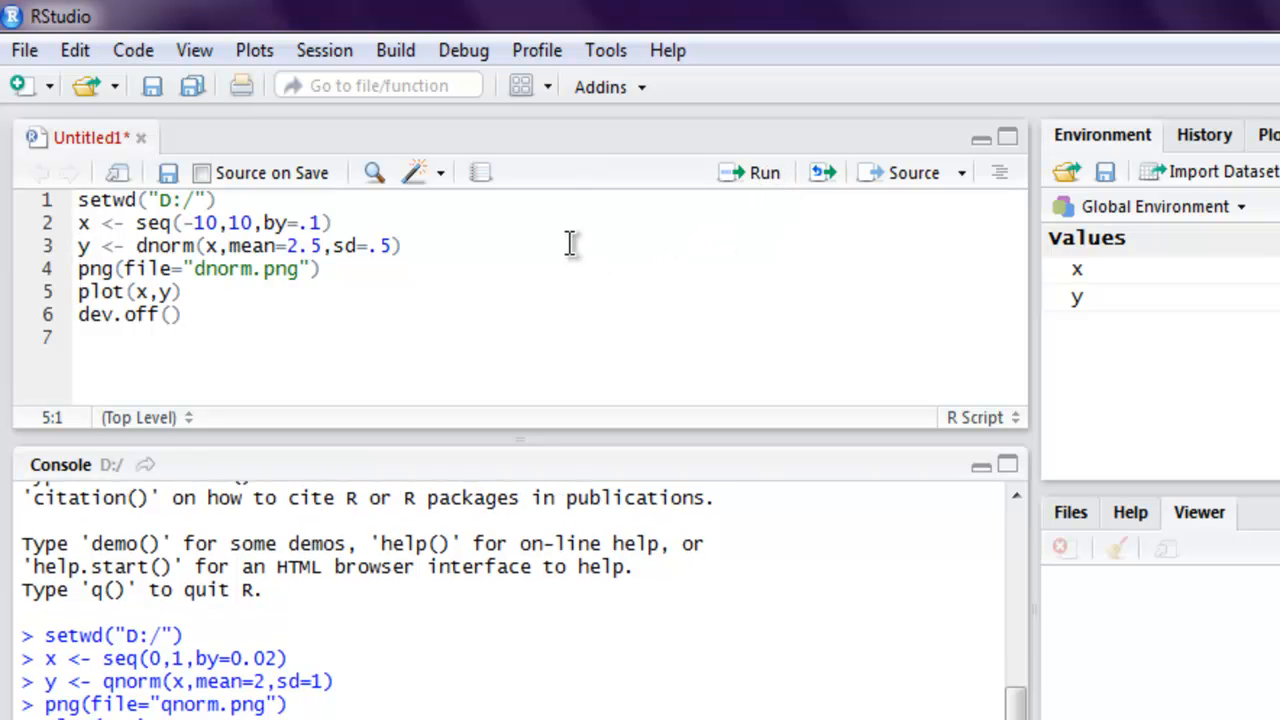
mouse_move(750, 180)
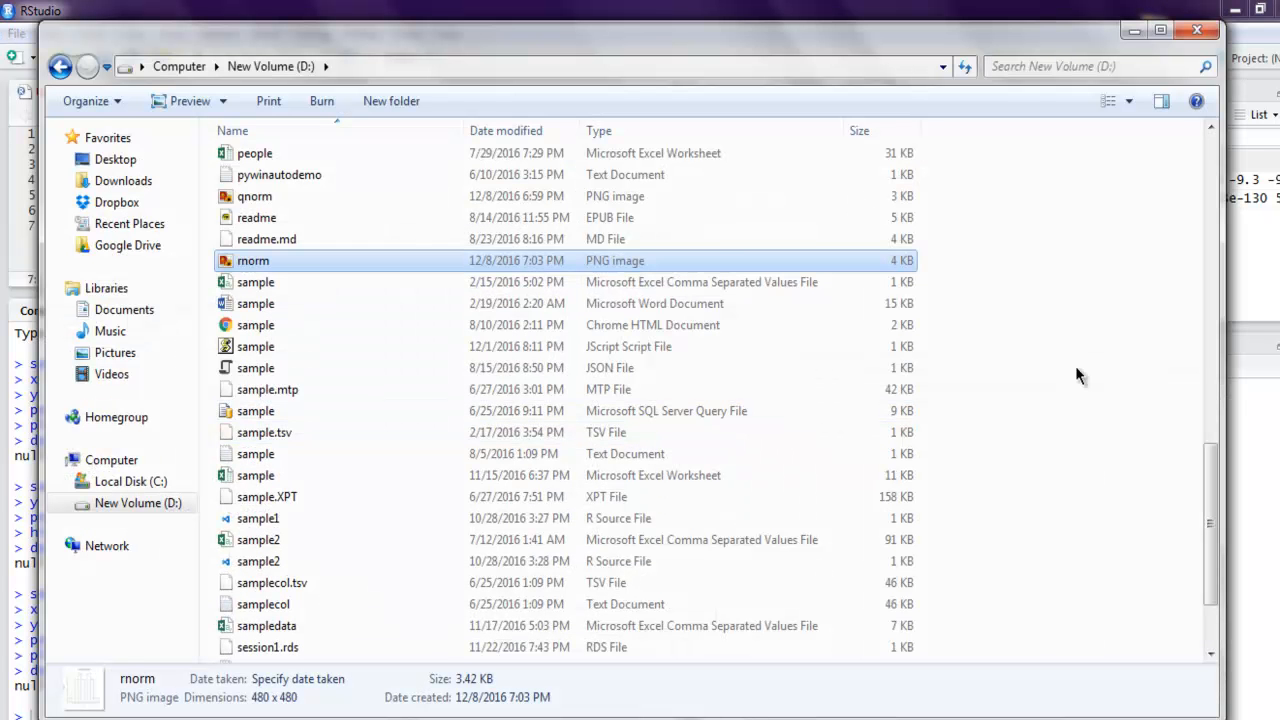
Open dnorm.png from New Volume (D:) in Windows Photo Viewer.
scroll(up, 3)
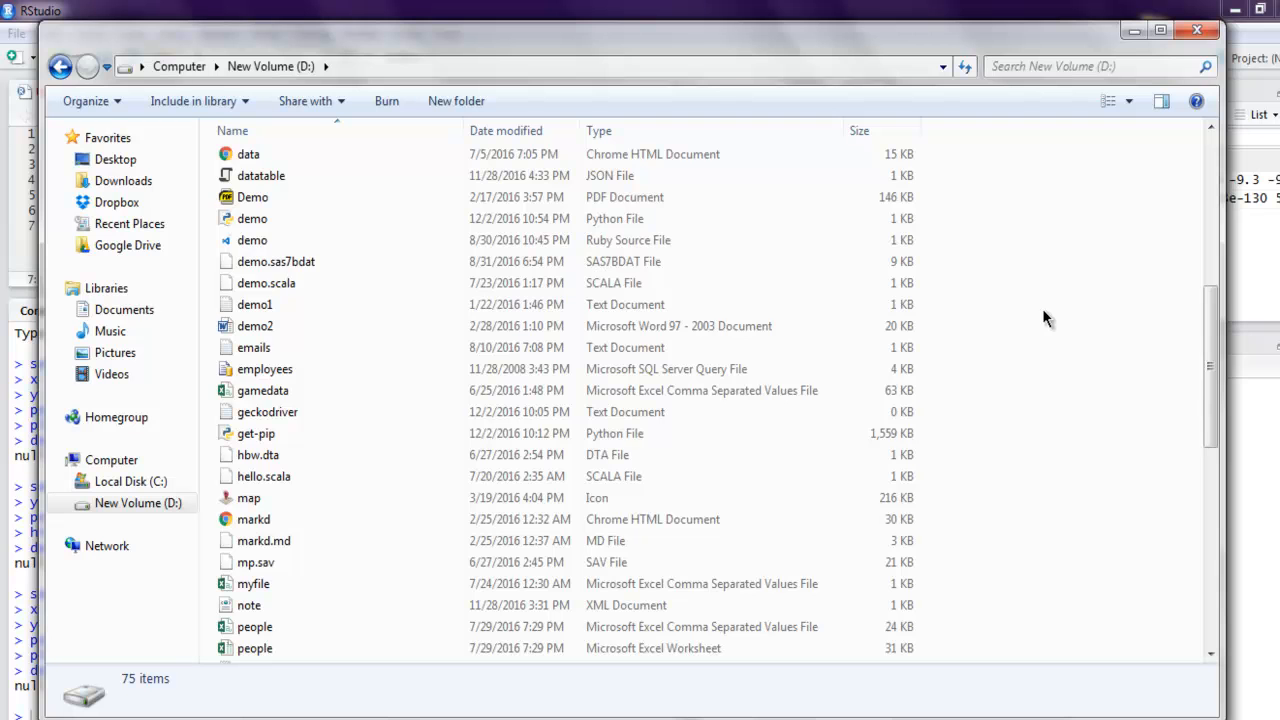
scroll(up, 3)
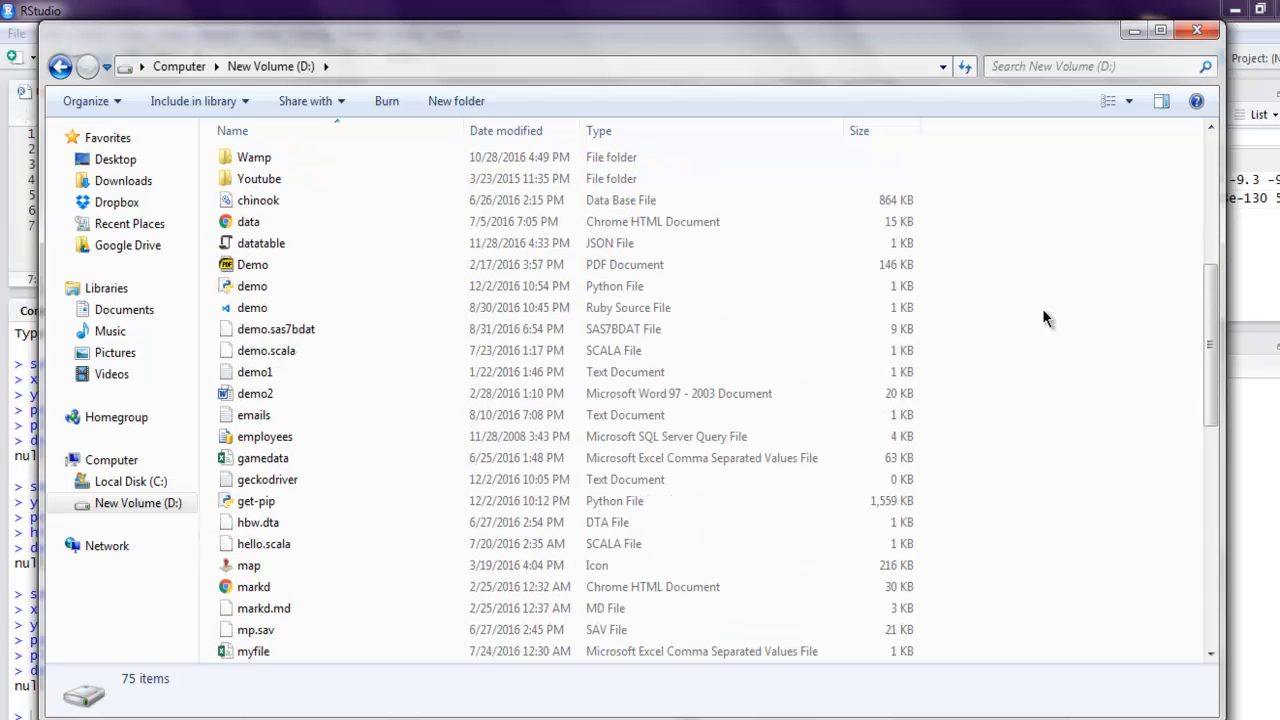
scroll(down, 3)
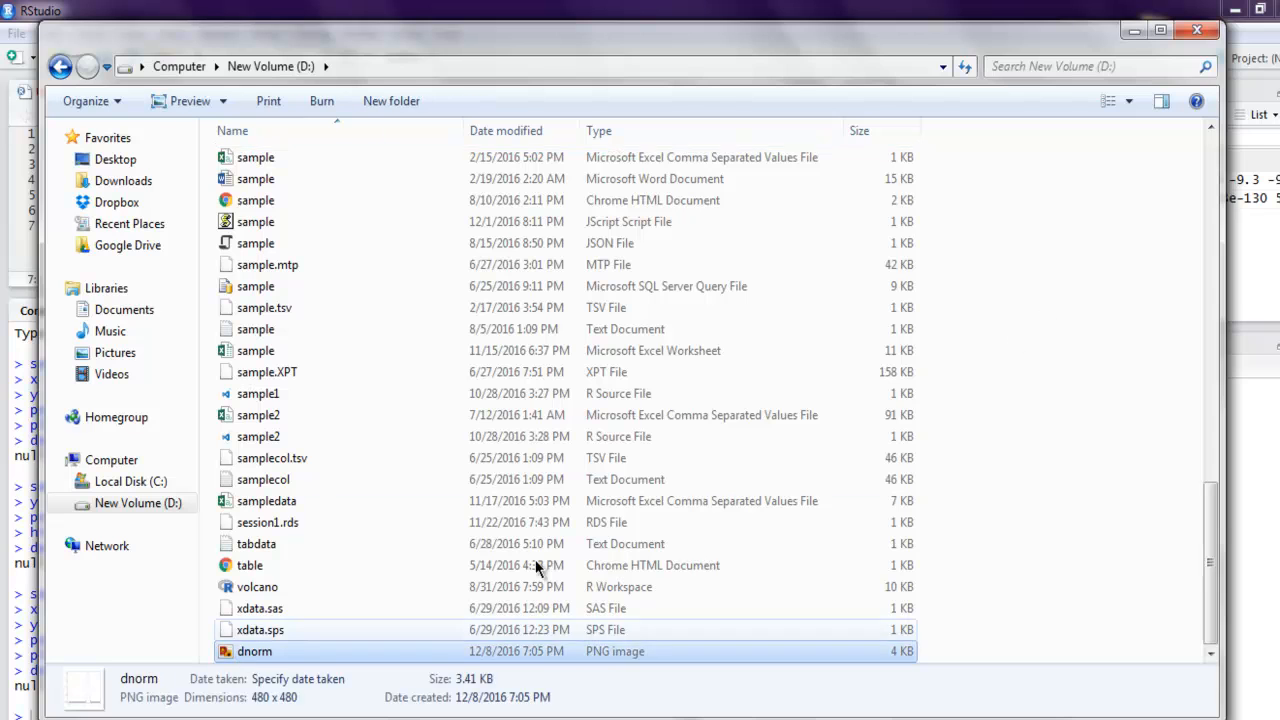
double_click(254, 652)
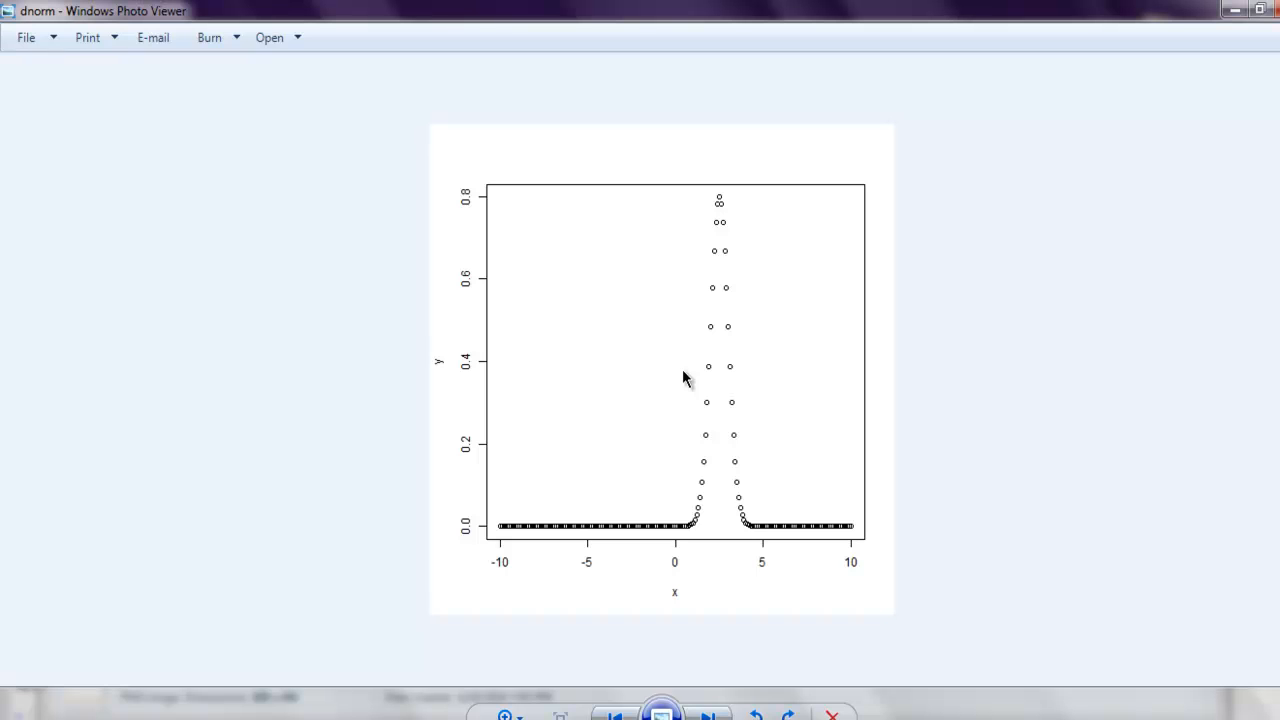
mouse_move(724, 218)
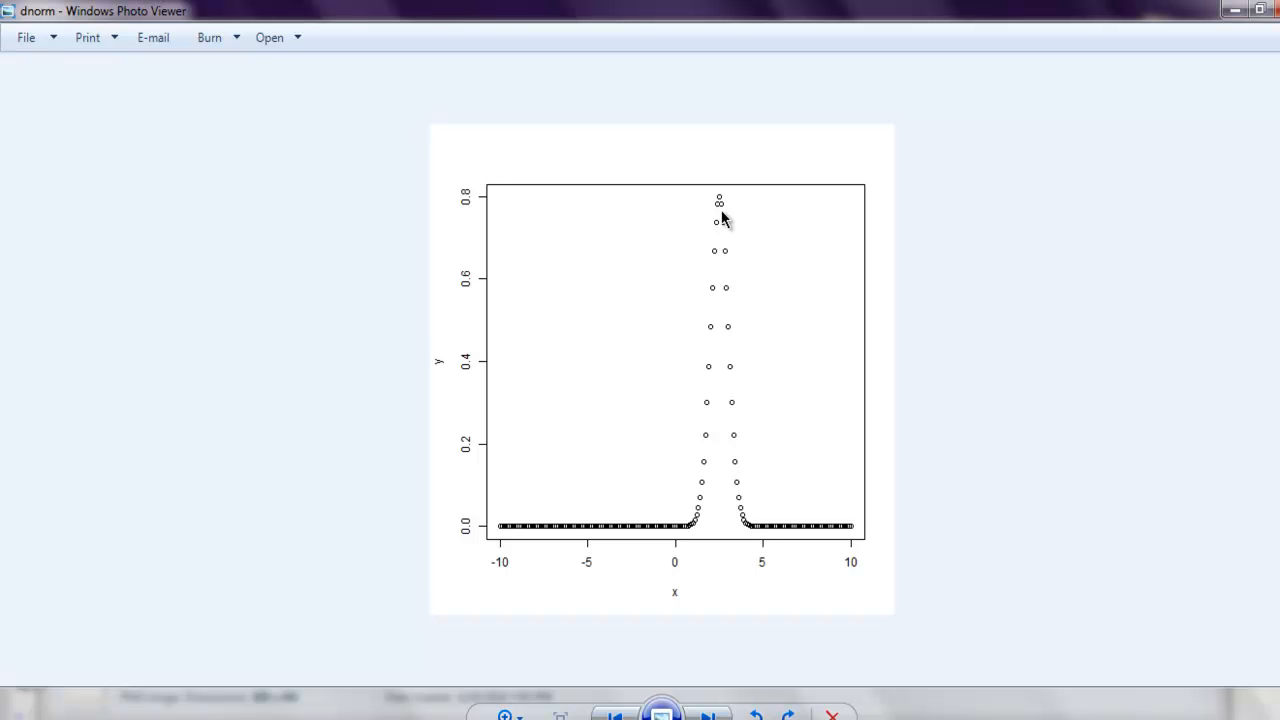
mouse_move(790, 360)
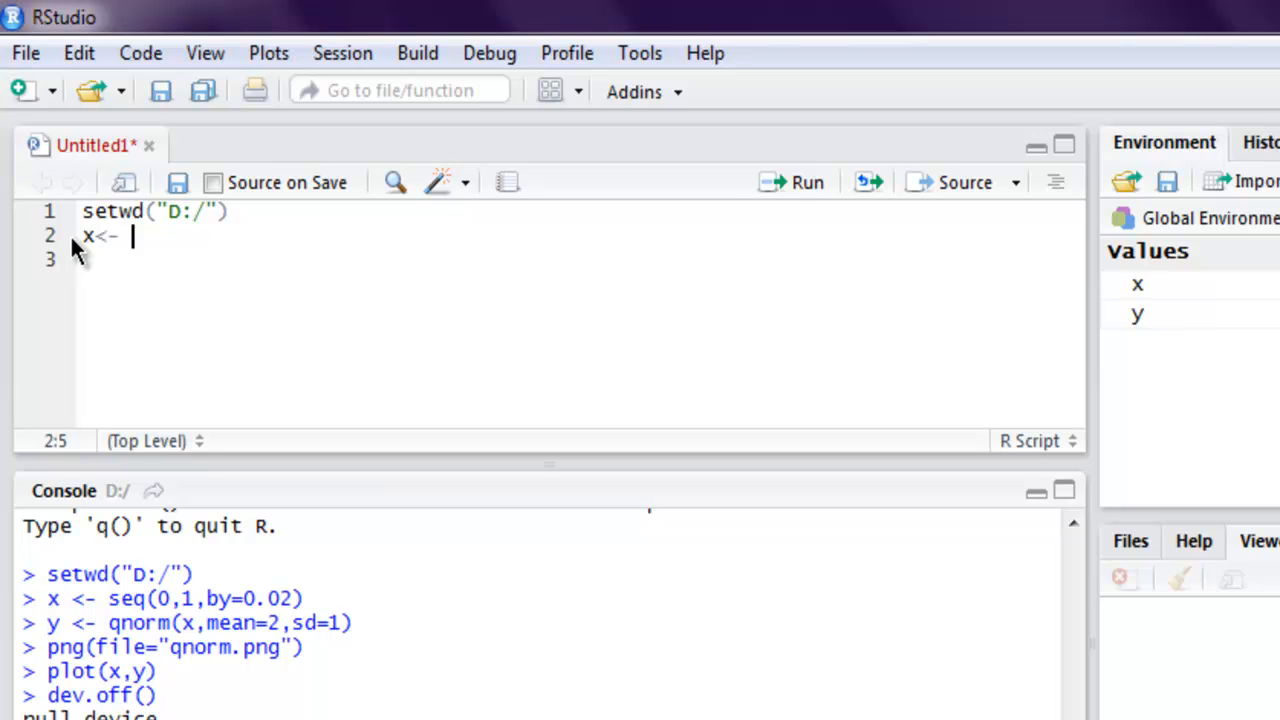
Define x <- seq(-10,10,by=0.2) as the input range.
text(seq)
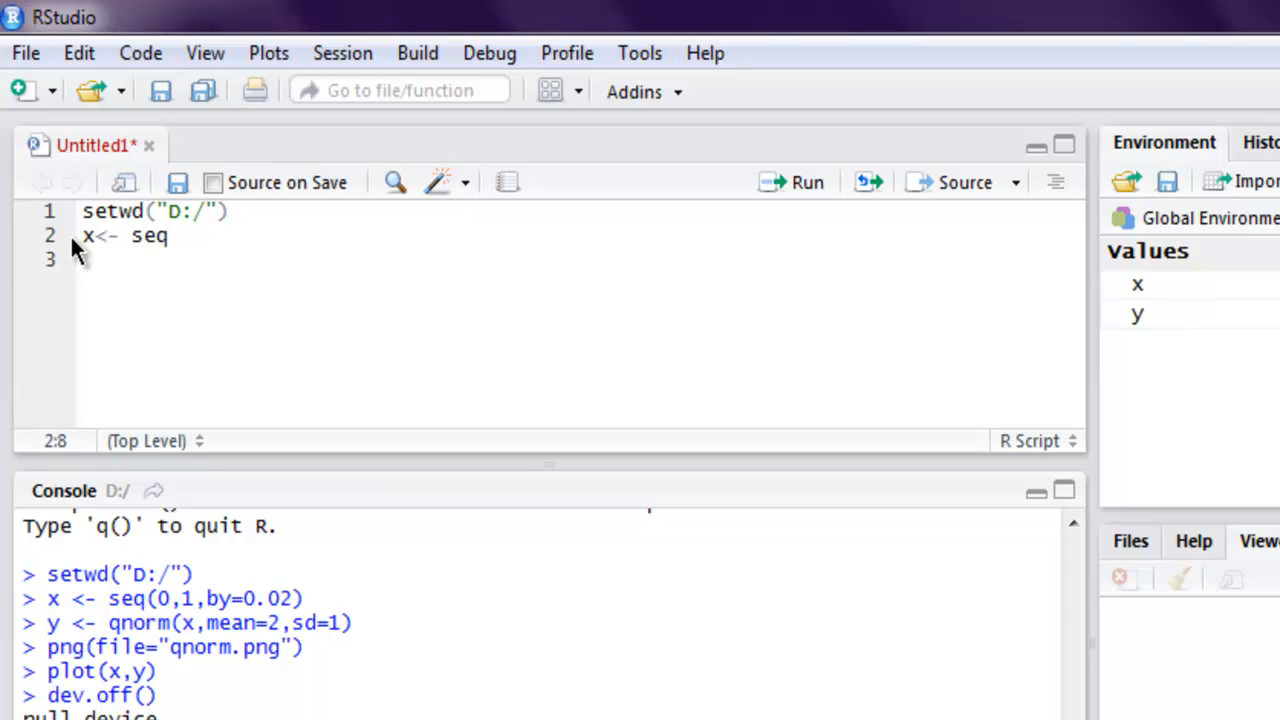
text((-)
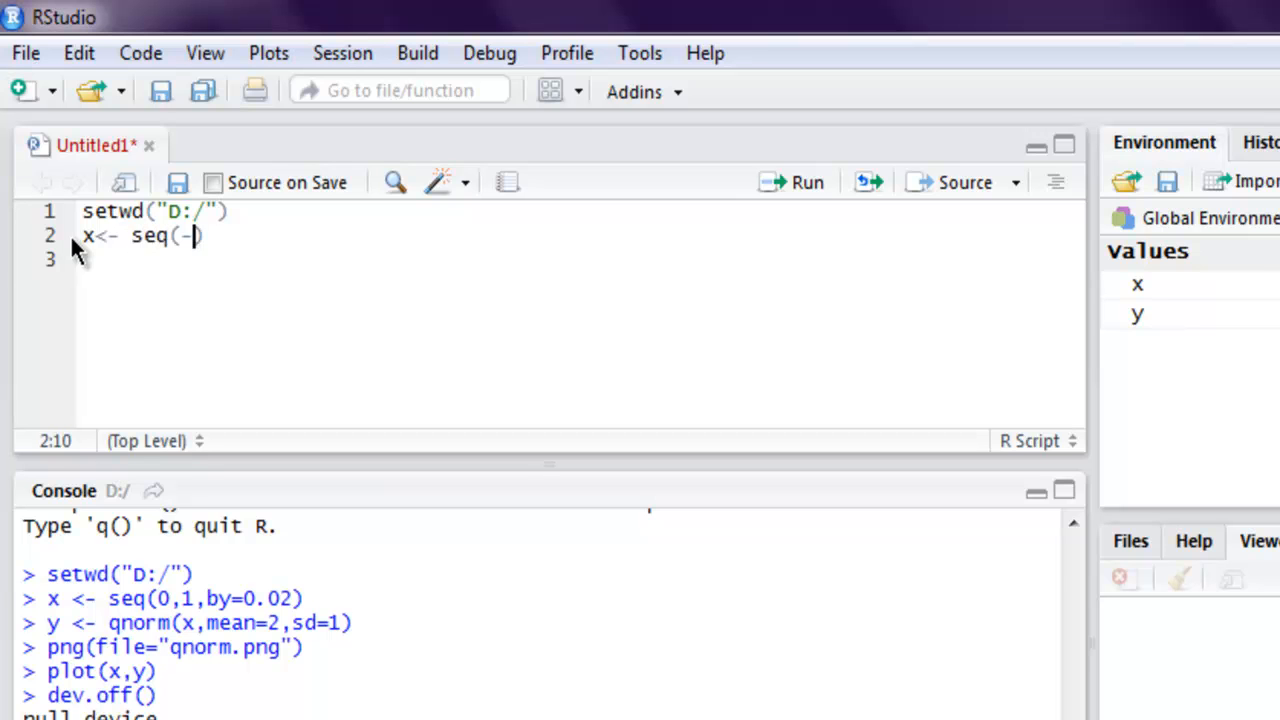
text(10,10,)
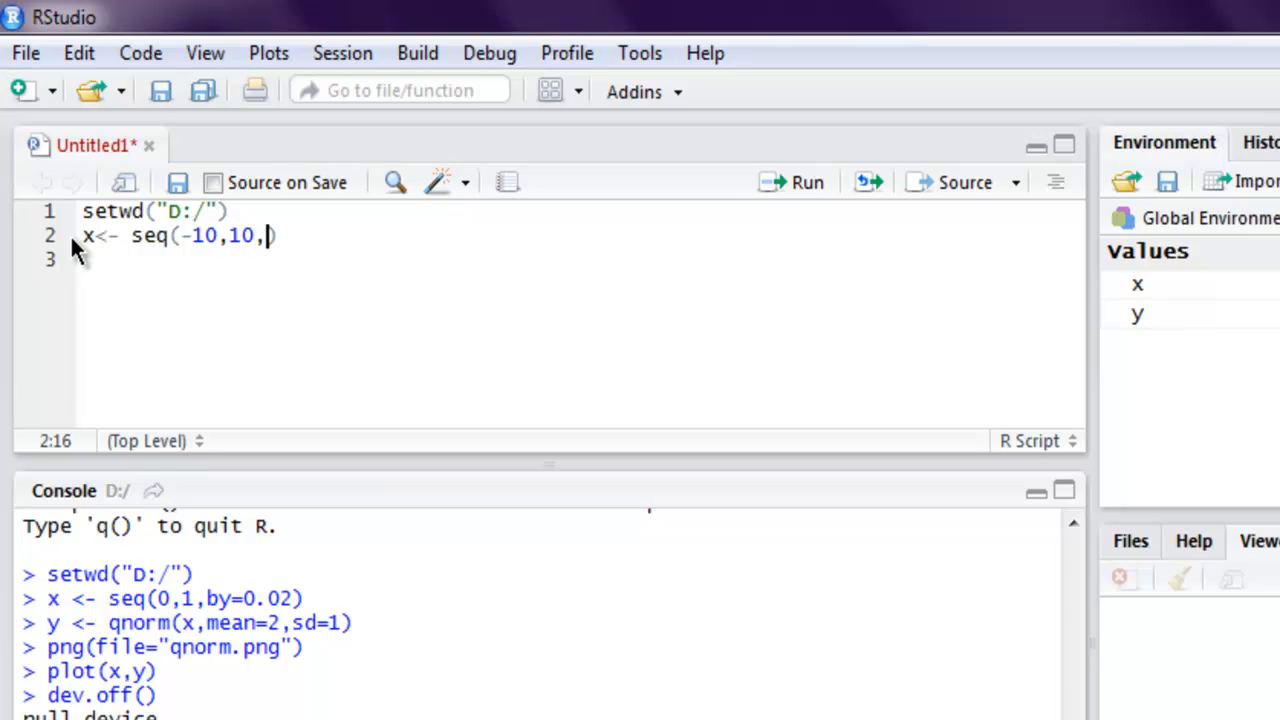
text(by=0.)
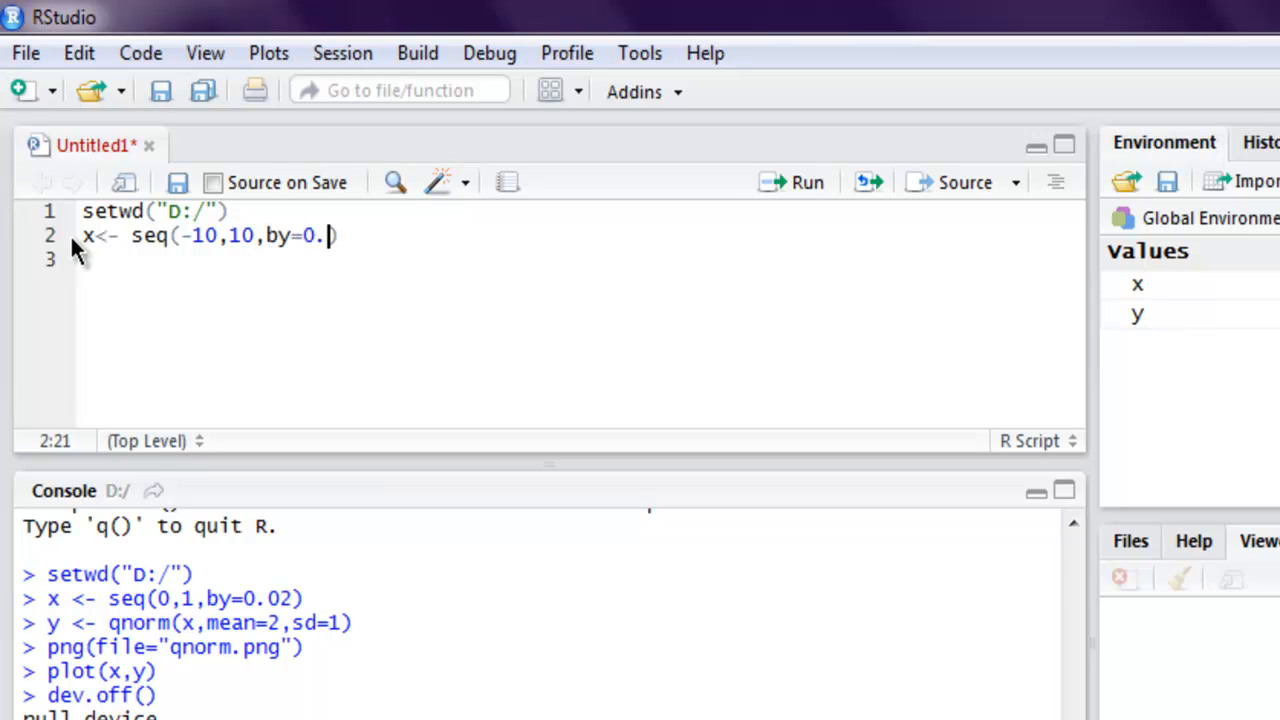
text(2))
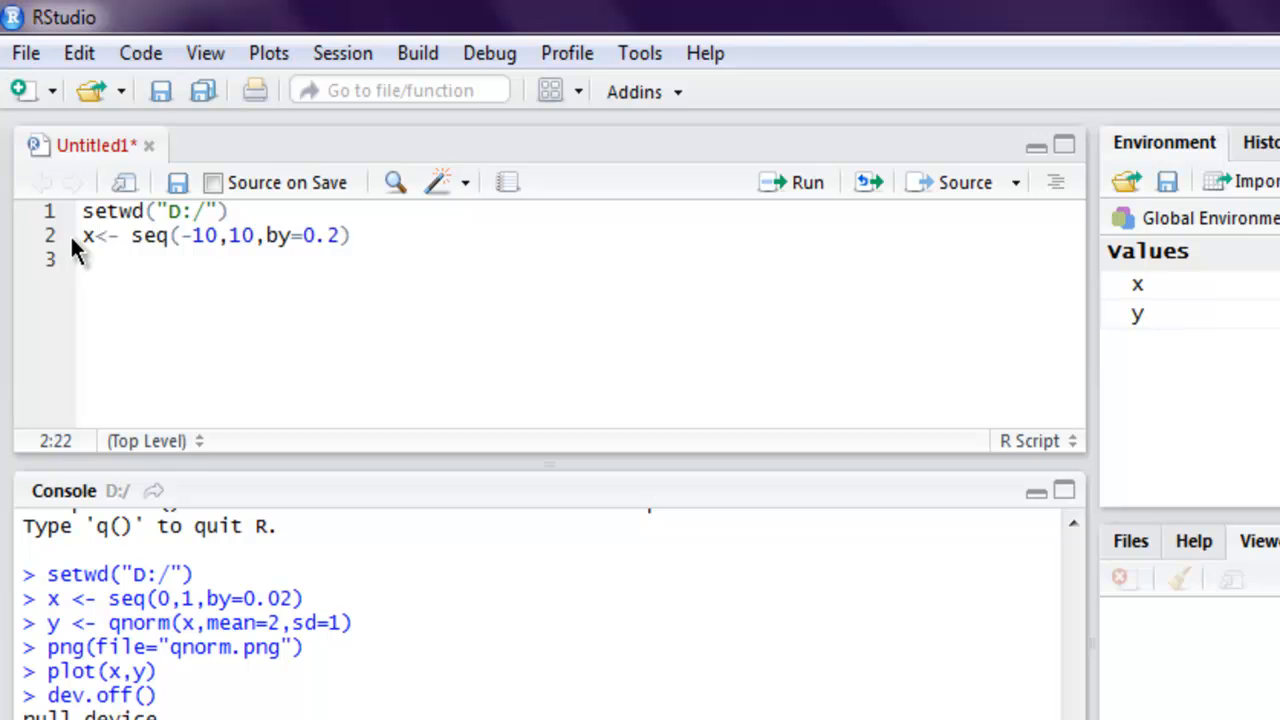
key(Return)
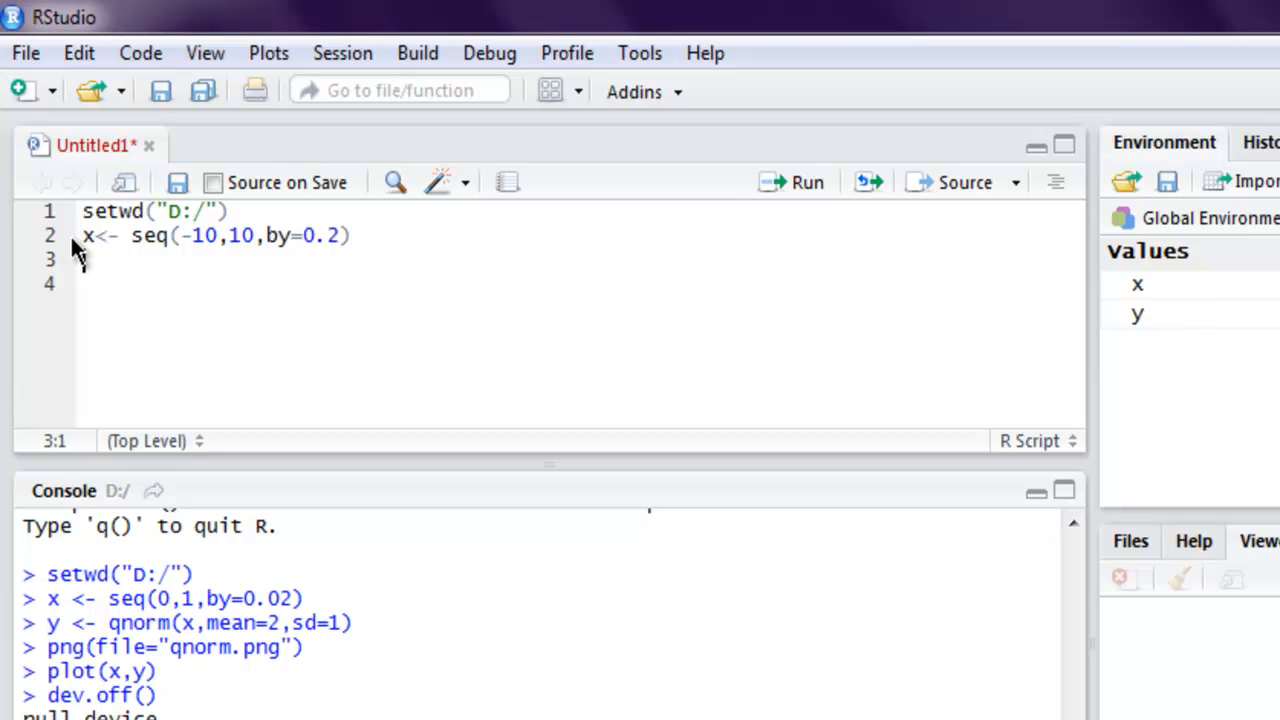
Define y <- pnorm(x,mean=2.5,sd=2) for the cumulative values.
text(y <)
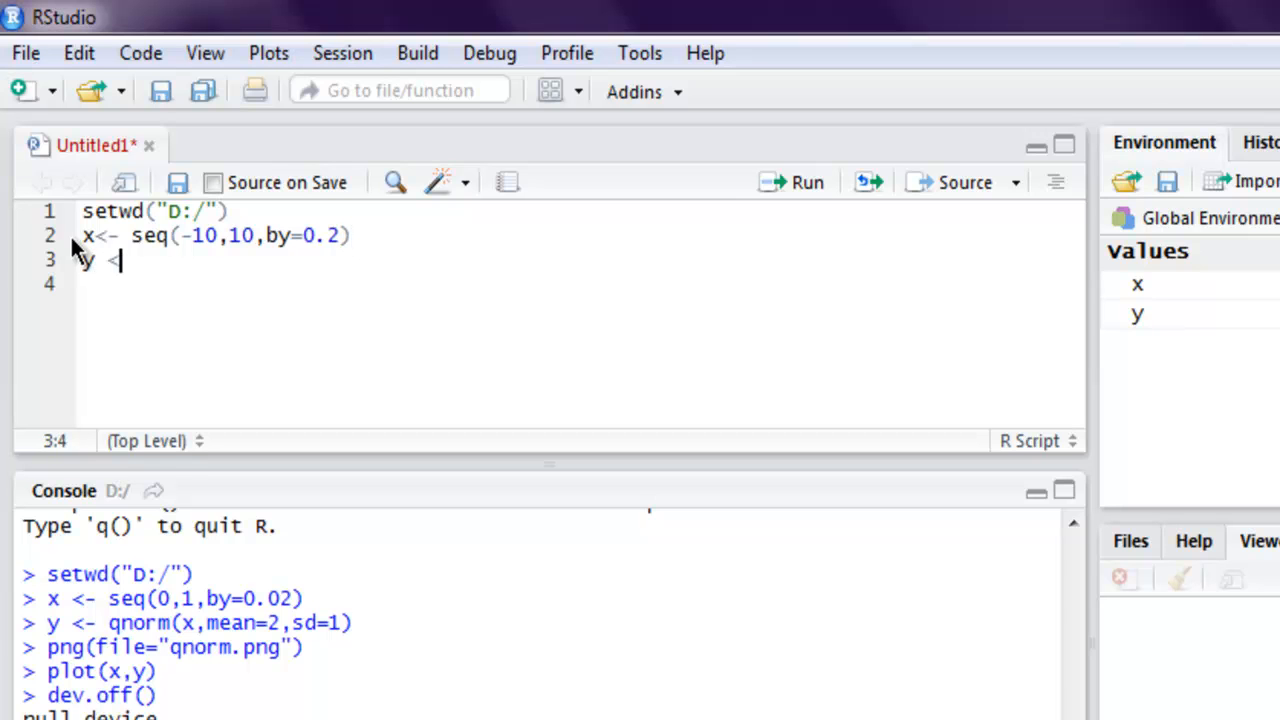
text(-)
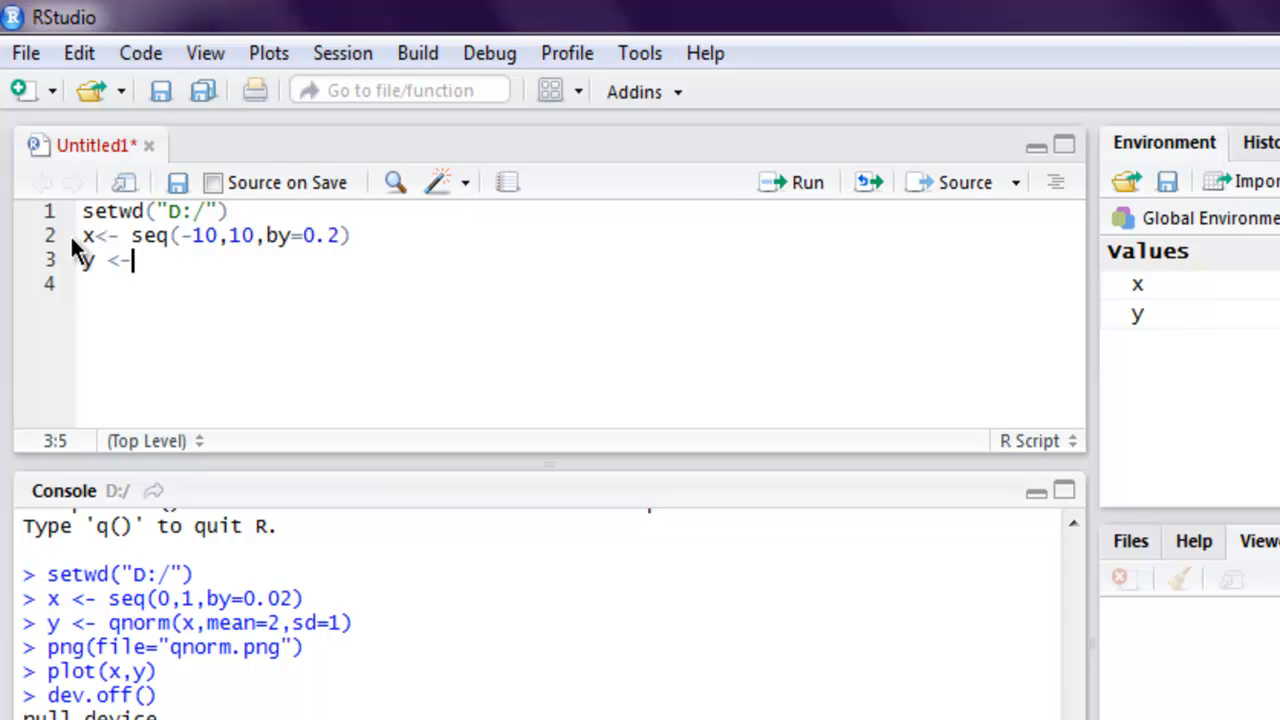
text(pnorm)
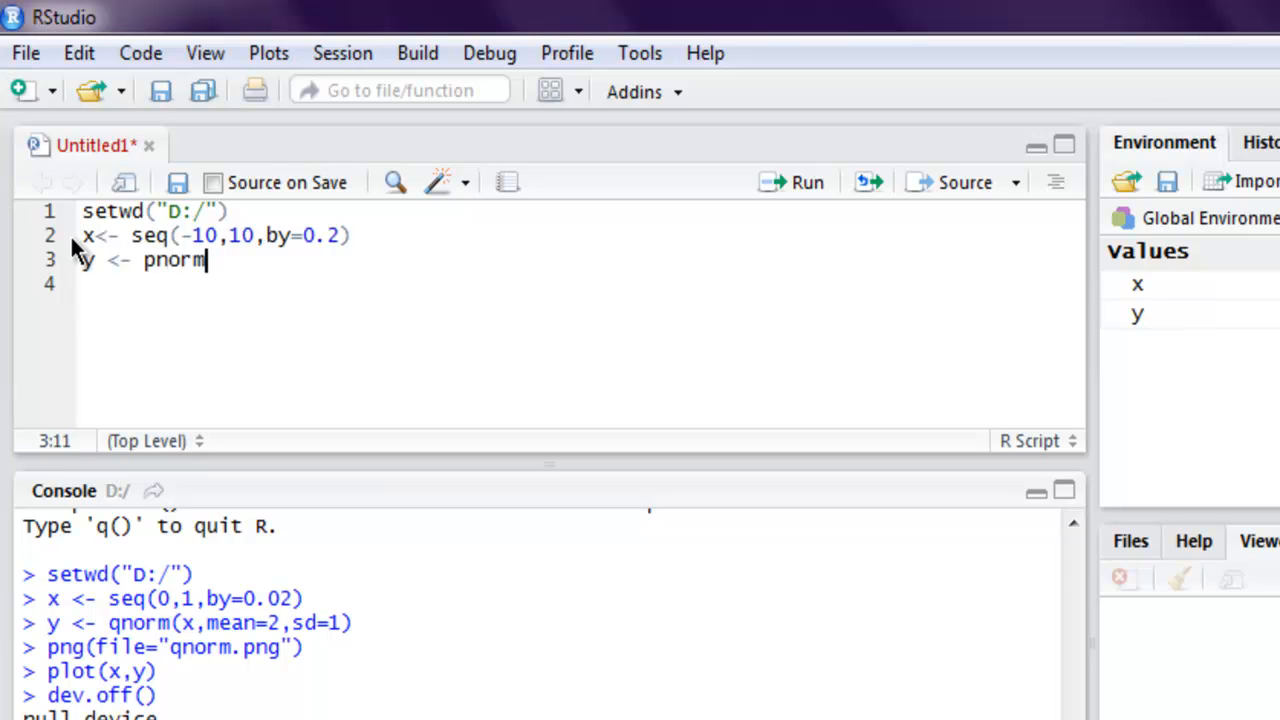
text((x,)
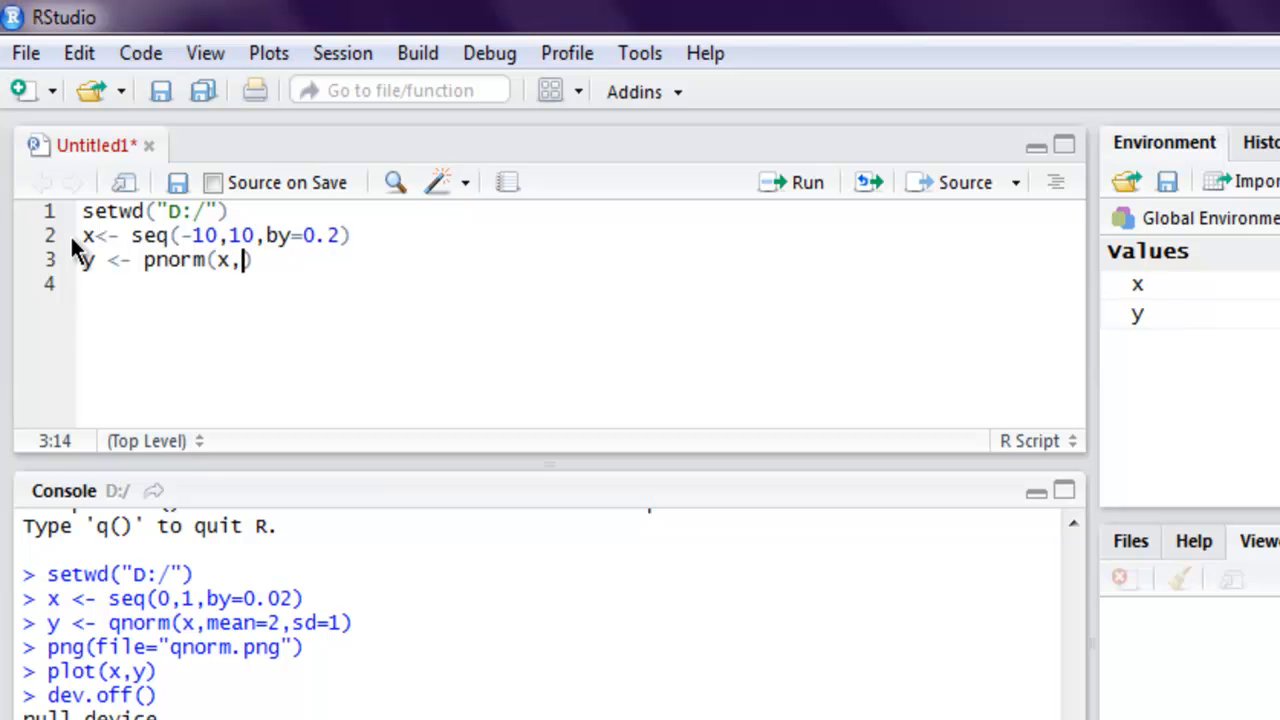
text(mean=)
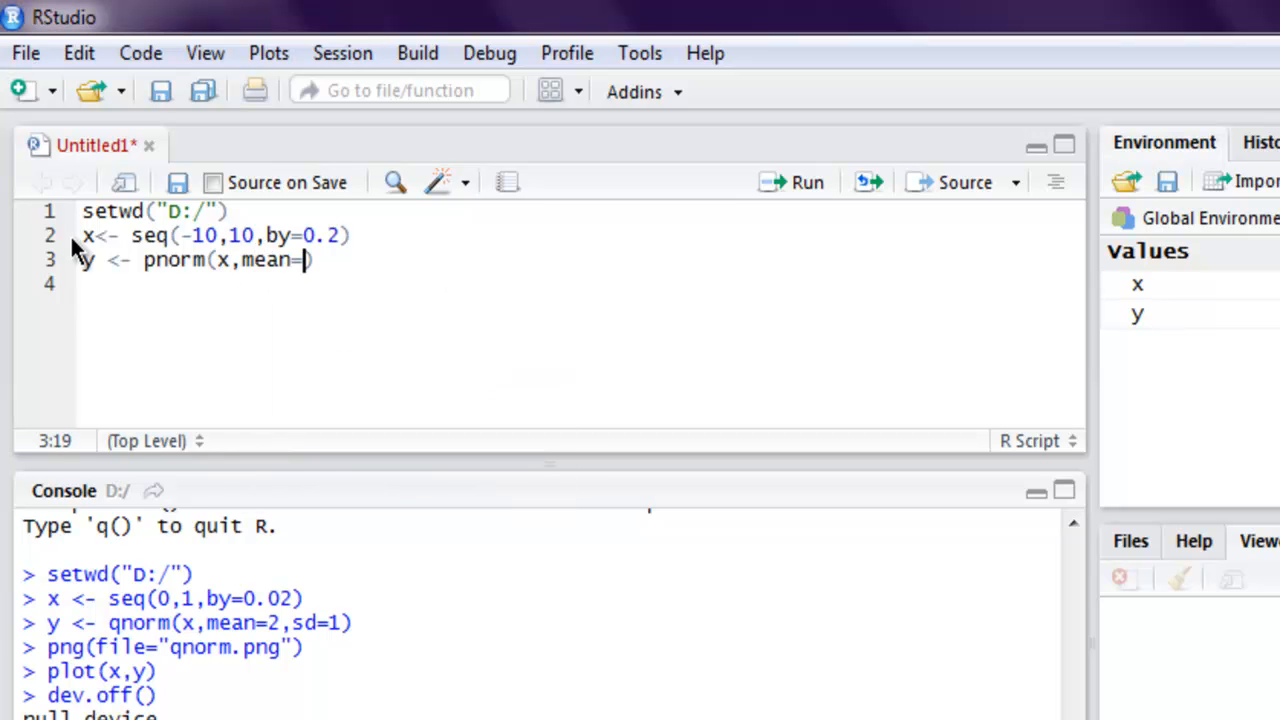
text(.5,)
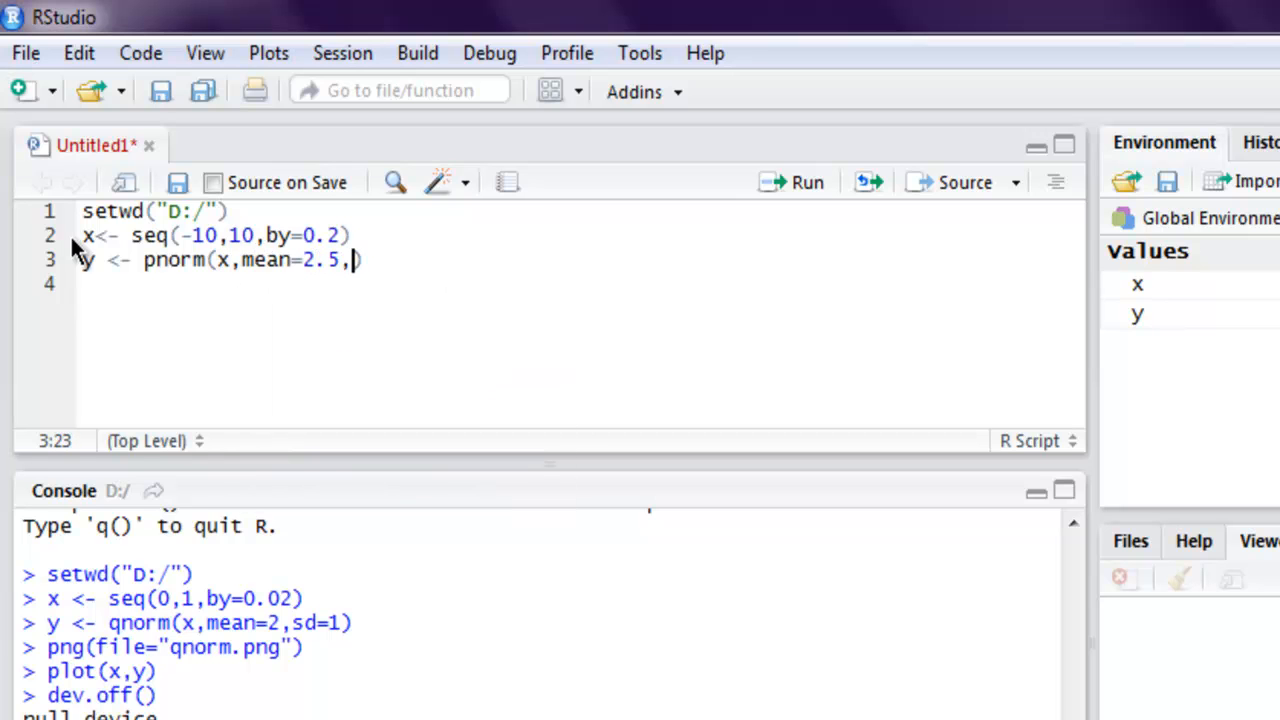
text(sd=)
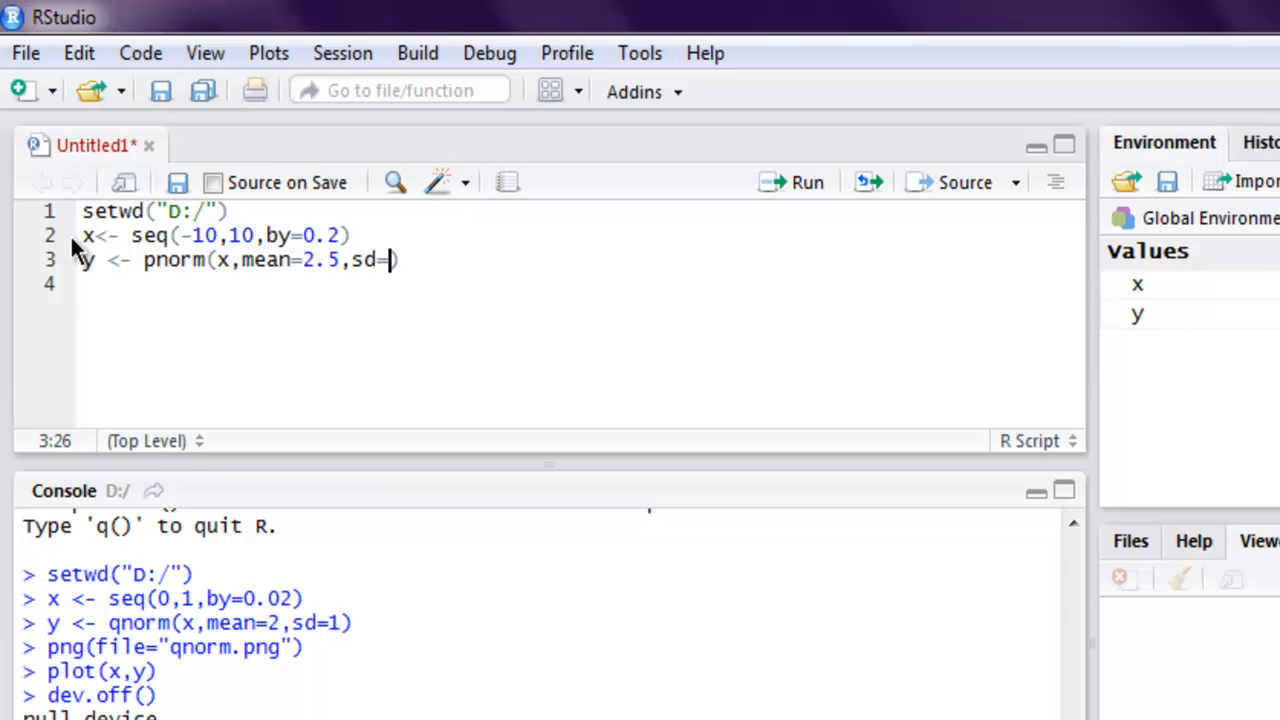
text(2)
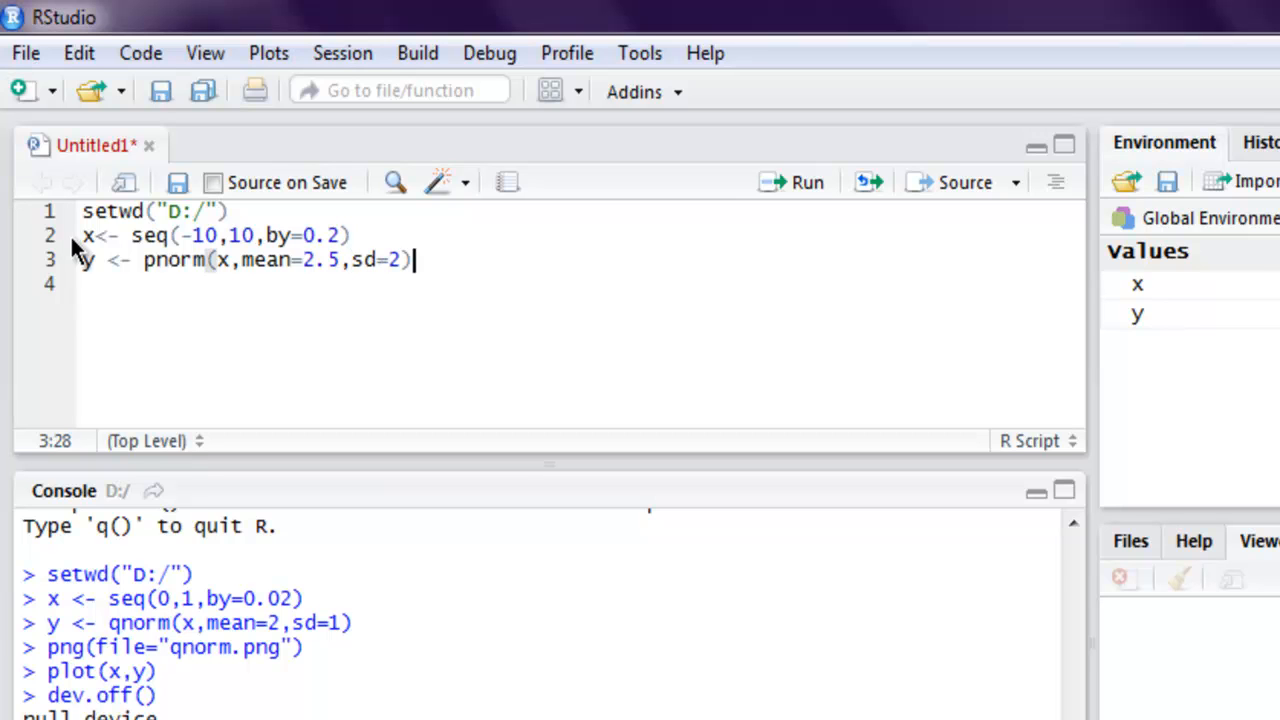
Add png(file="pnorm.png"), plot(x,y) and dev.off() to save the plot.
text(p)
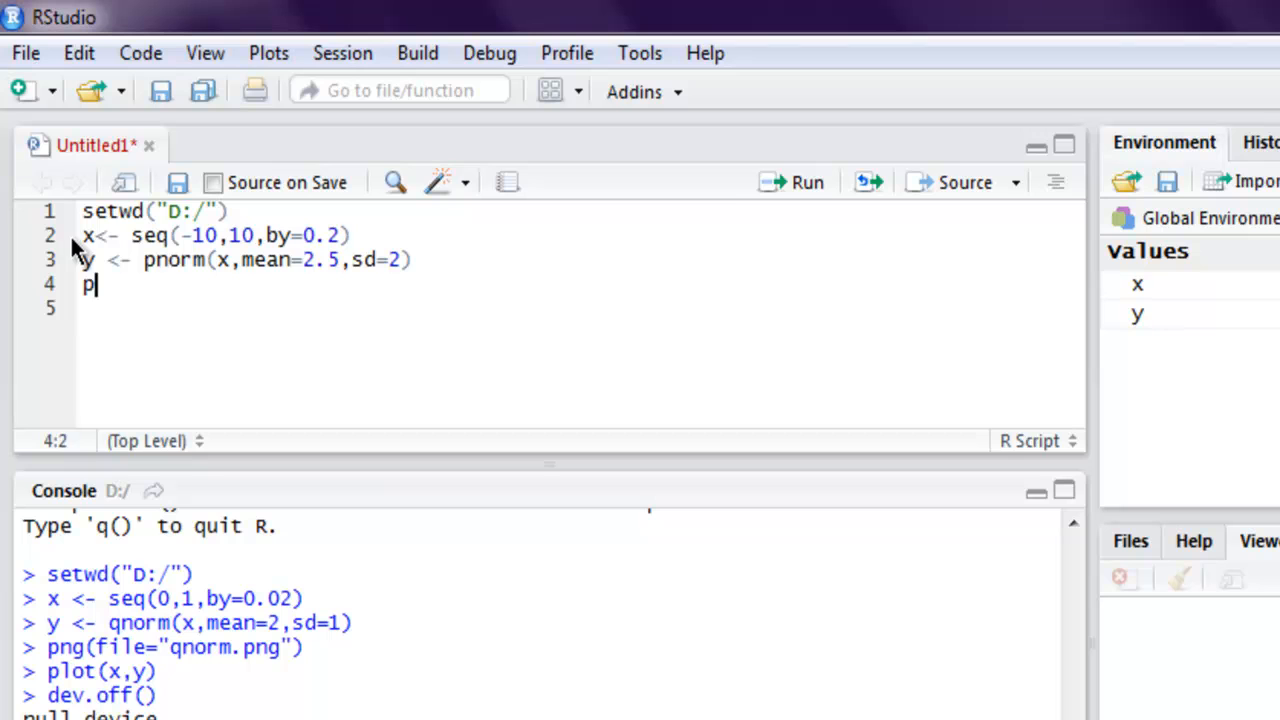
text(ng(file="pn)
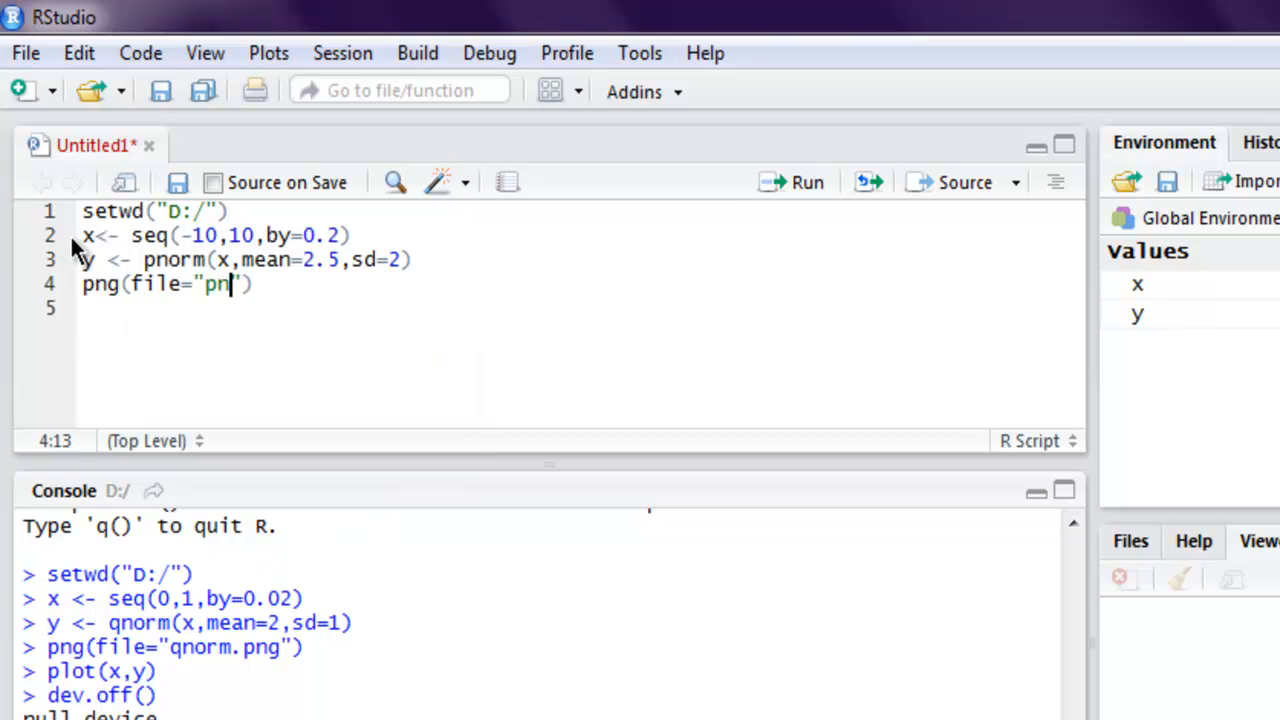
text(orm.png)
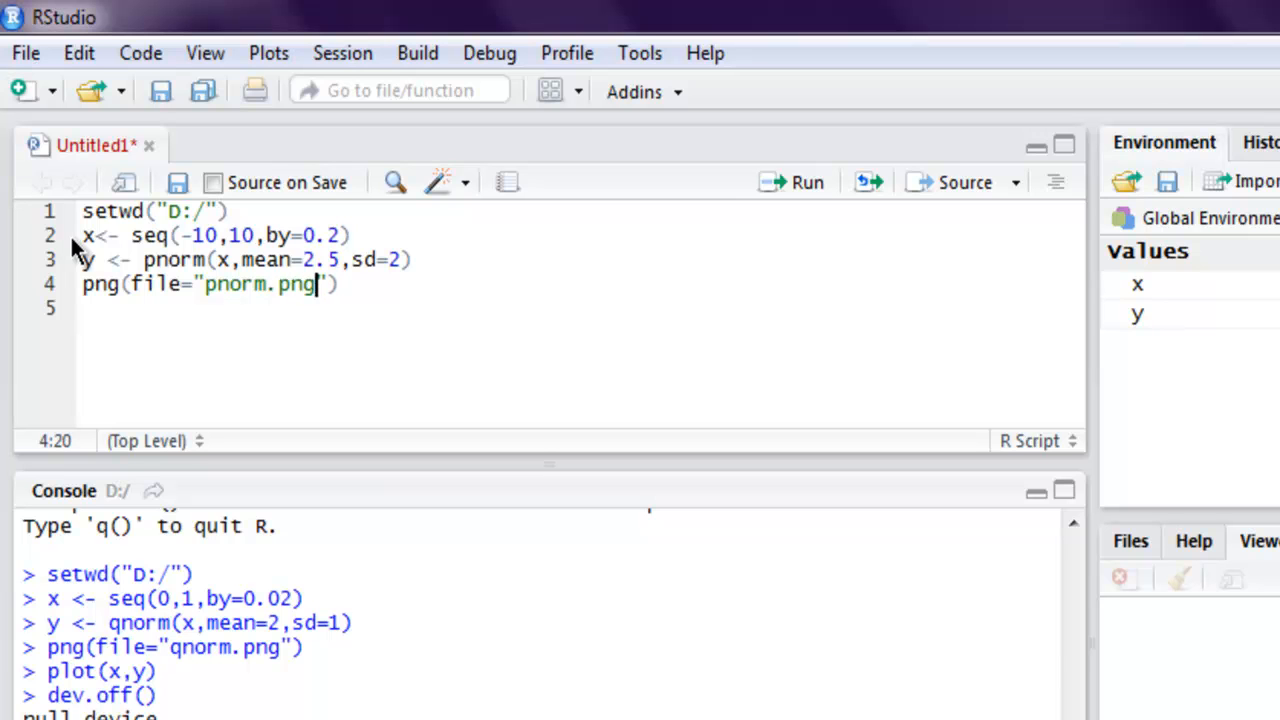
key(Return)
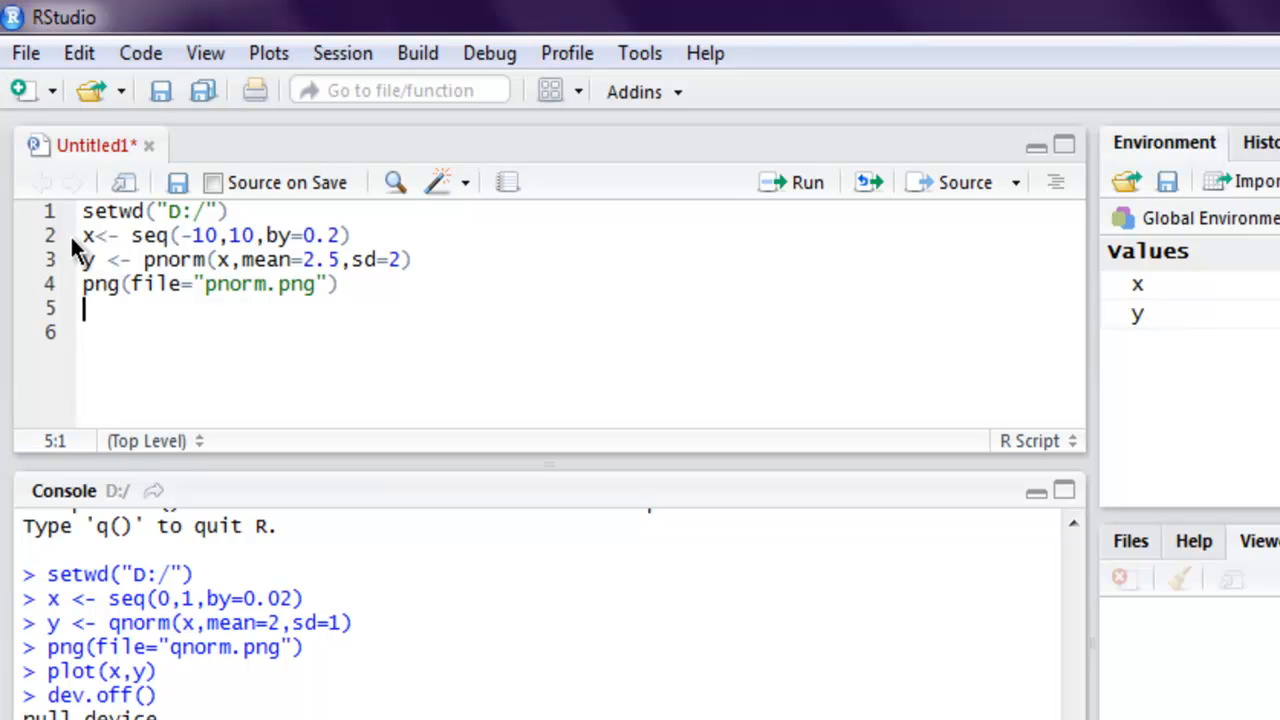
text(plot(x,y)
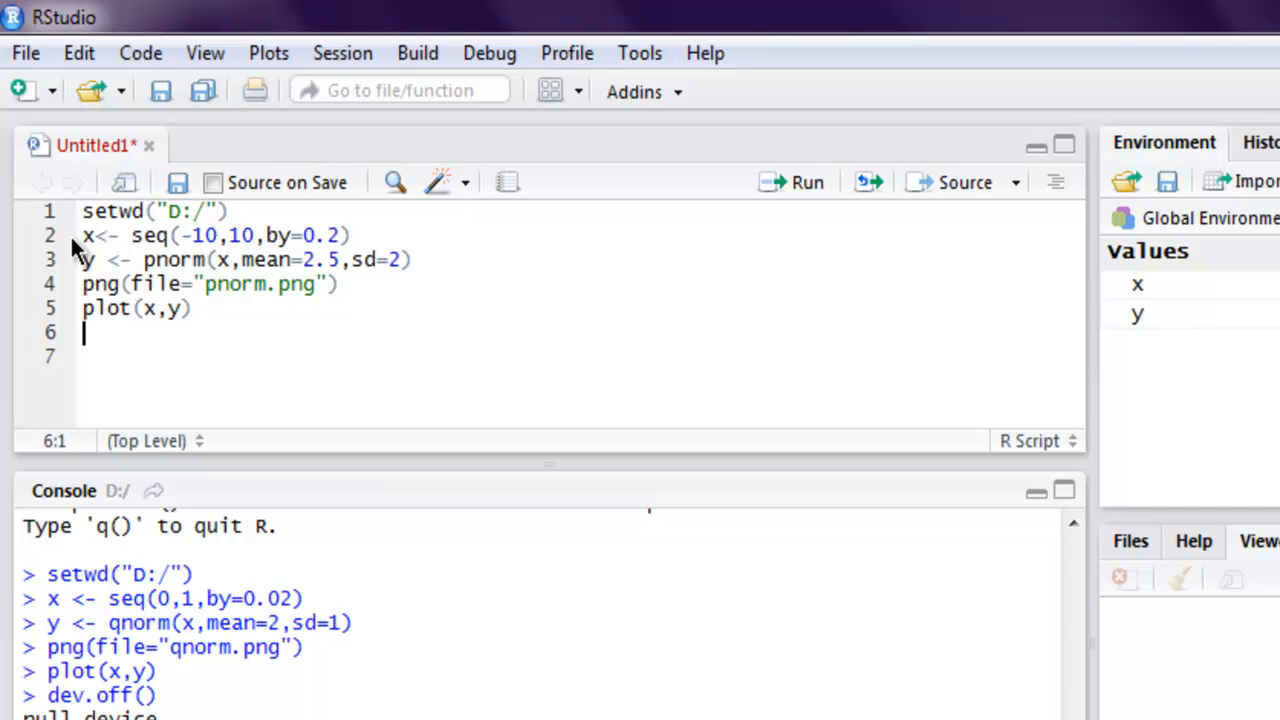
text(dev.off()
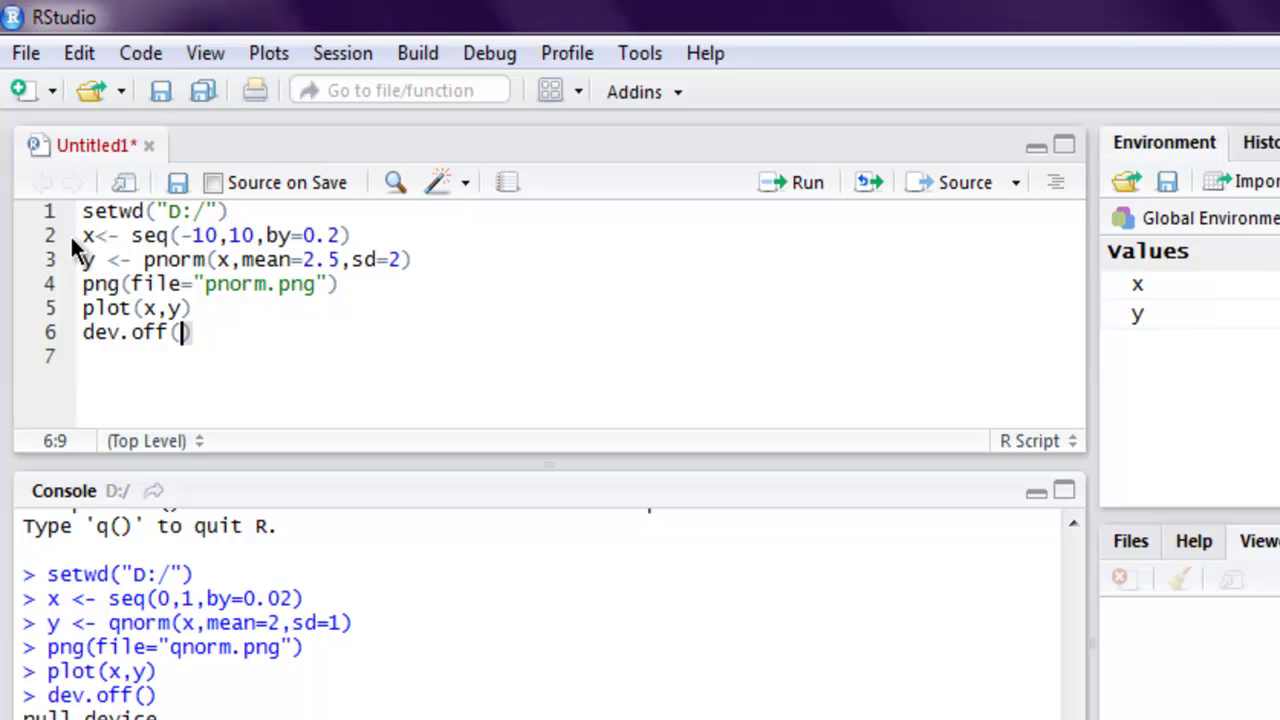
Run the pnorm script, then open the saved pnorm.png from drive D in Photo Viewer.
click(1232, 16)
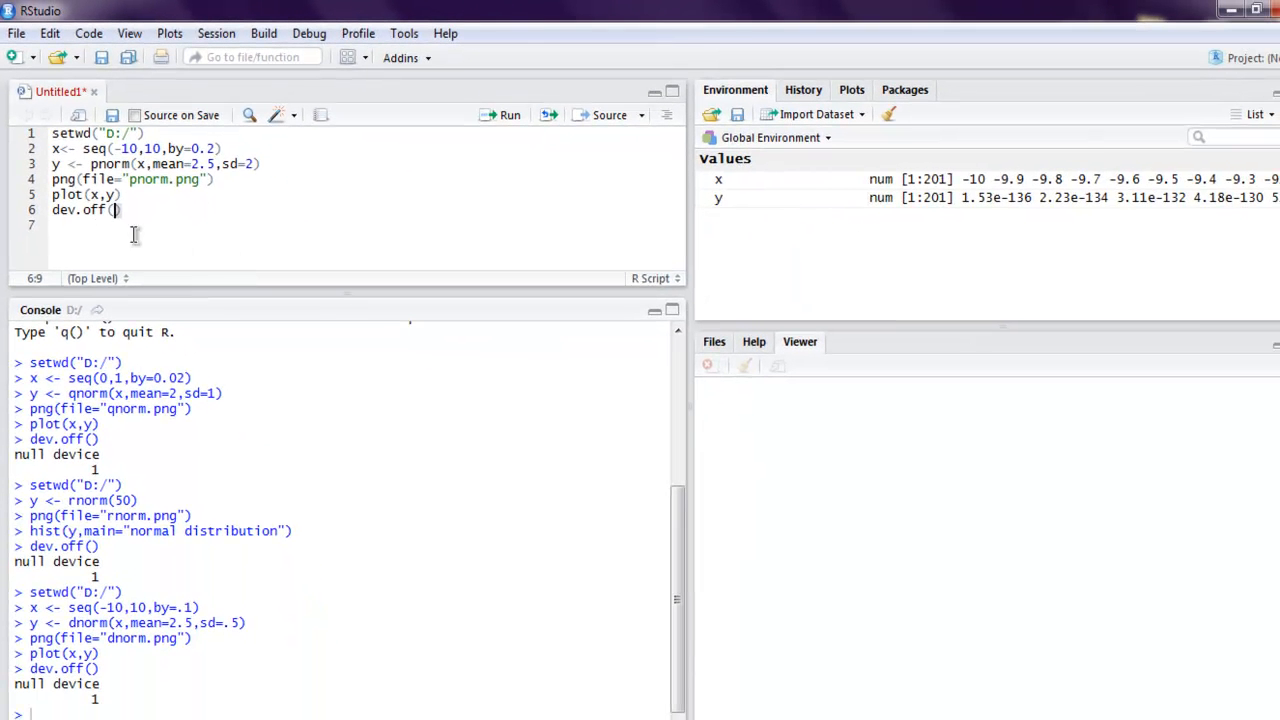
click(210, 136)
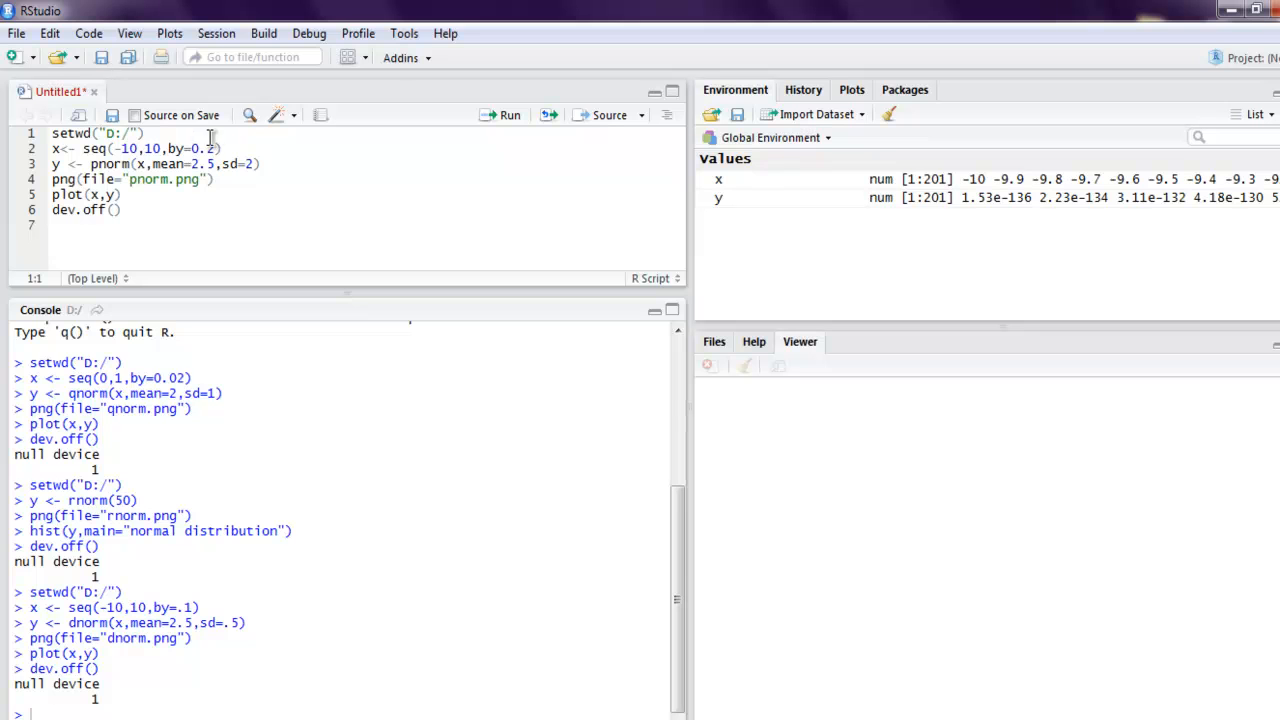
click(508, 114)
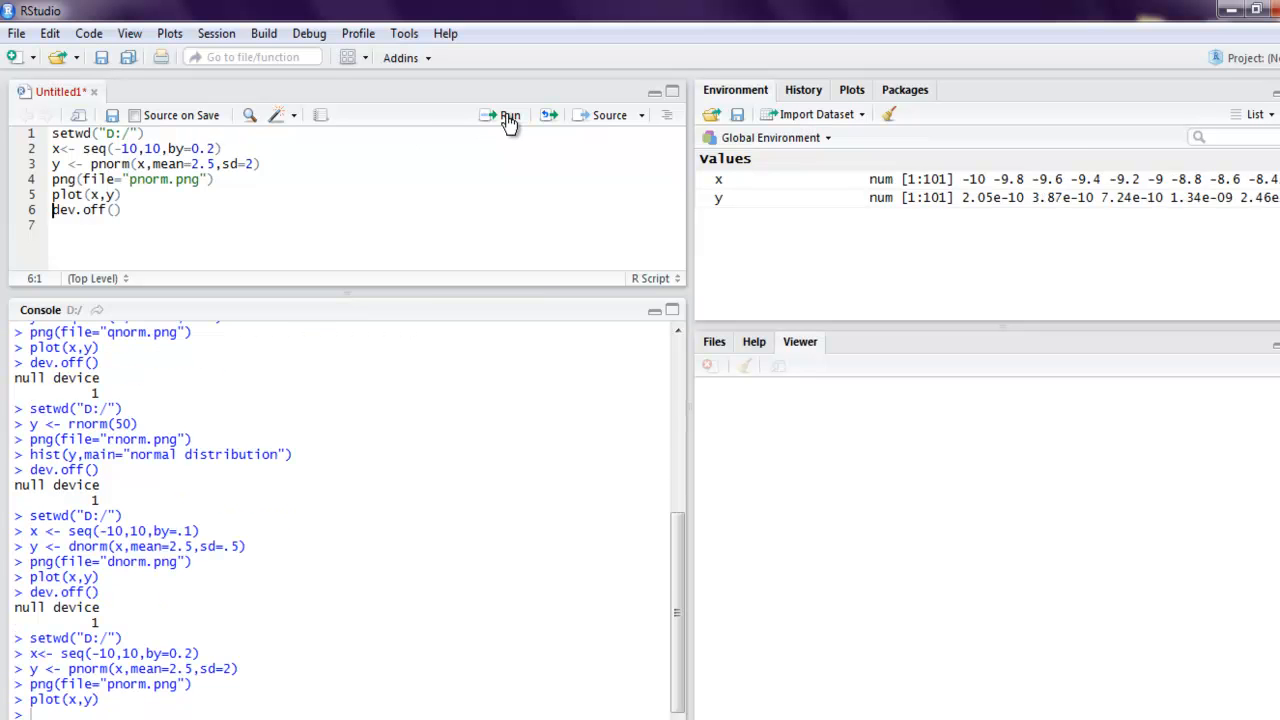
click(508, 114)
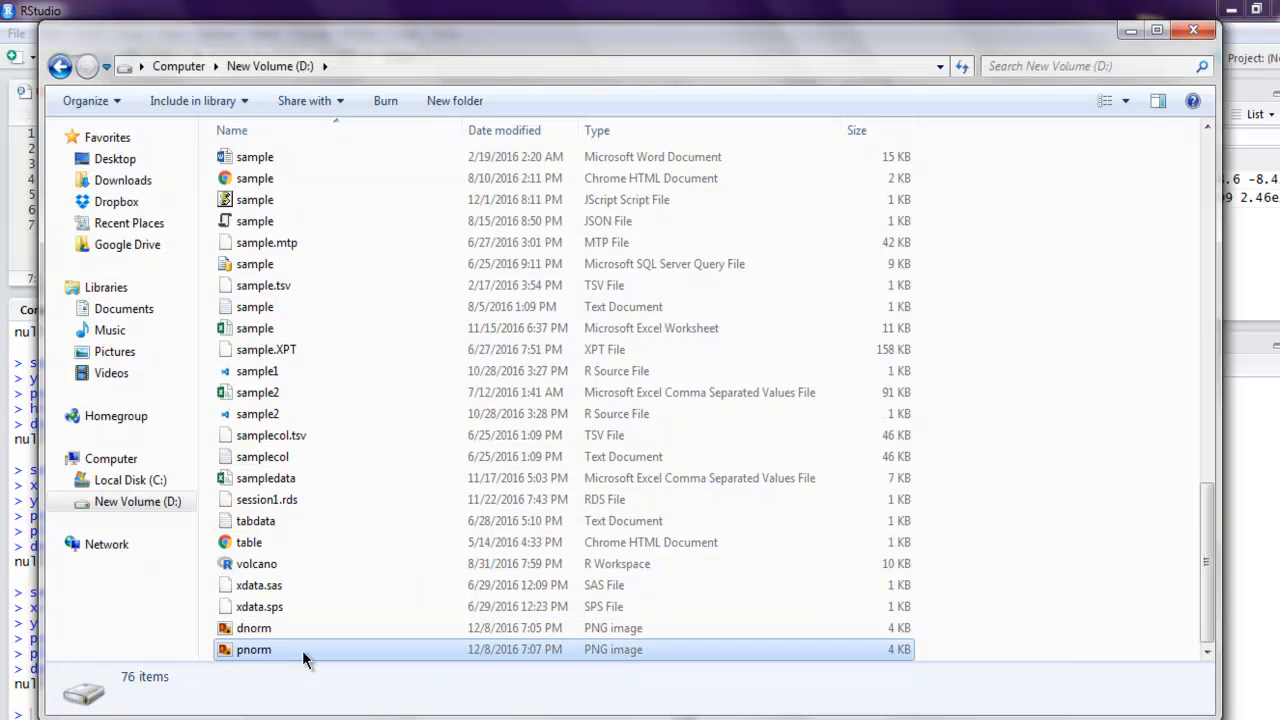
double_click(252, 648)
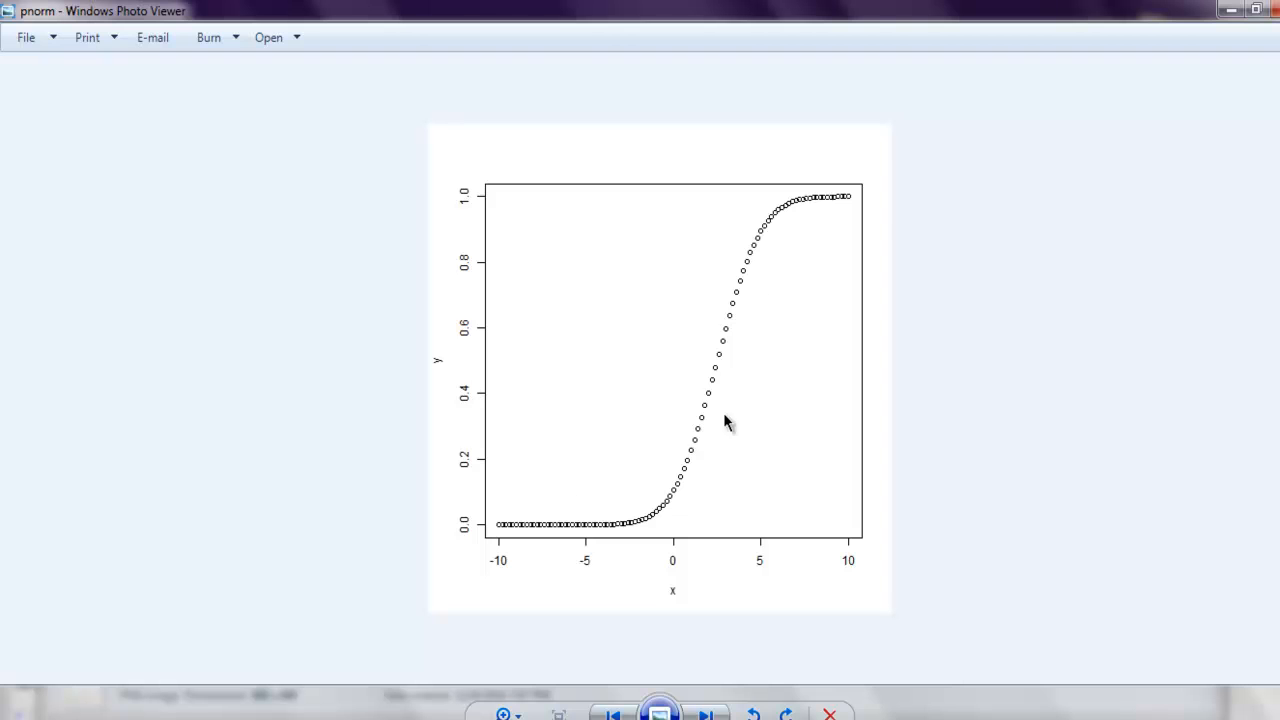
mouse_move(852, 326)
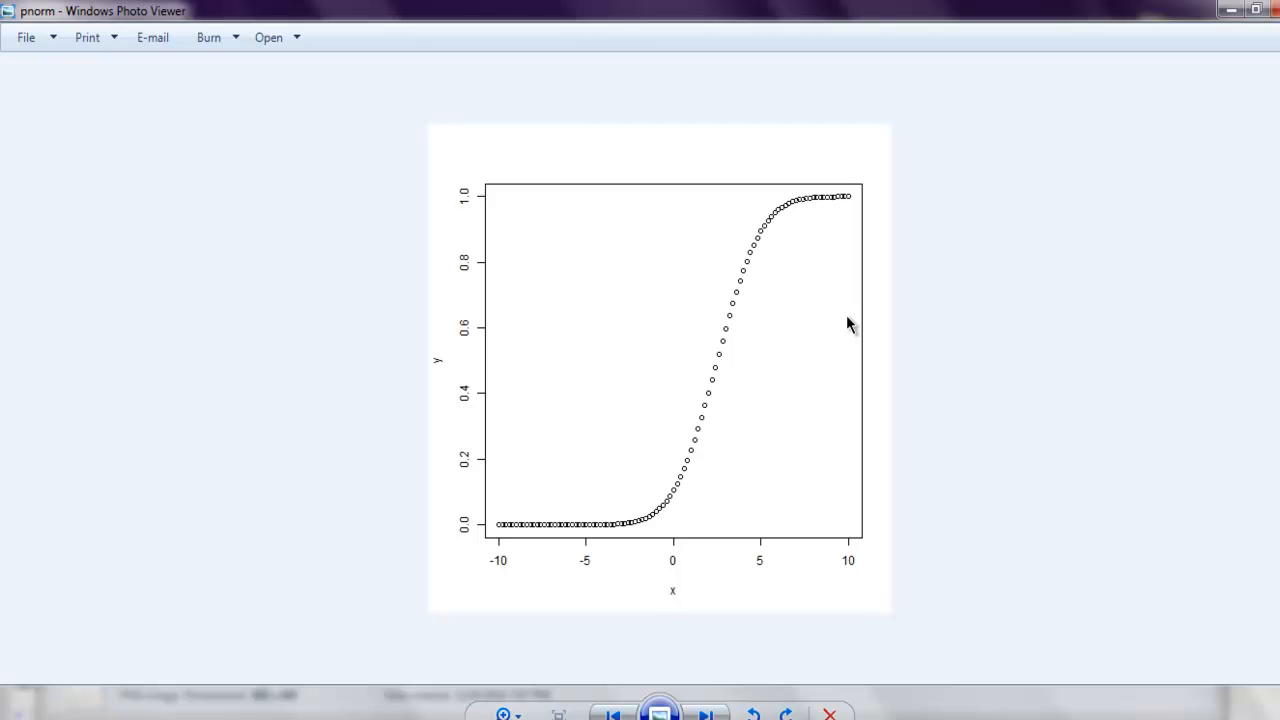
mouse_move(812, 250)
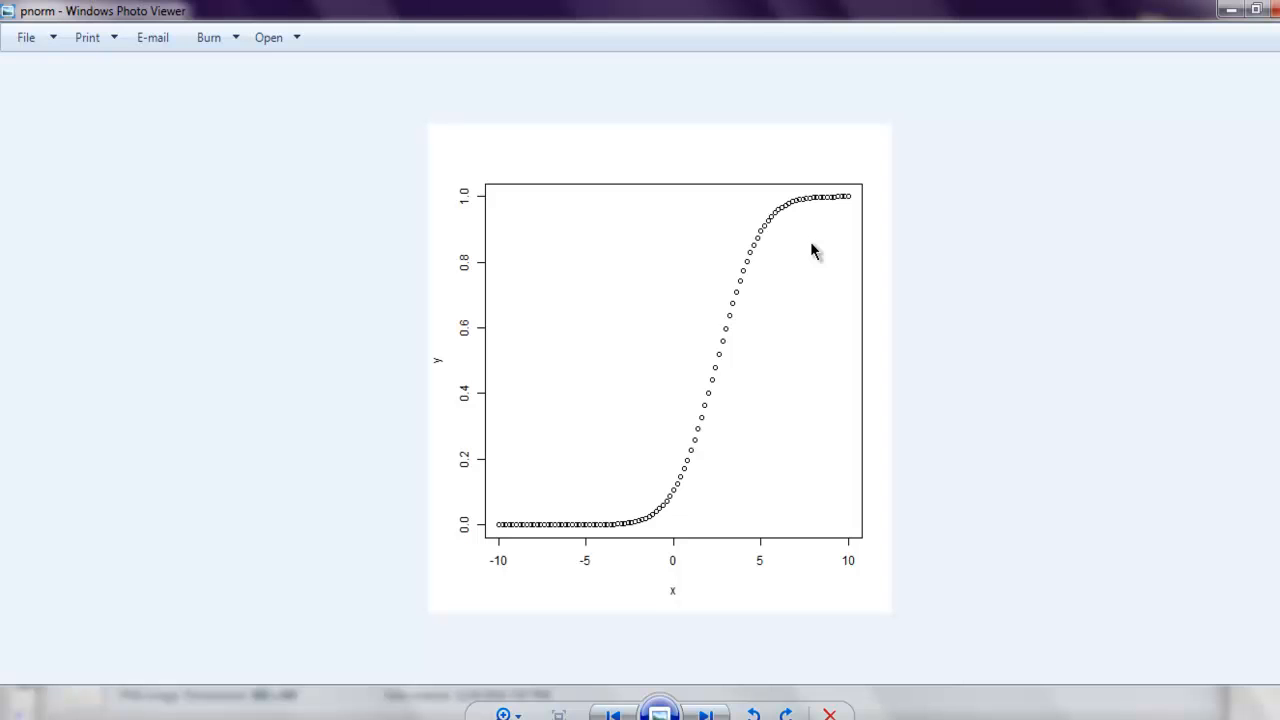
mouse_move(790, 304)
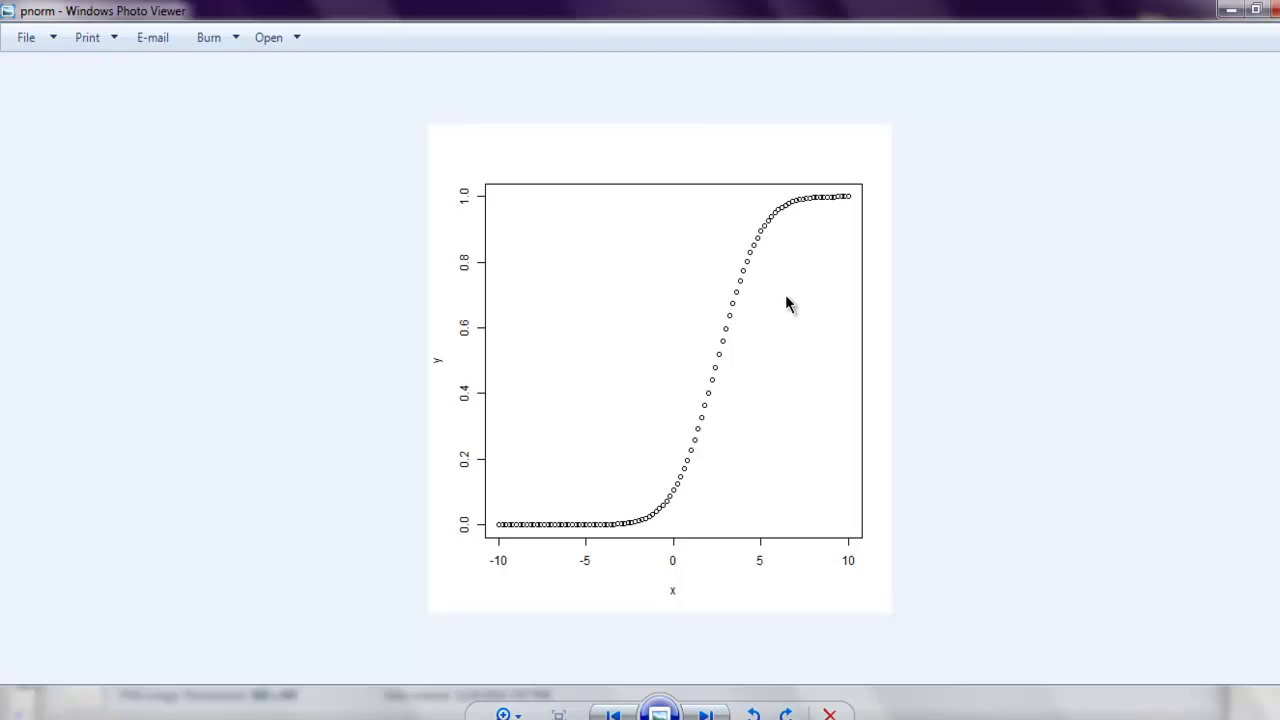
mouse_move(668, 480)
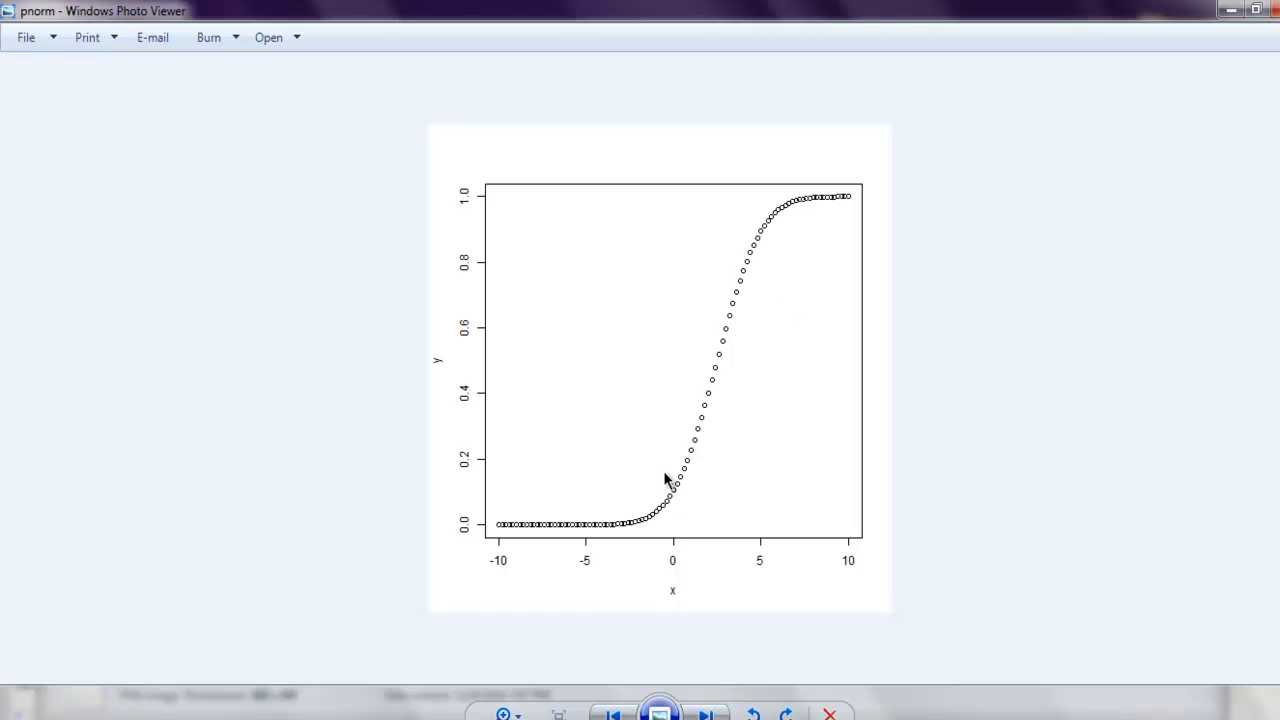